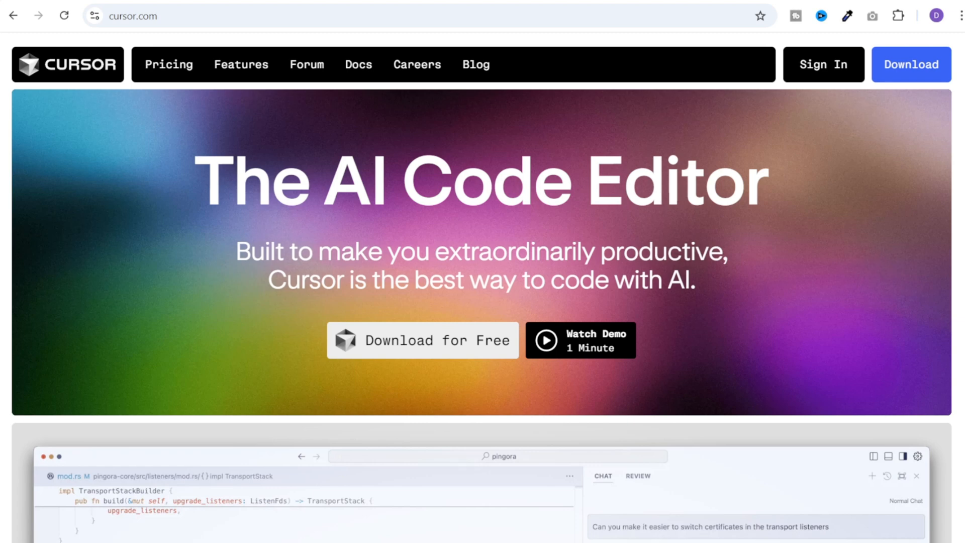
Step: Scroll down, then open Cursor Settings from the File menu
{"action": "scroll", "scroll_direction": "down", "scroll_amount": 3}
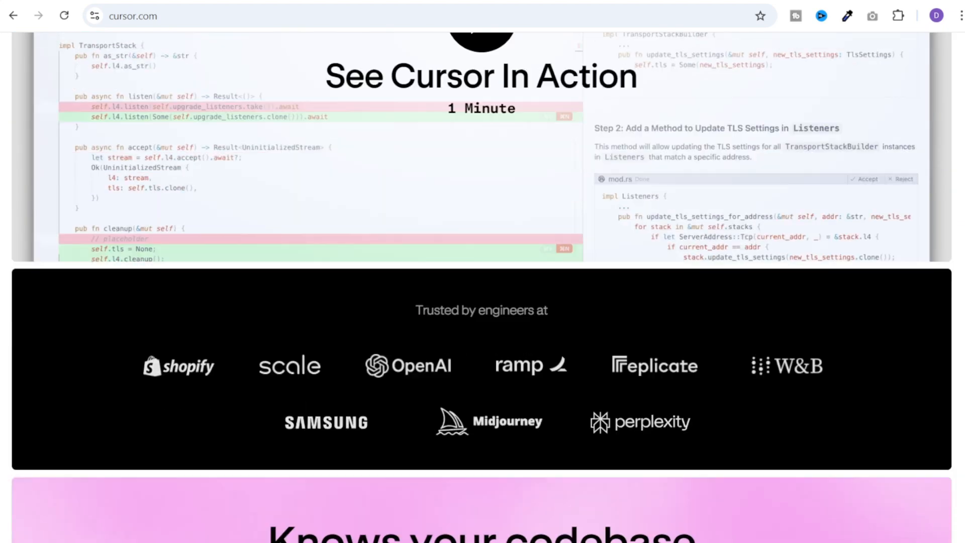
{"action": "scroll", "scroll_direction": "down", "scroll_amount": 3}
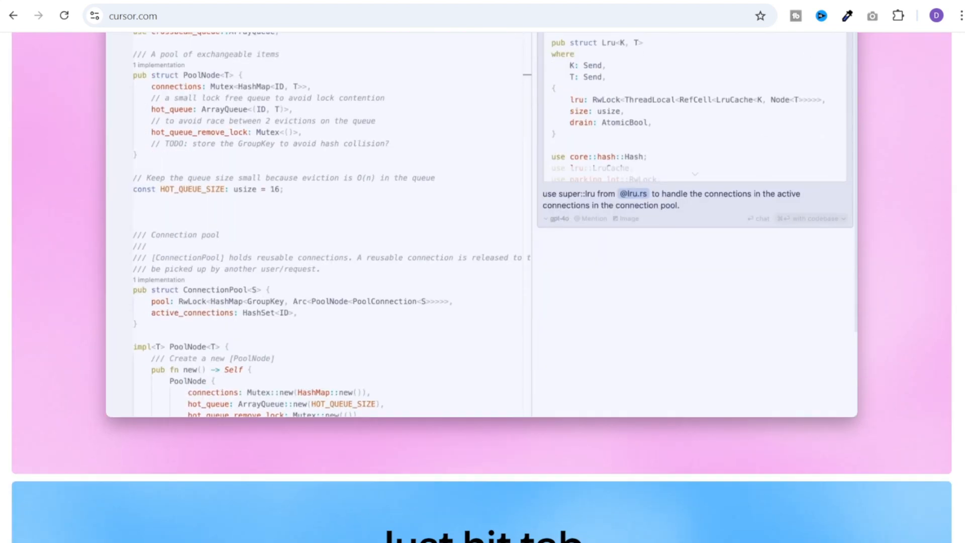
{"action": "scroll", "scroll_direction": "down", "scroll_amount": 3}
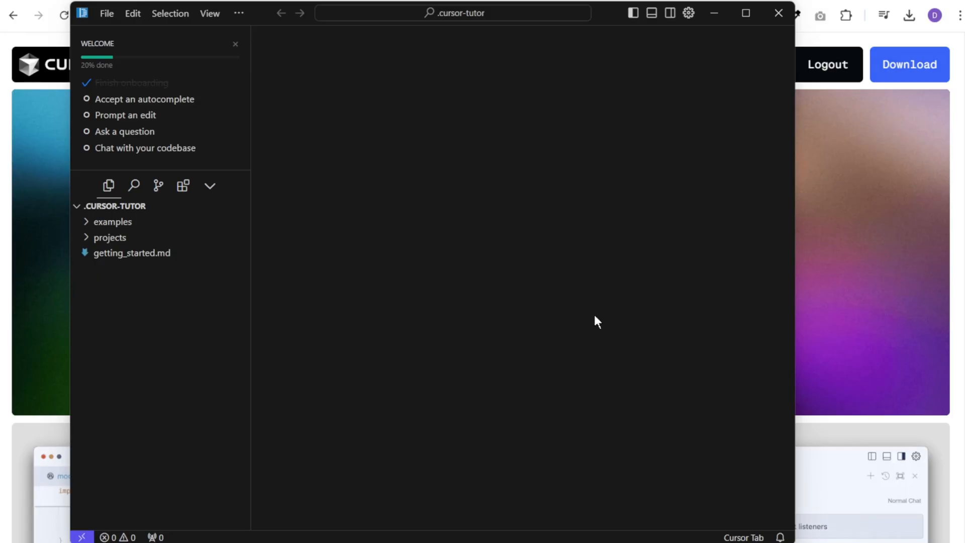
{"action": "mouse_move", "coordinate": [496, 377]}
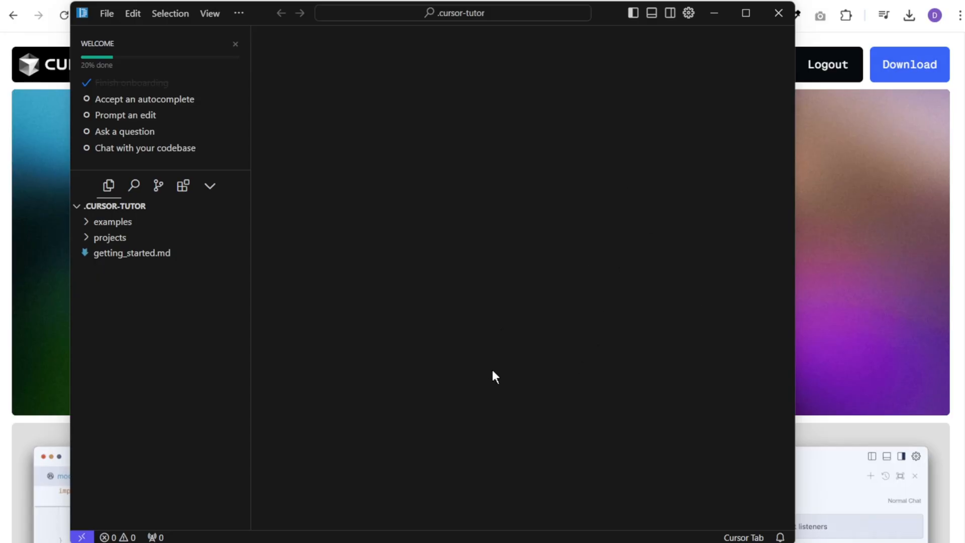
{"action": "mouse_move", "coordinate": [386, 382]}
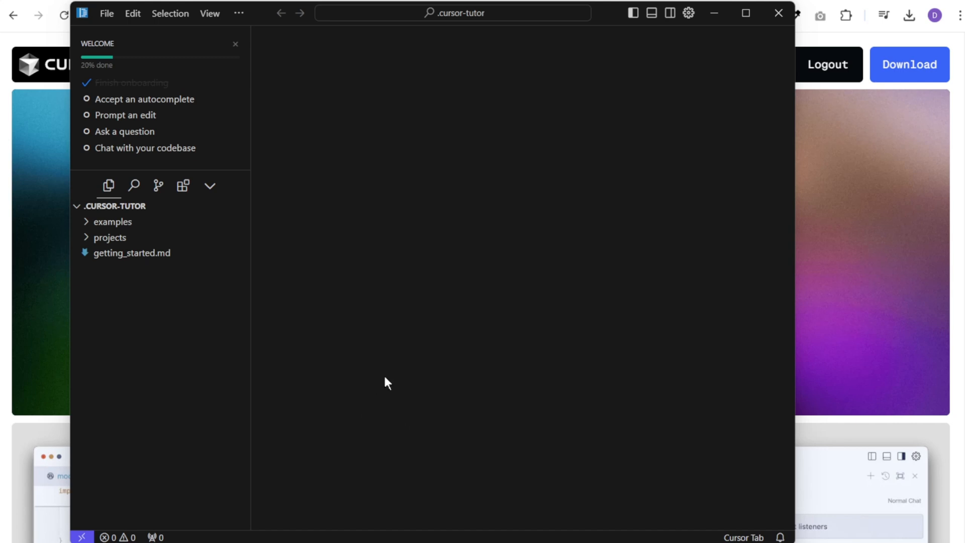
{"action": "mouse_move", "coordinate": [354, 431]}
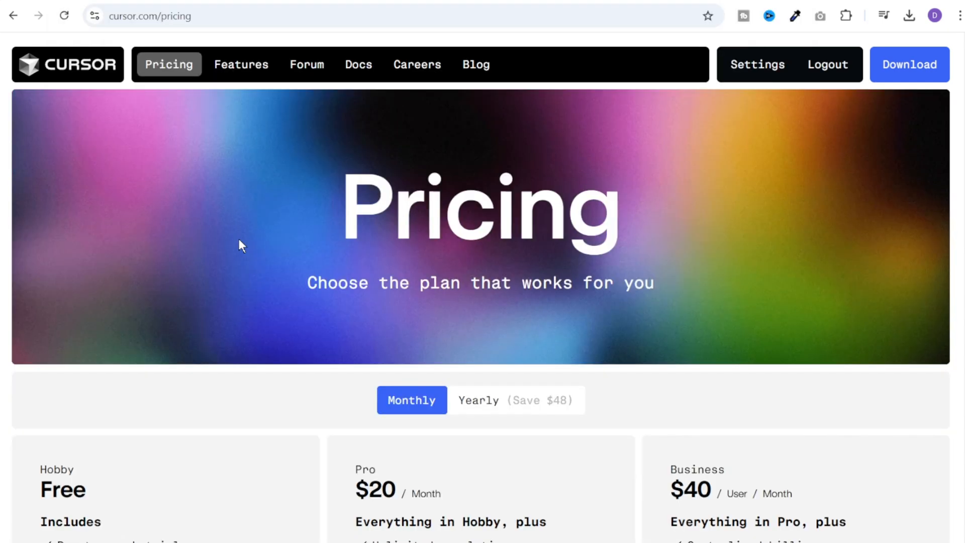
{"action": "mouse_move", "coordinate": [197, 296]}
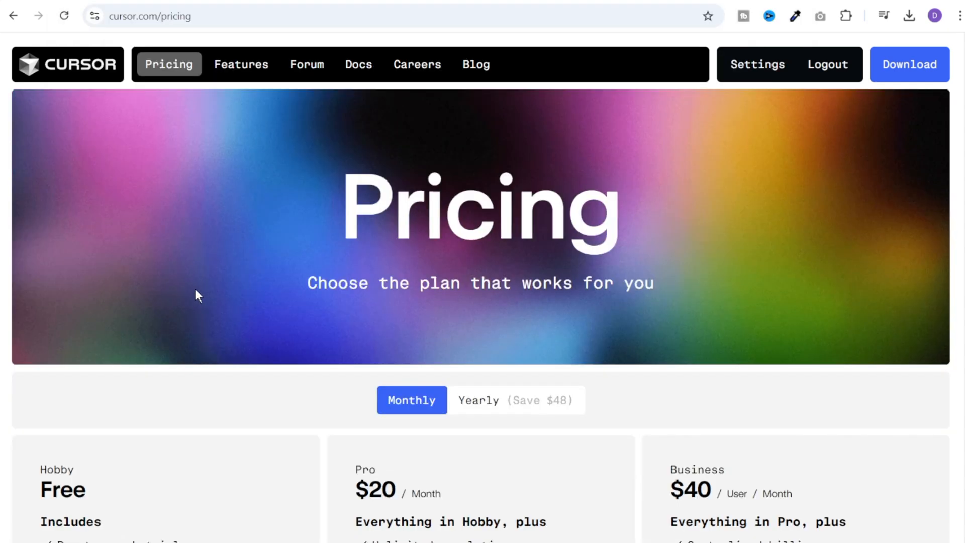
{"action": "scroll", "scroll_direction": "down", "scroll_amount": 3}
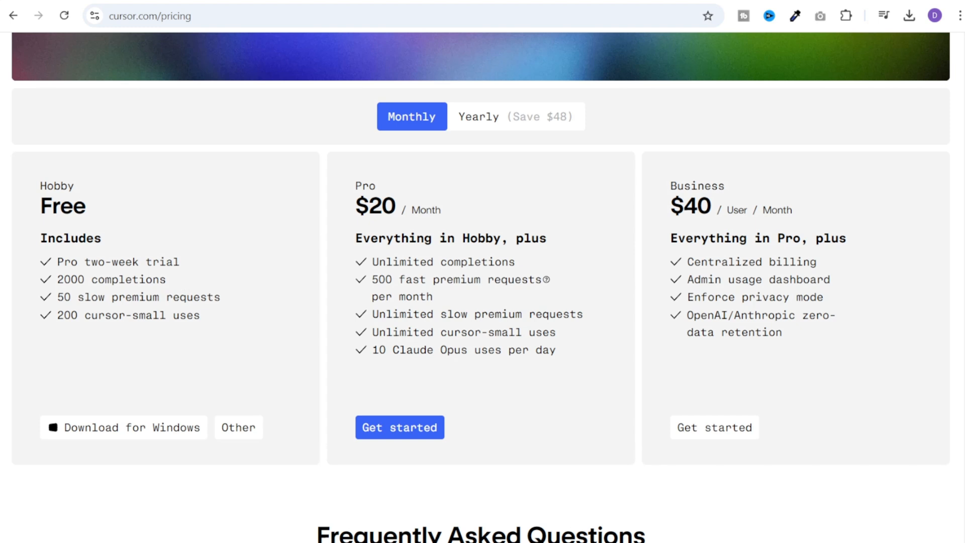
{"action": "mouse_move", "coordinate": [88, 314]}
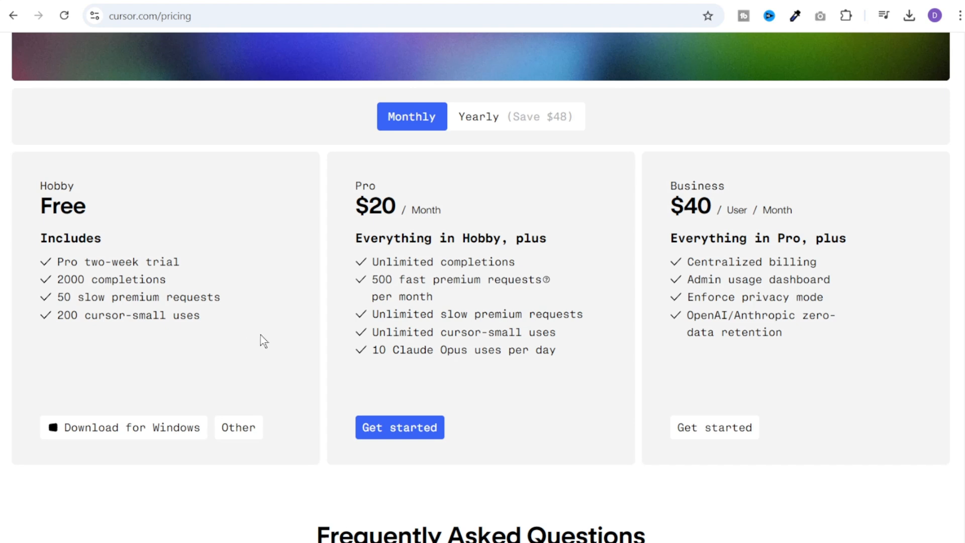
{"action": "mouse_move", "coordinate": [171, 354]}
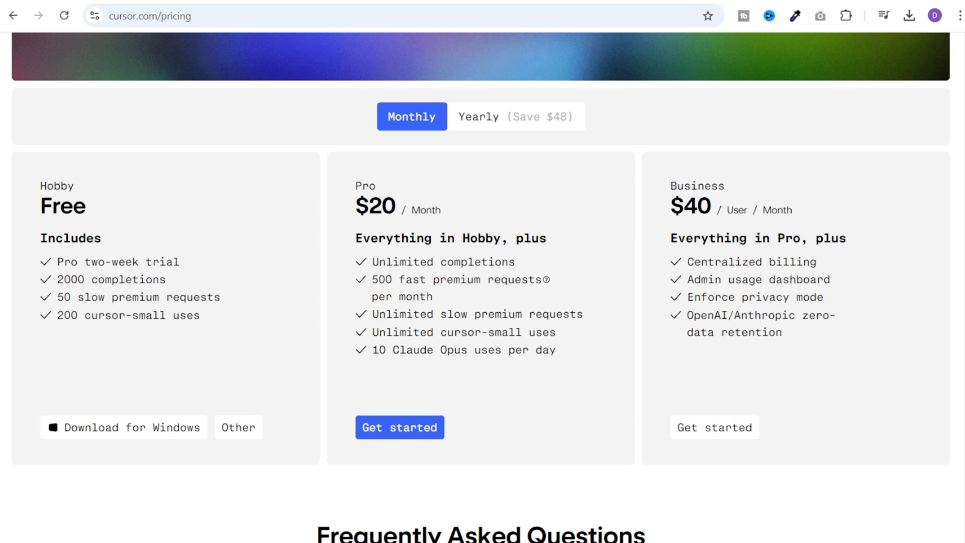
{"action": "scroll", "scroll_direction": "down", "scroll_amount": 3}
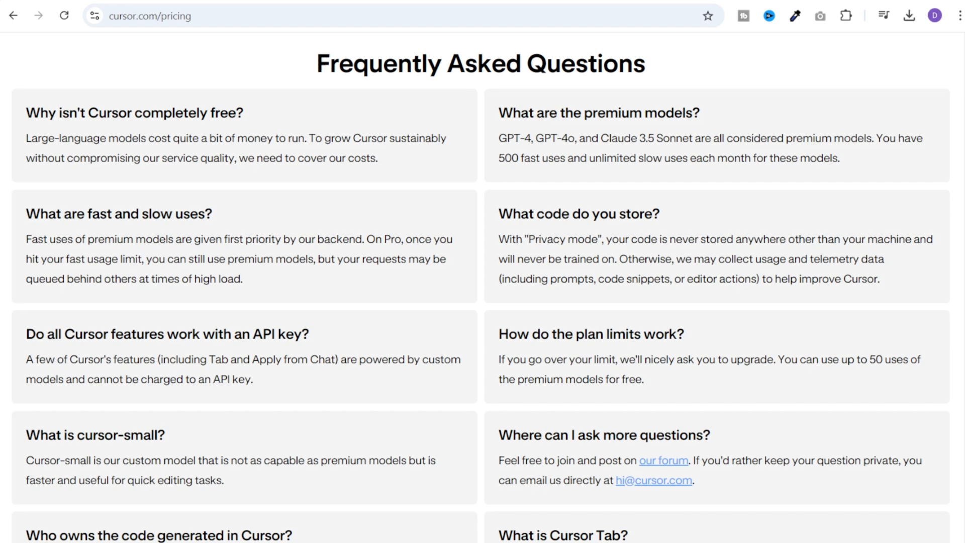
{"action": "mouse_move", "coordinate": [857, 152]}
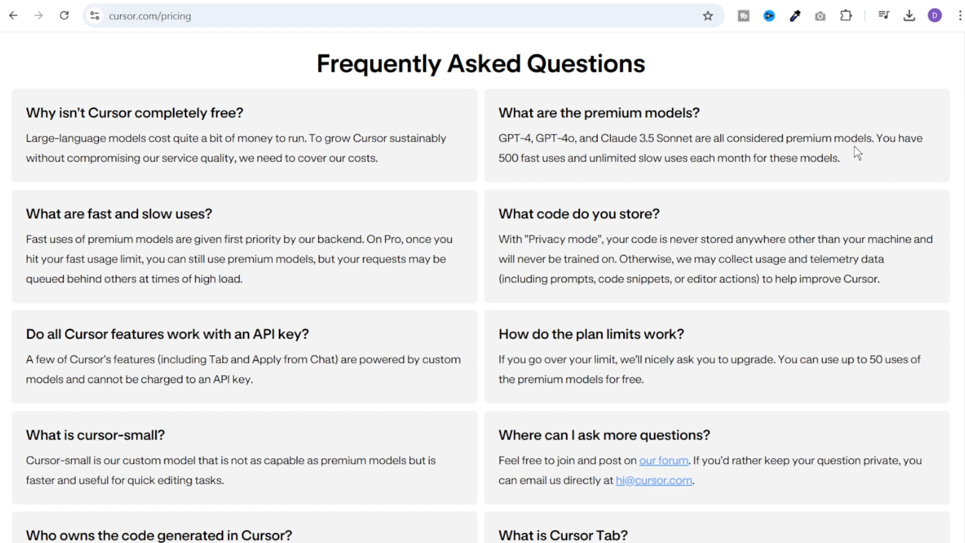
{"action": "mouse_move", "coordinate": [515, 178]}
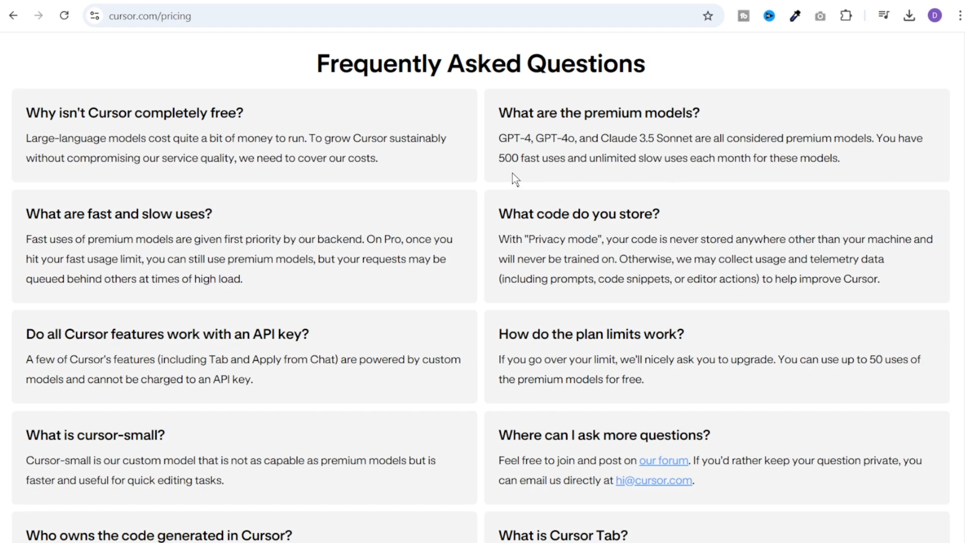
{"action": "mouse_move", "coordinate": [702, 177]}
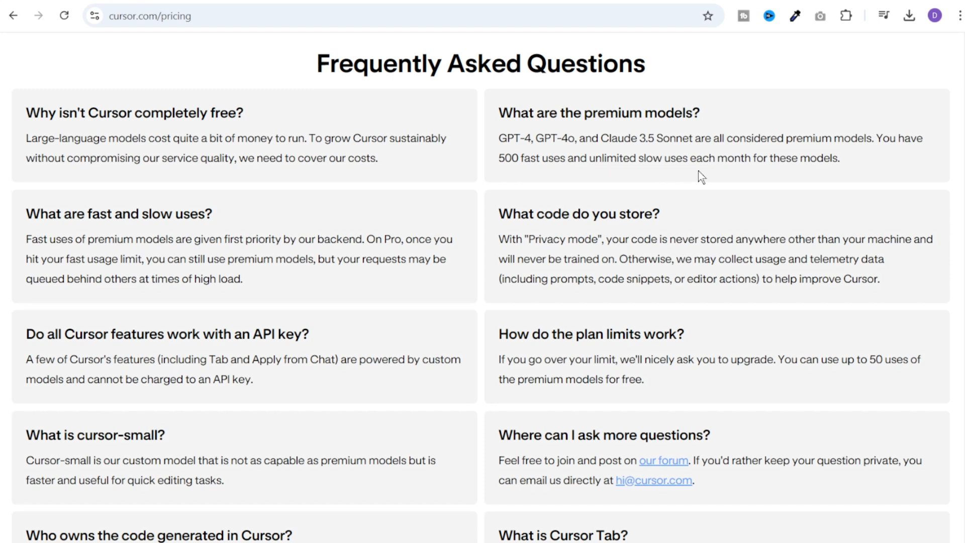
{"action": "mouse_move", "coordinate": [878, 172]}
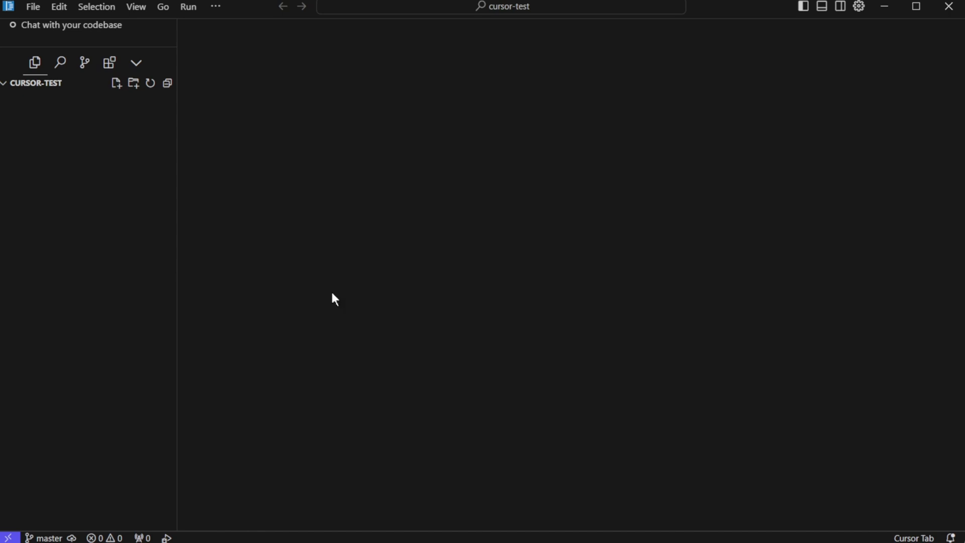
{"action": "left_click", "coordinate": [32, 6]}
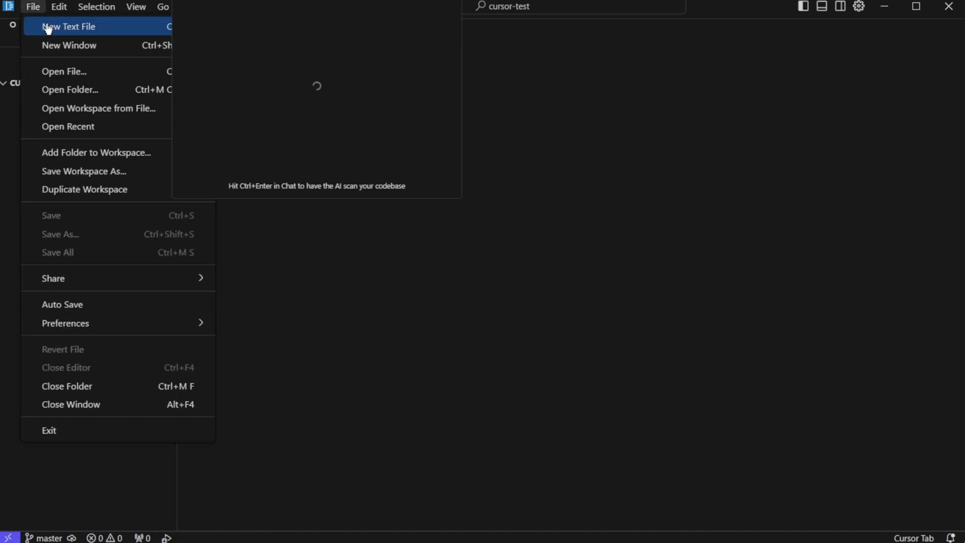
{"action": "mouse_move", "coordinate": [65, 323]}
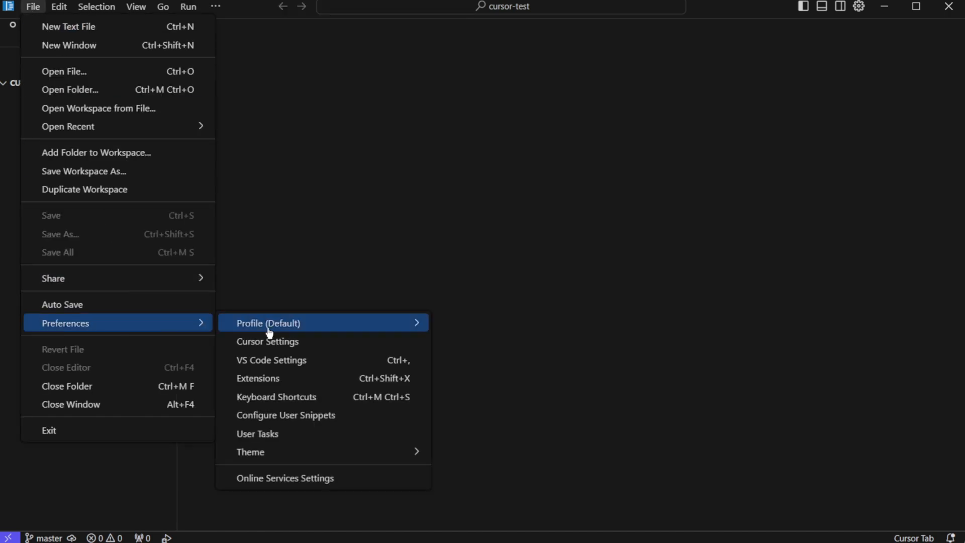
{"action": "left_click", "coordinate": [267, 341]}
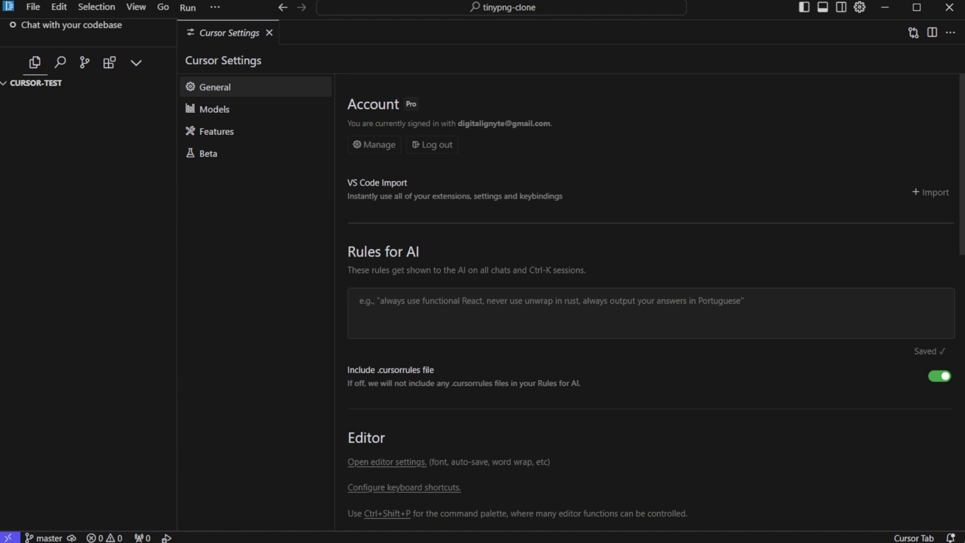
Step: Select the Rules for AI box and toggle Include .cursorrules file off and back on
{"action": "left_click", "coordinate": [492, 301]}
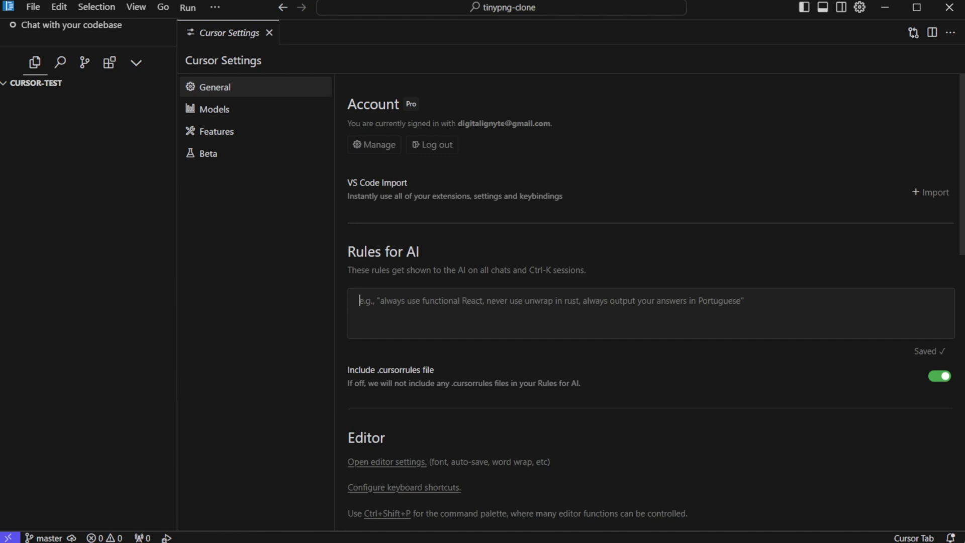
{"action": "mouse_move", "coordinate": [480, 362]}
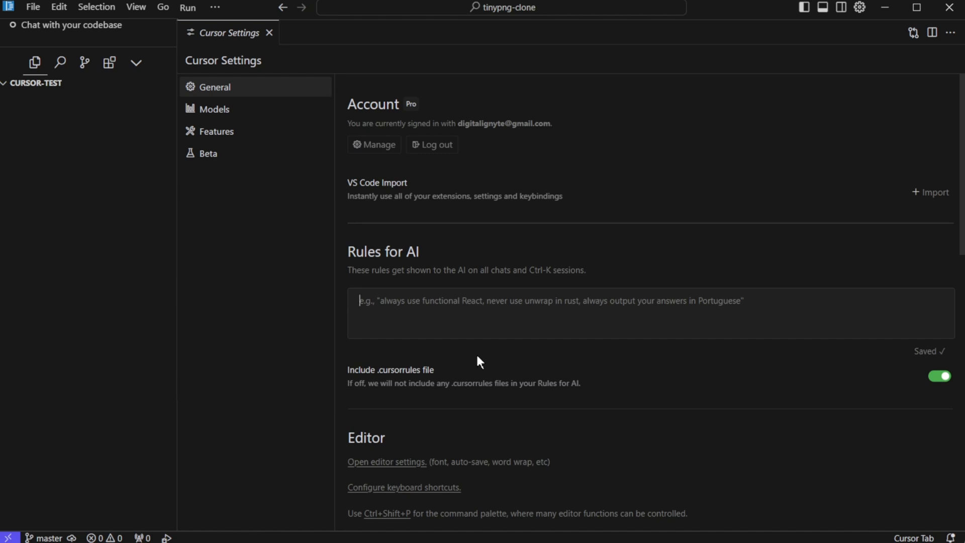
{"action": "mouse_move", "coordinate": [371, 378]}
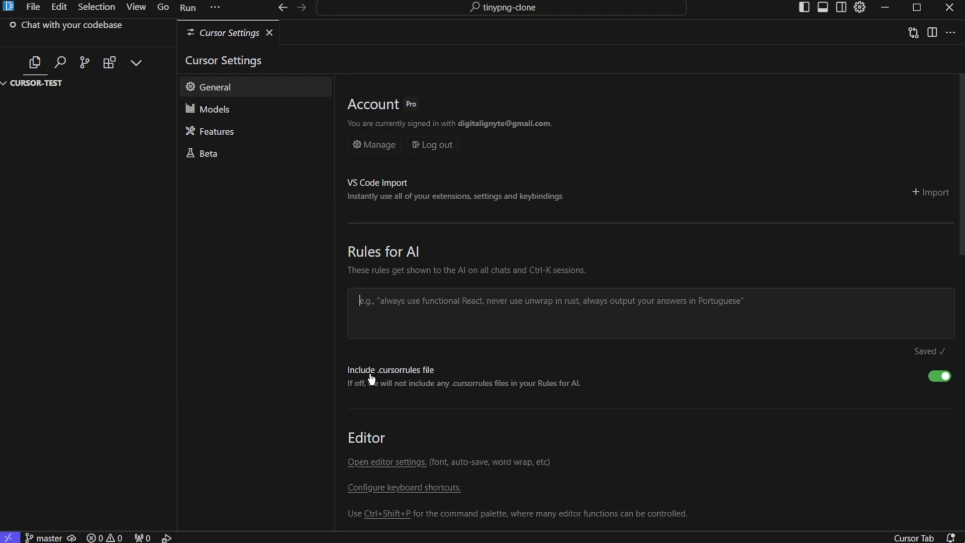
{"action": "left_click", "coordinate": [939, 376]}
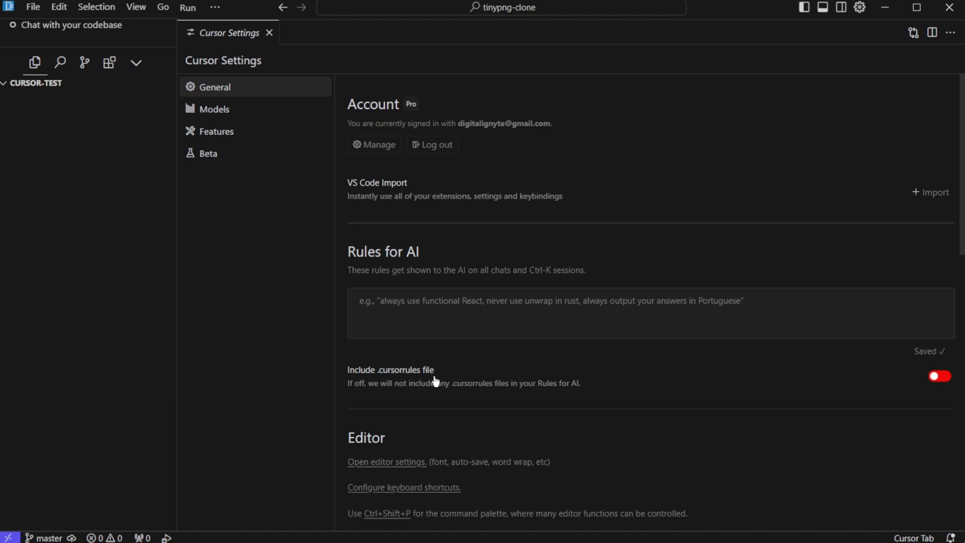
{"action": "left_click", "coordinate": [939, 376]}
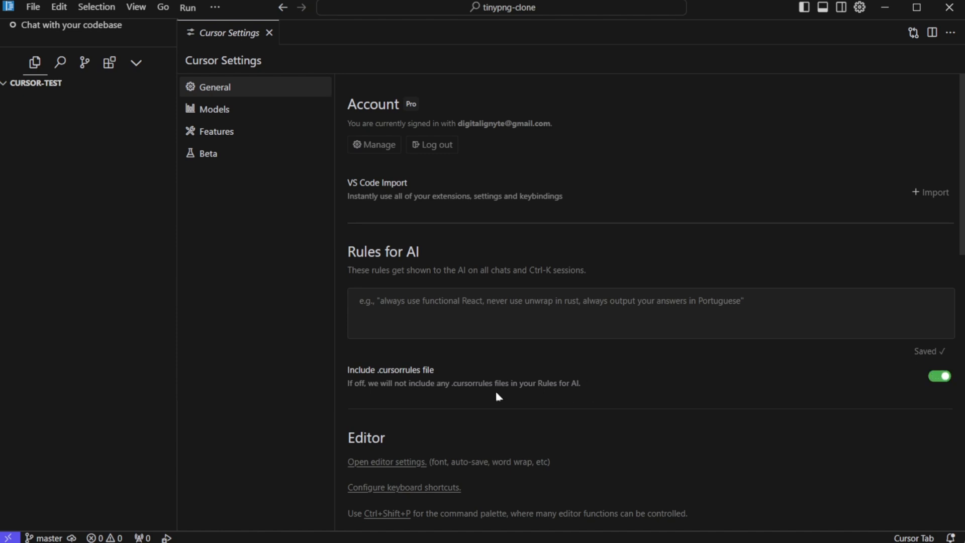
{"action": "scroll", "scroll_direction": "down", "scroll_amount": 3}
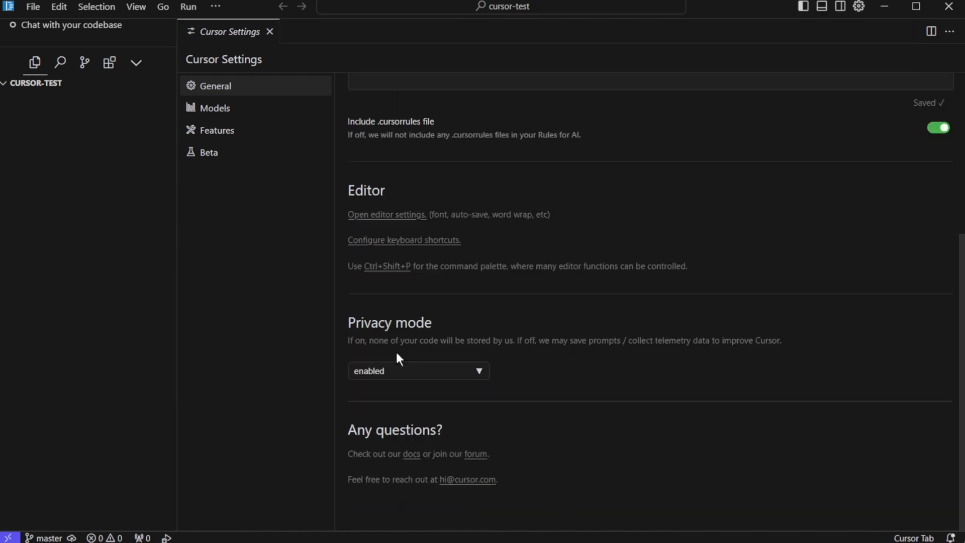
{"action": "mouse_move", "coordinate": [439, 361]}
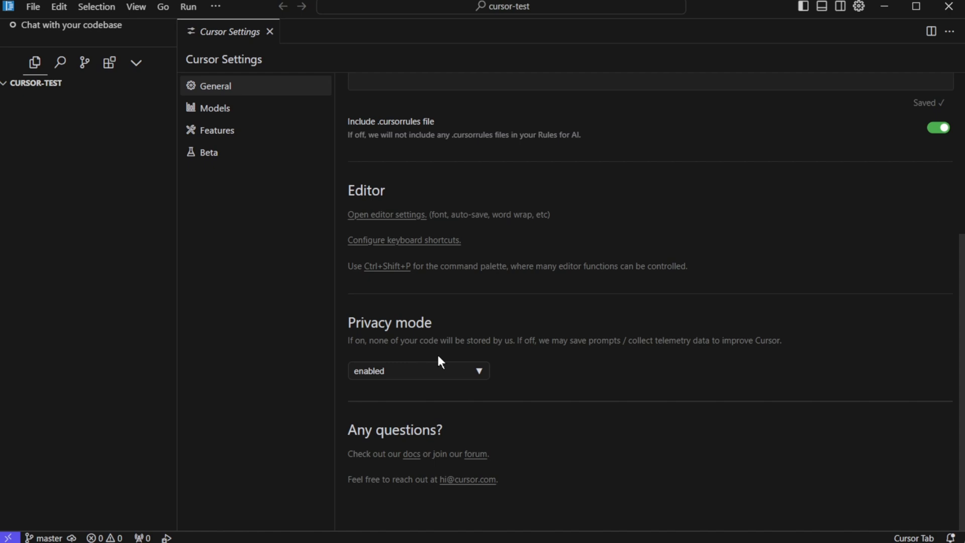
{"action": "mouse_move", "coordinate": [569, 371]}
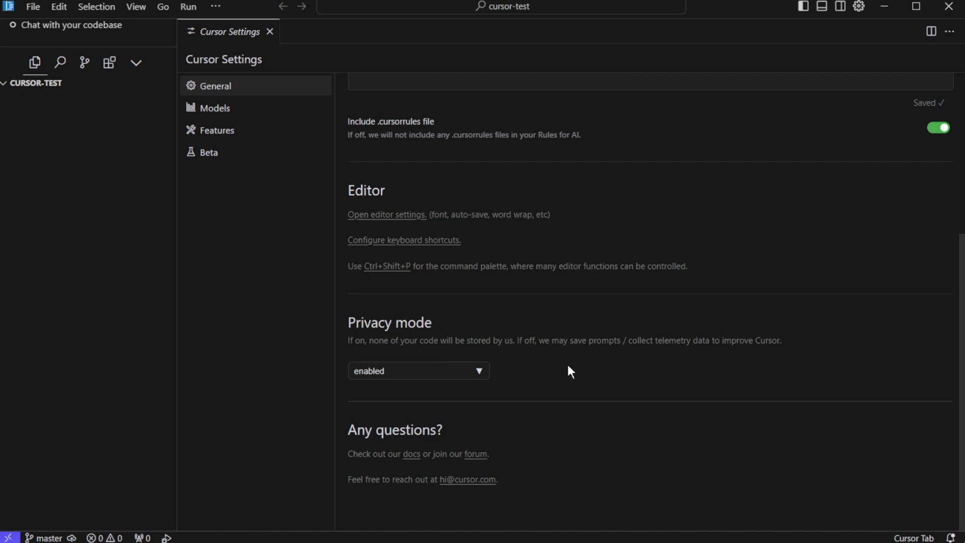
Step: Show the Privacy mode dropdown options, enabled and disabled, keeping enabled
{"action": "left_click", "coordinate": [418, 370]}
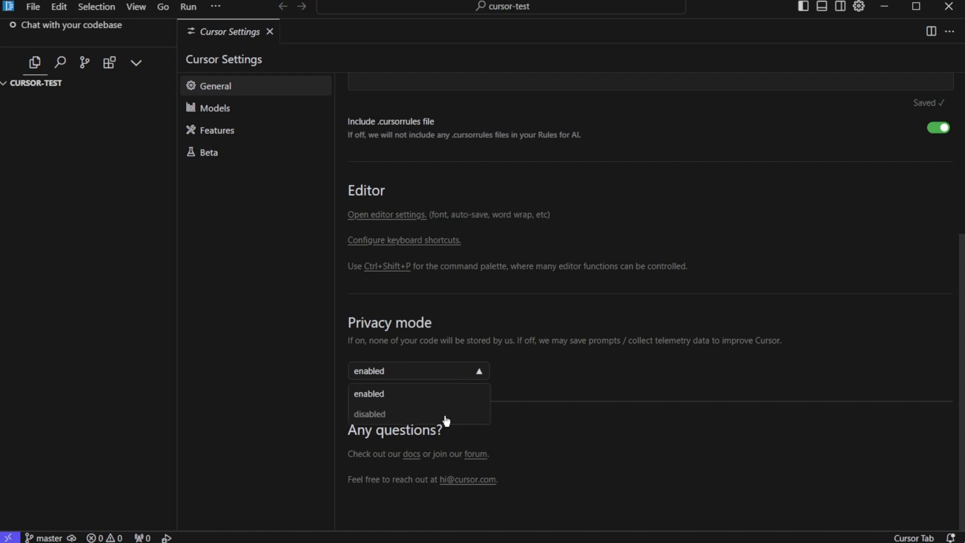
Step: In the Models section, add an empty new model entry and scroll past the API key sections
{"action": "left_click", "coordinate": [215, 107]}
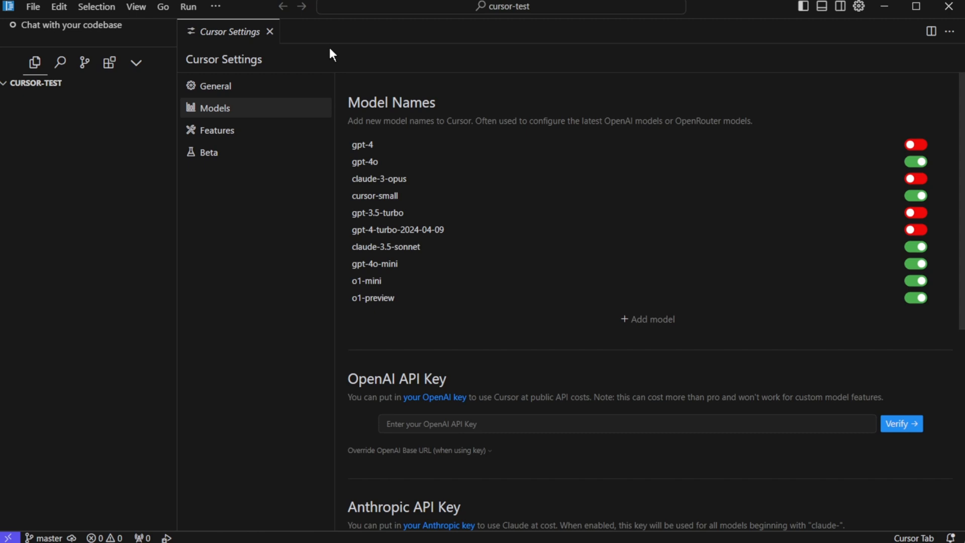
{"action": "mouse_move", "coordinate": [493, 196]}
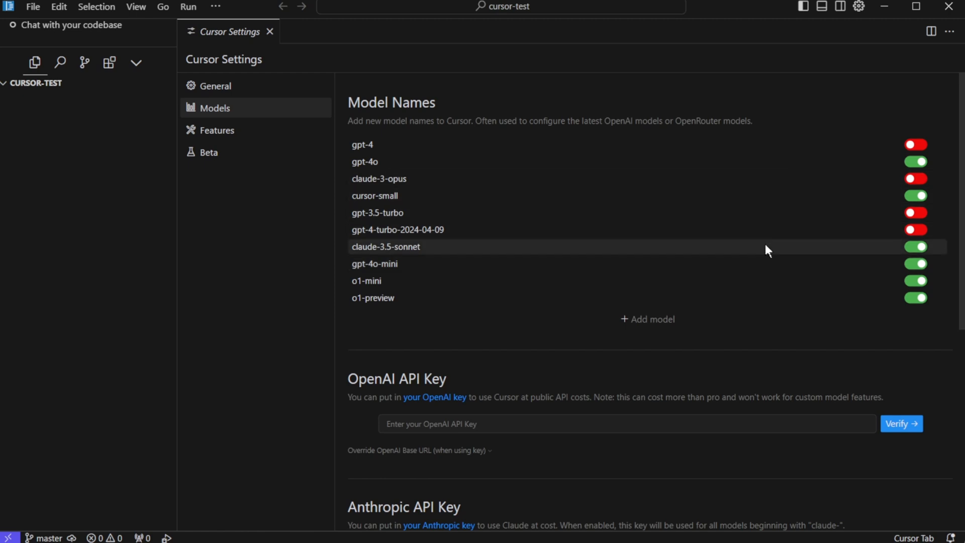
{"action": "mouse_move", "coordinate": [834, 266]}
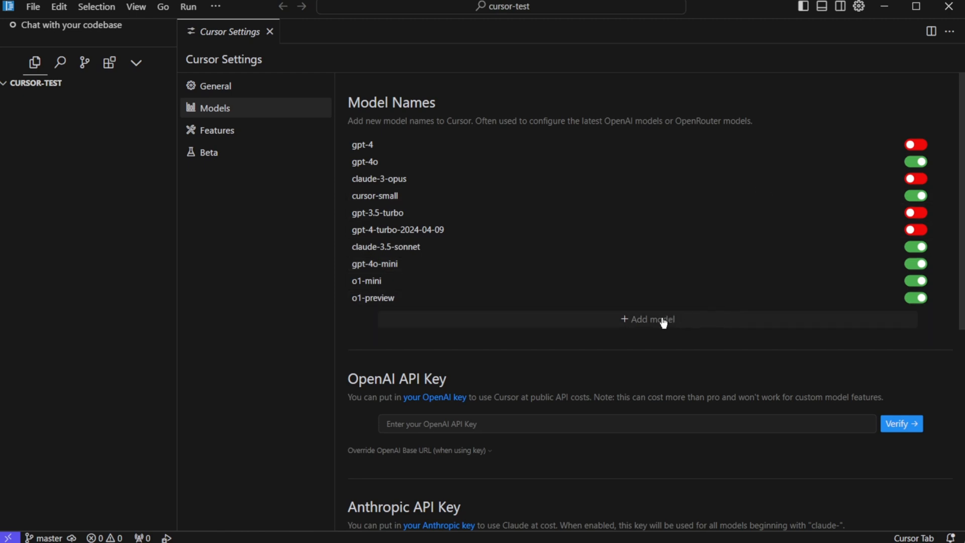
{"action": "left_click", "coordinate": [648, 319]}
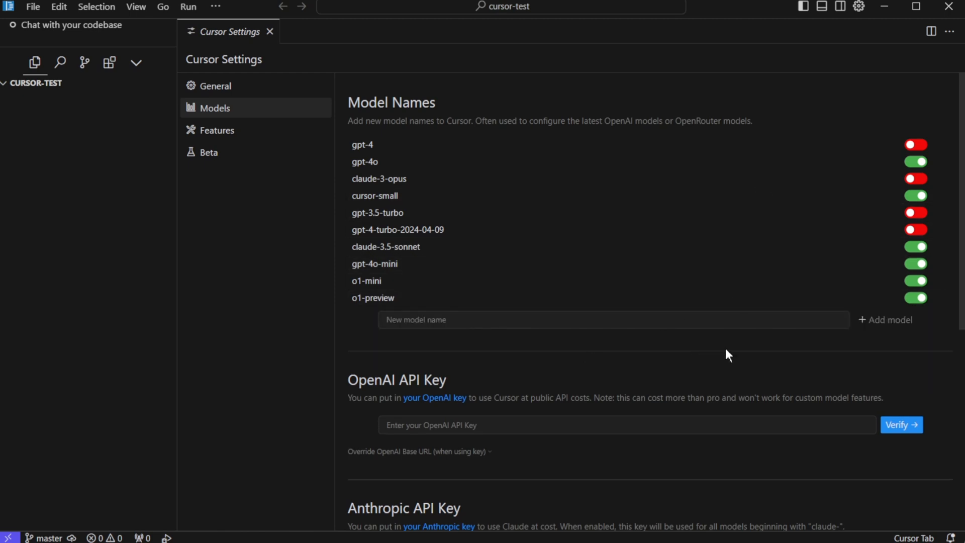
{"action": "scroll", "scroll_direction": "down", "scroll_amount": 3}
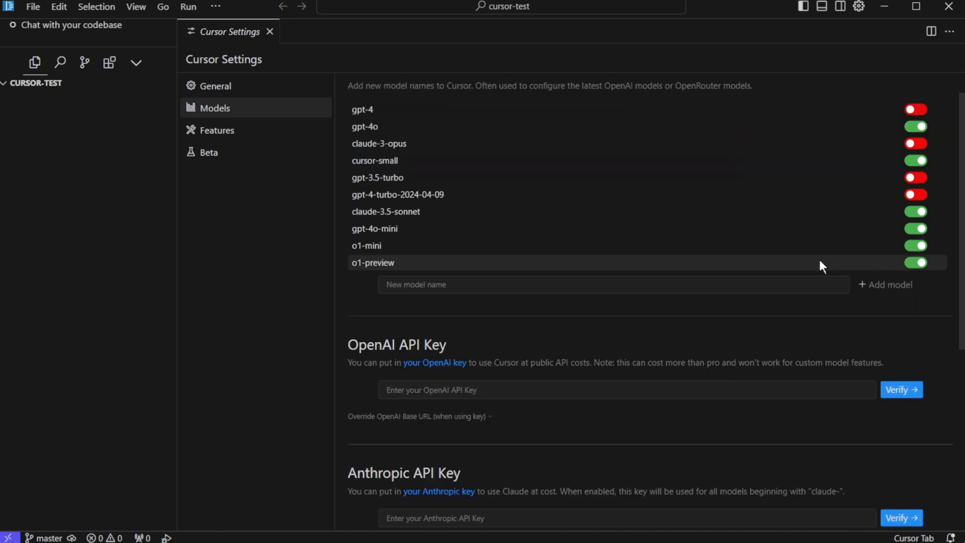
{"action": "scroll", "scroll_direction": "down", "scroll_amount": 3}
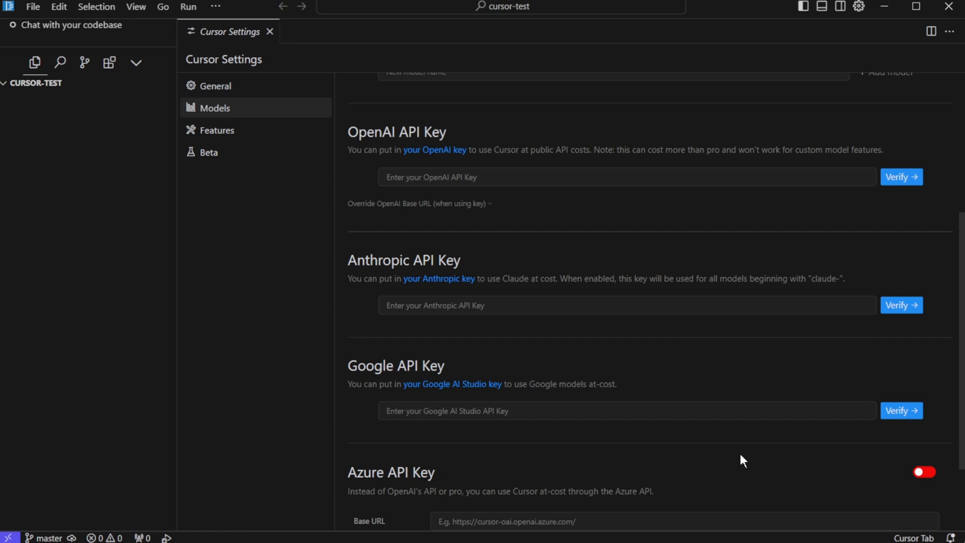
{"action": "mouse_move", "coordinate": [764, 477]}
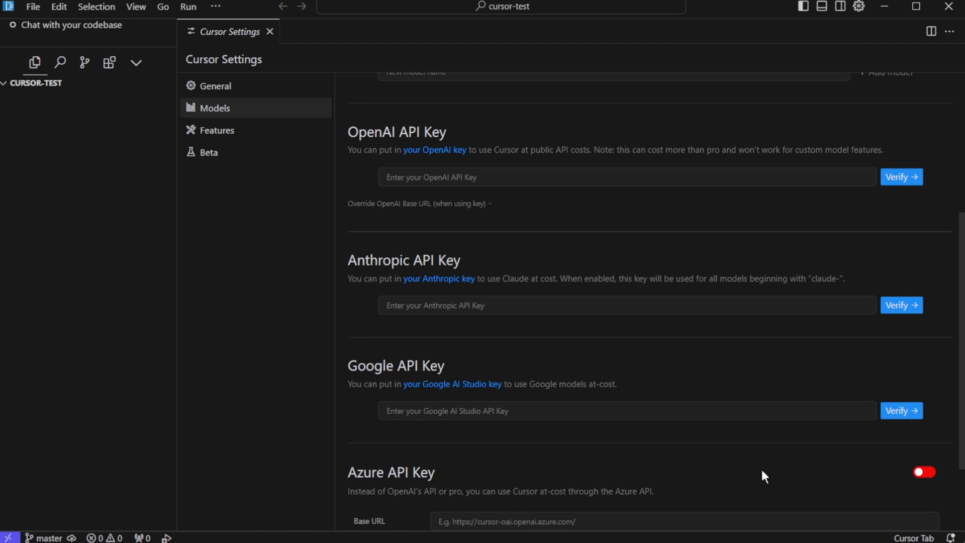
{"action": "mouse_move", "coordinate": [719, 488]}
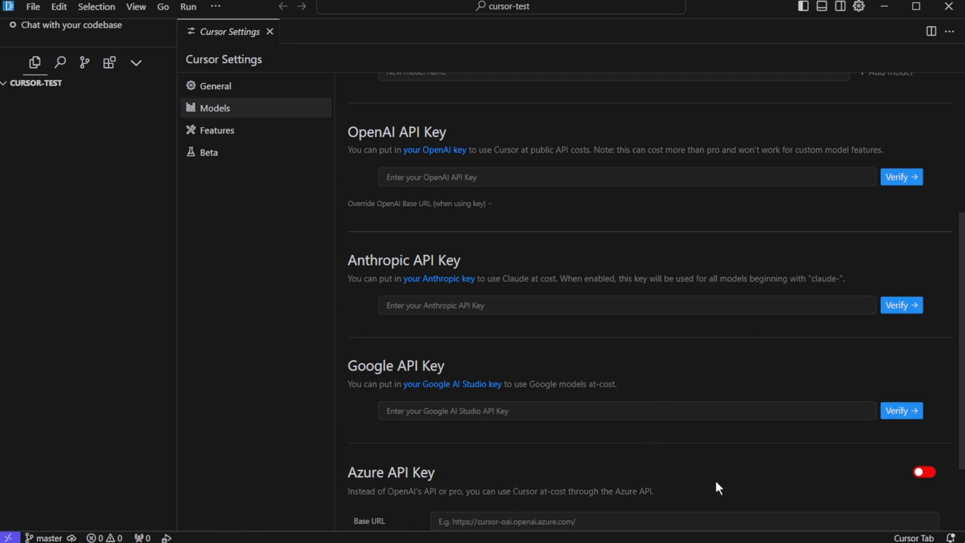
{"action": "mouse_move", "coordinate": [773, 469]}
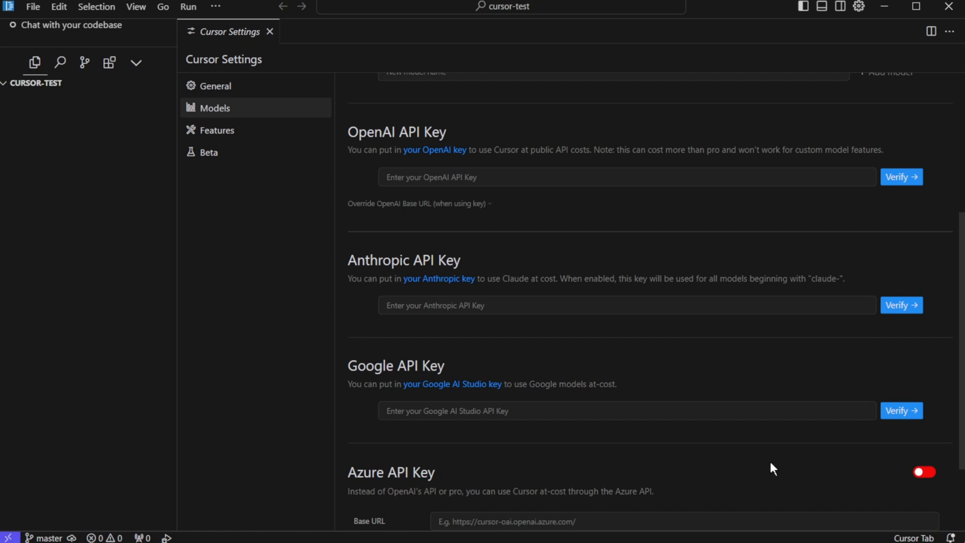
Step: Open Features, expand the Codebase indexing settings, and scroll through Docs, Chat, Editor and Terminal
{"action": "left_click", "coordinate": [217, 130]}
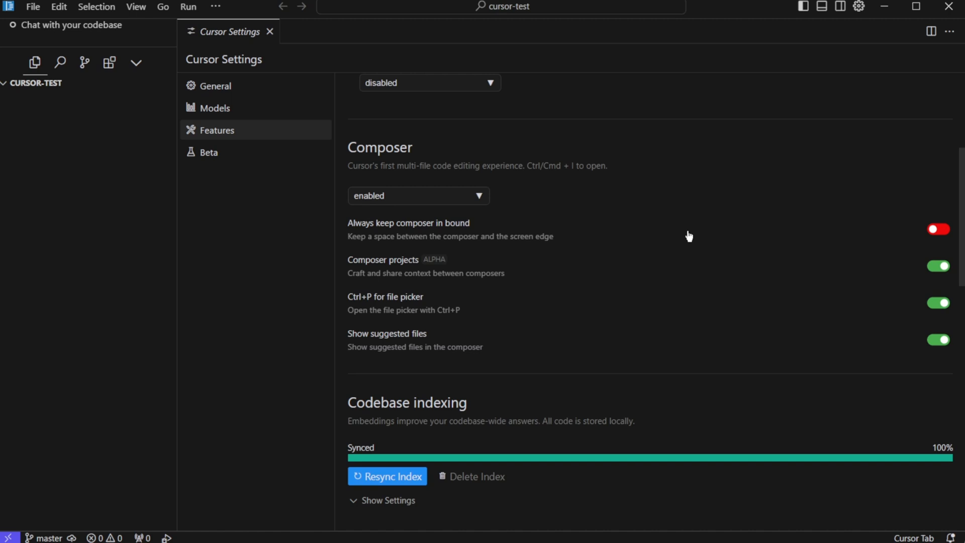
{"action": "mouse_move", "coordinate": [434, 241]}
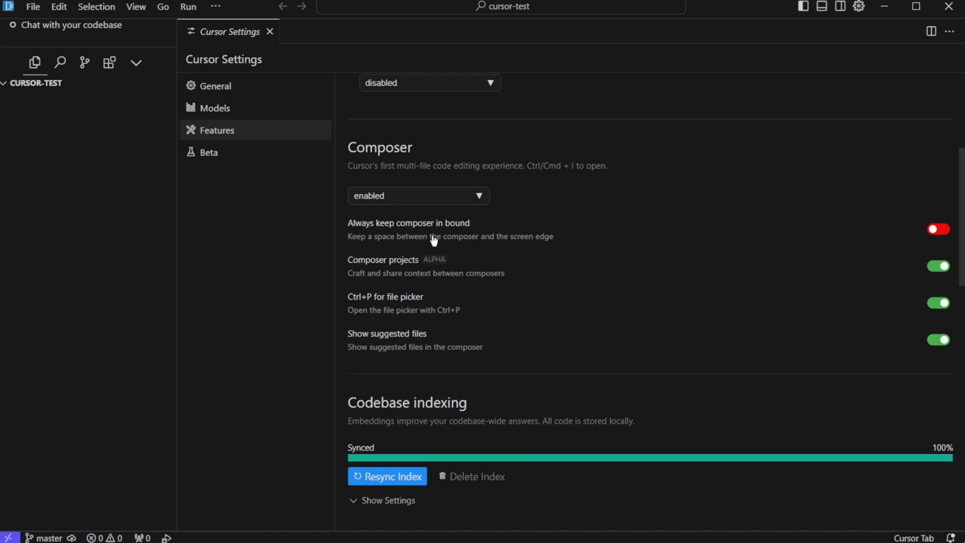
{"action": "mouse_move", "coordinate": [584, 228]}
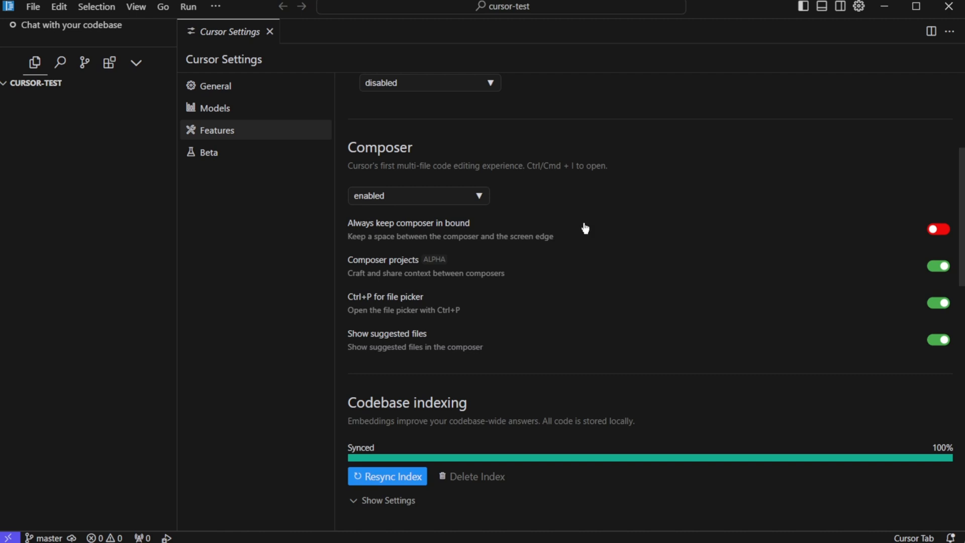
{"action": "mouse_move", "coordinate": [619, 221]}
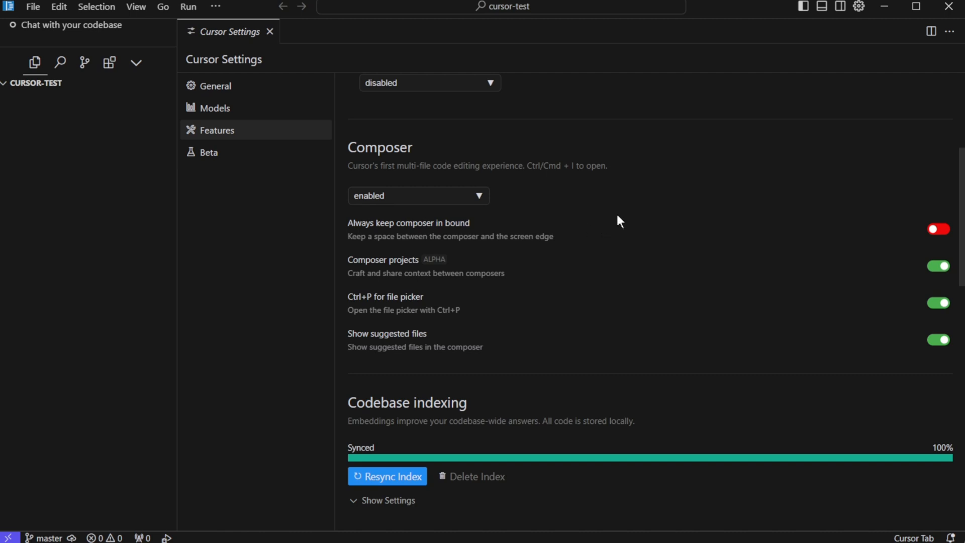
{"action": "scroll", "scroll_direction": "down", "scroll_amount": 3}
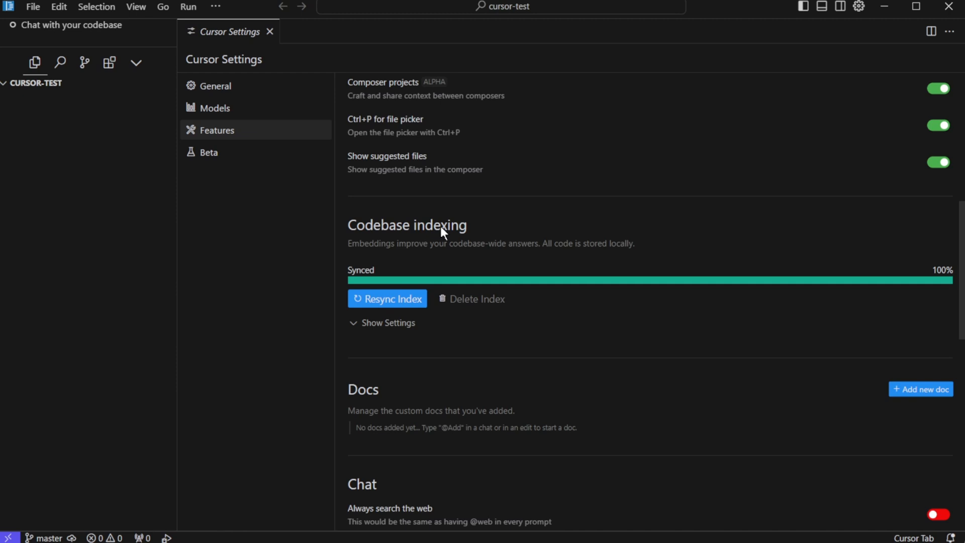
{"action": "mouse_move", "coordinate": [376, 328]}
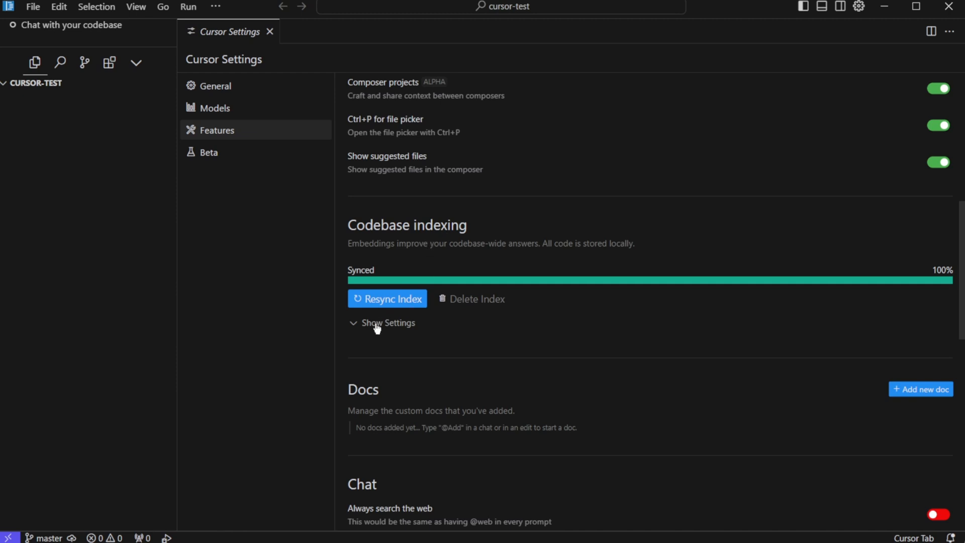
{"action": "left_click", "coordinate": [388, 322]}
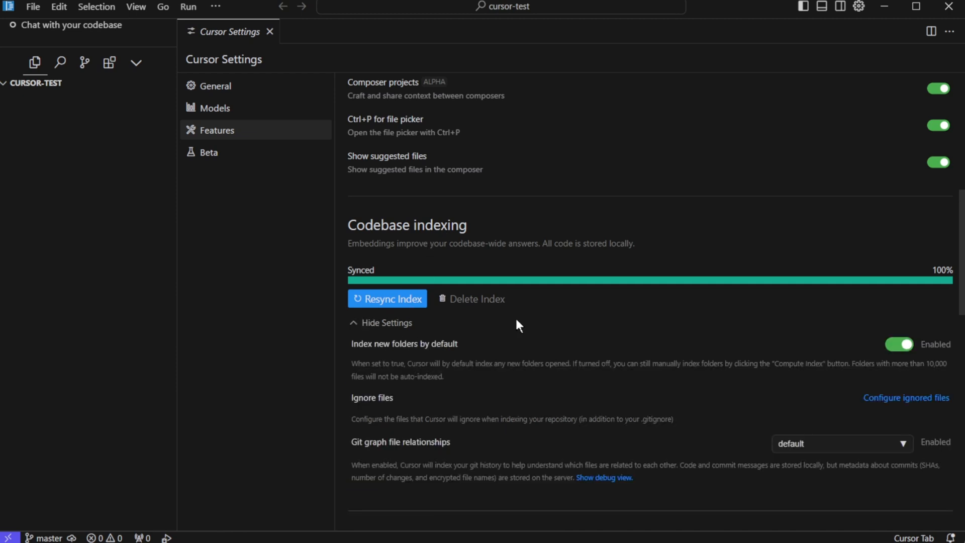
{"action": "mouse_move", "coordinate": [574, 260]}
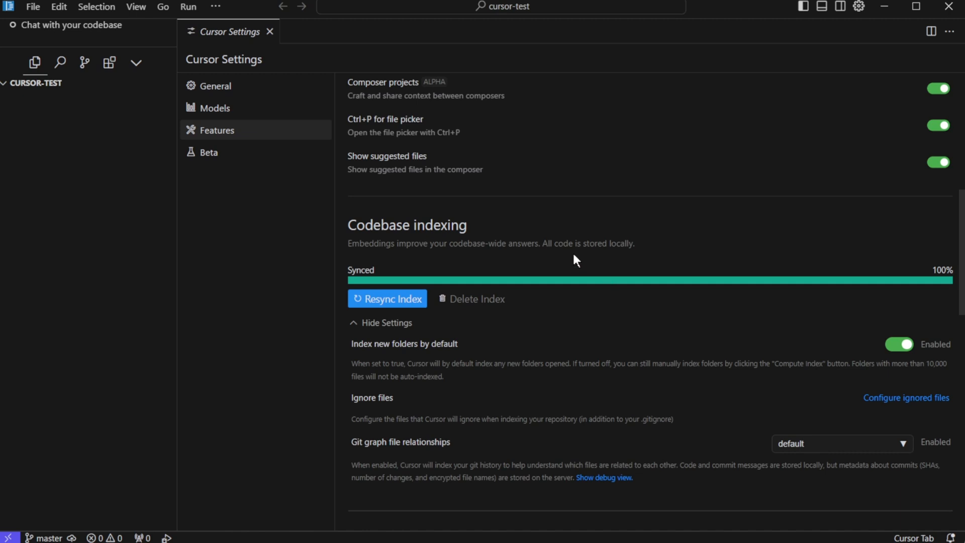
{"action": "mouse_move", "coordinate": [643, 261]}
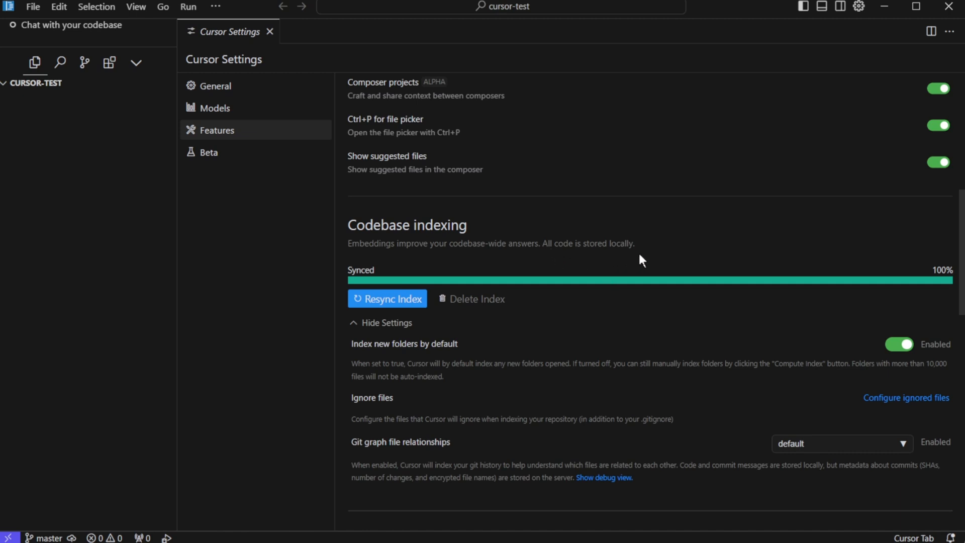
{"action": "mouse_move", "coordinate": [722, 284]}
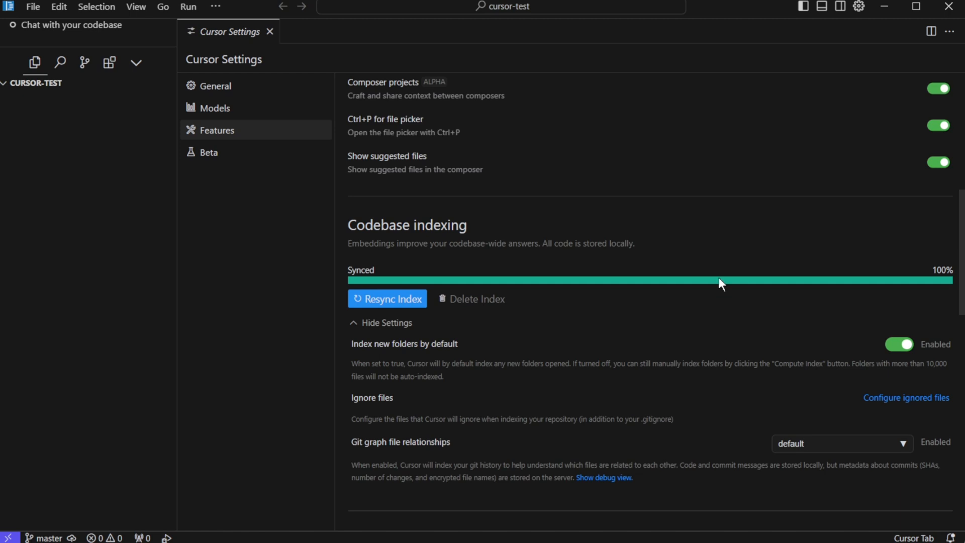
{"action": "scroll", "scroll_direction": "down", "scroll_amount": 3}
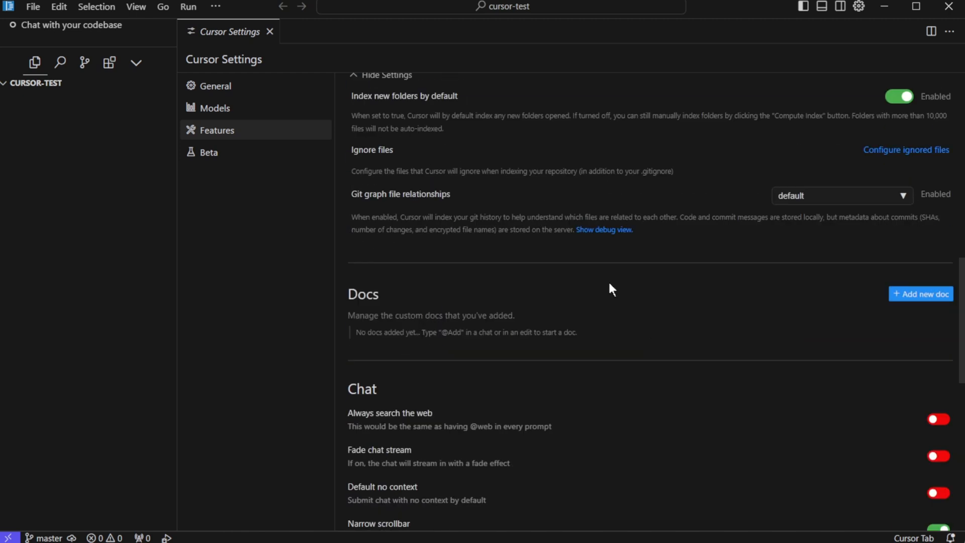
{"action": "mouse_move", "coordinate": [690, 342]}
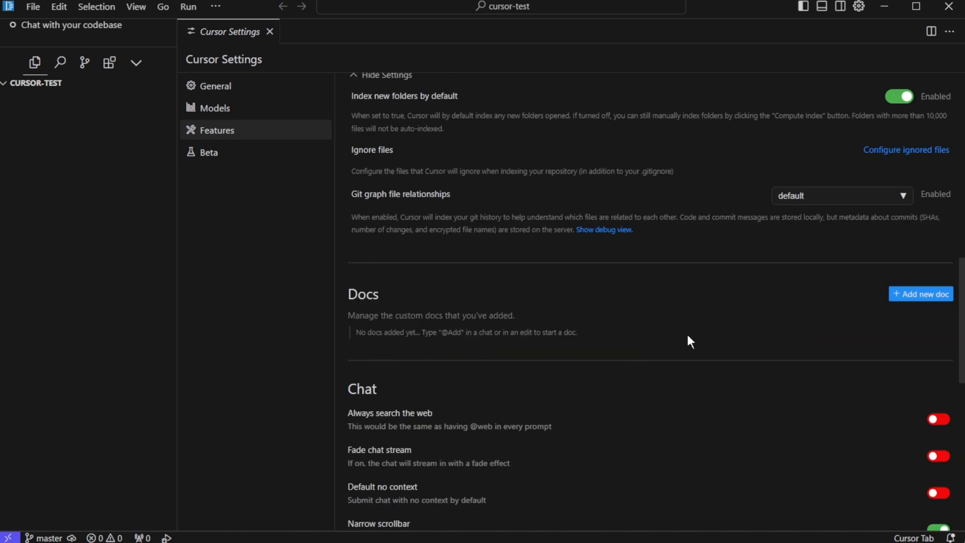
{"action": "mouse_move", "coordinate": [669, 333]}
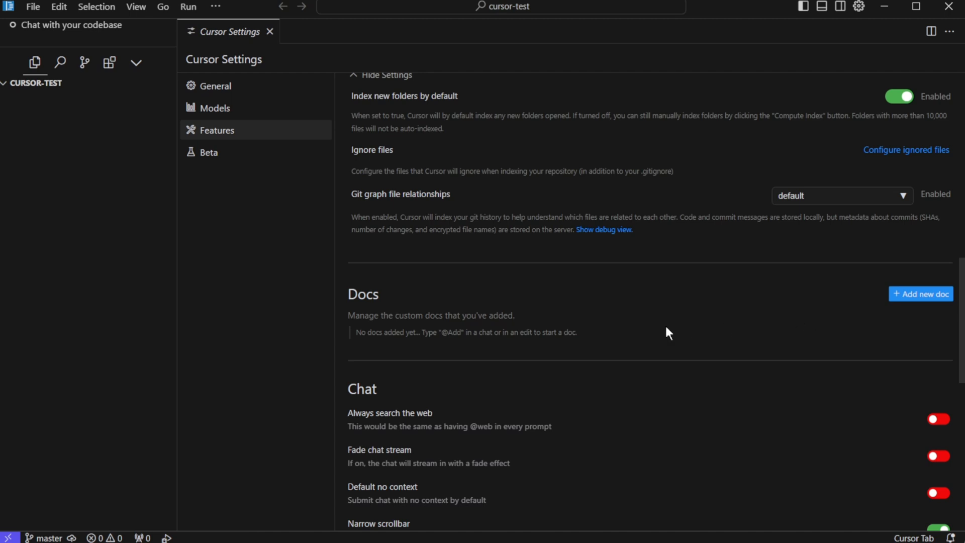
{"action": "mouse_move", "coordinate": [668, 335]}
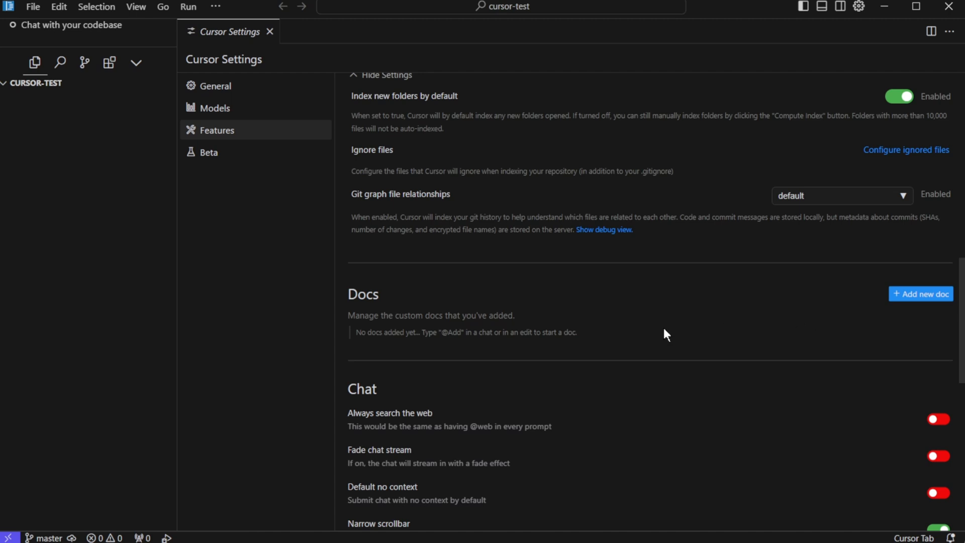
{"action": "scroll", "scroll_direction": "down", "scroll_amount": 3}
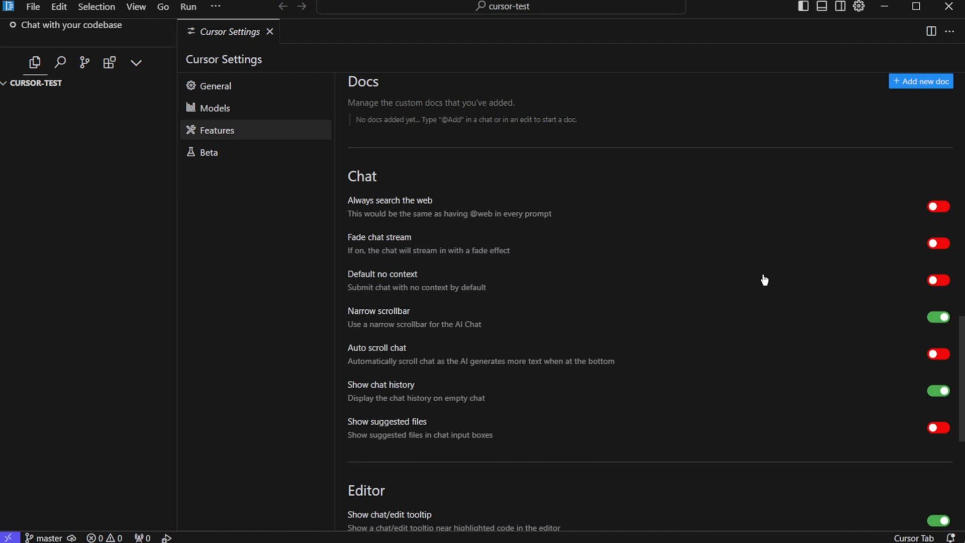
{"action": "scroll", "scroll_direction": "down", "scroll_amount": 3}
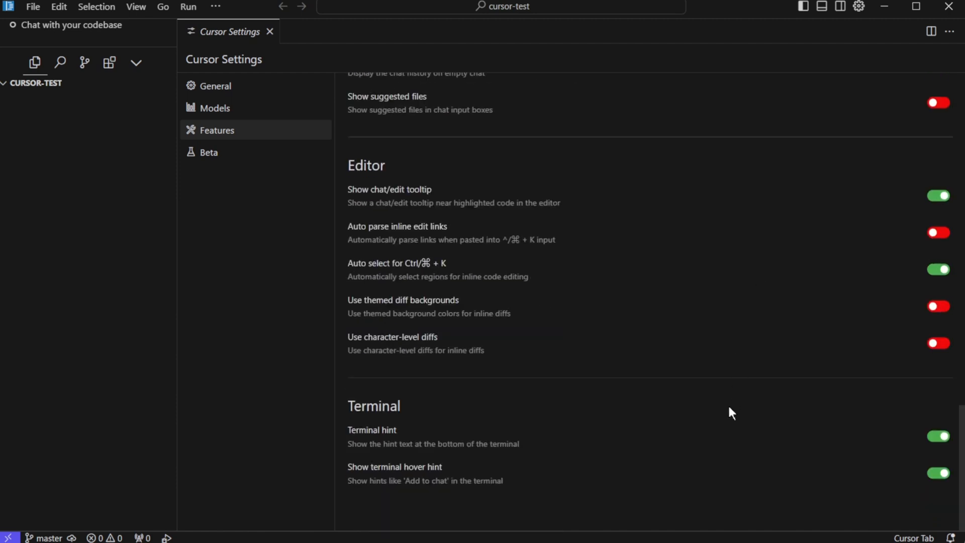
{"action": "mouse_move", "coordinate": [704, 461]}
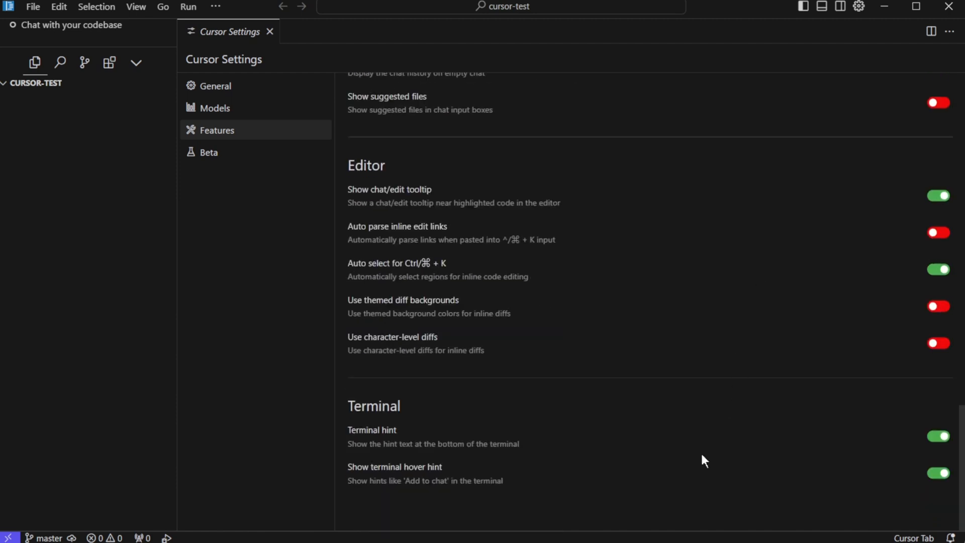
{"action": "mouse_move", "coordinate": [737, 477]}
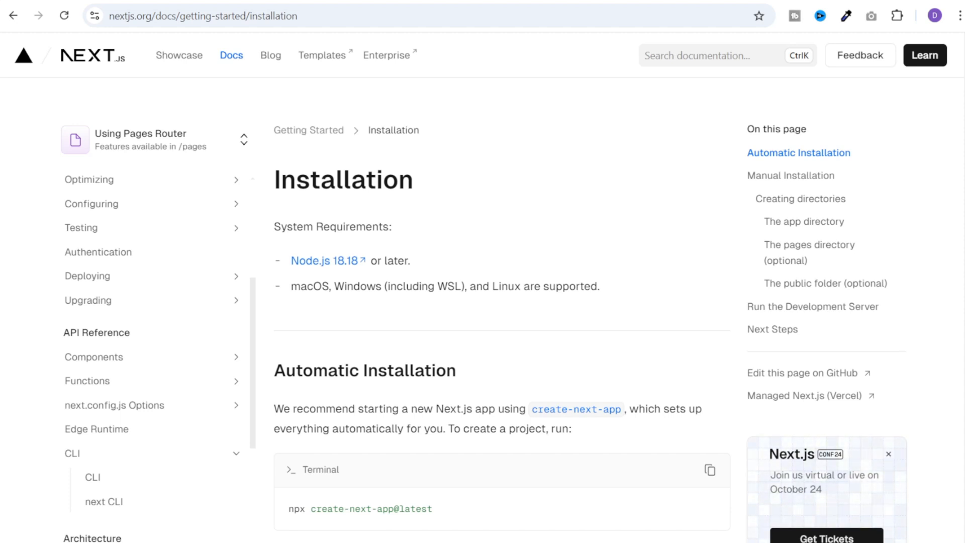
{"action": "mouse_move", "coordinate": [290, 82]}
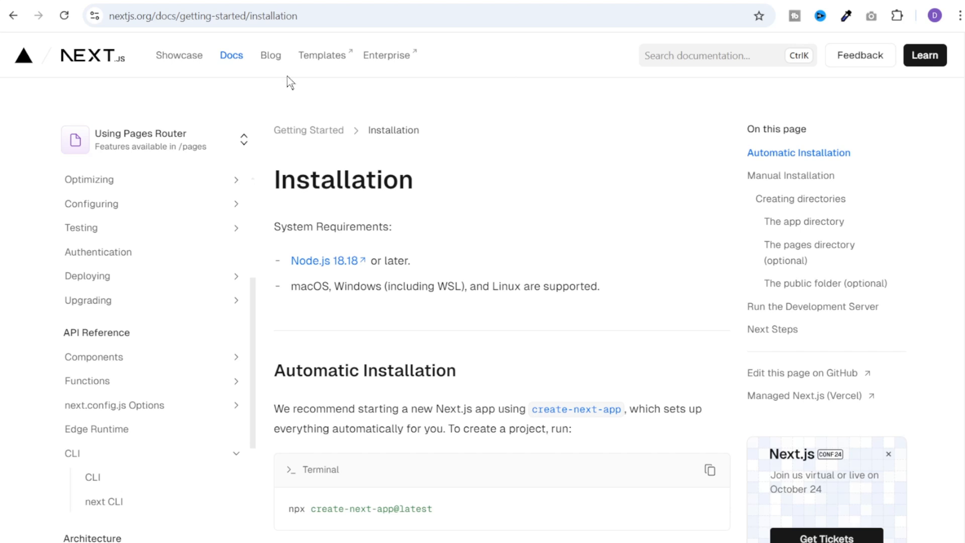
{"action": "scroll", "scroll_direction": "down", "scroll_amount": 3}
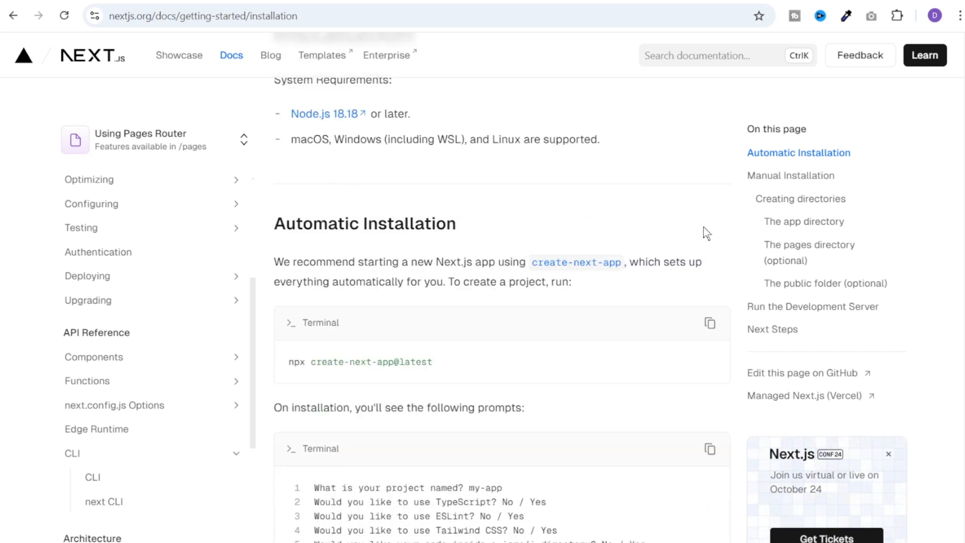
{"action": "scroll", "scroll_direction": "down", "scroll_amount": 3}
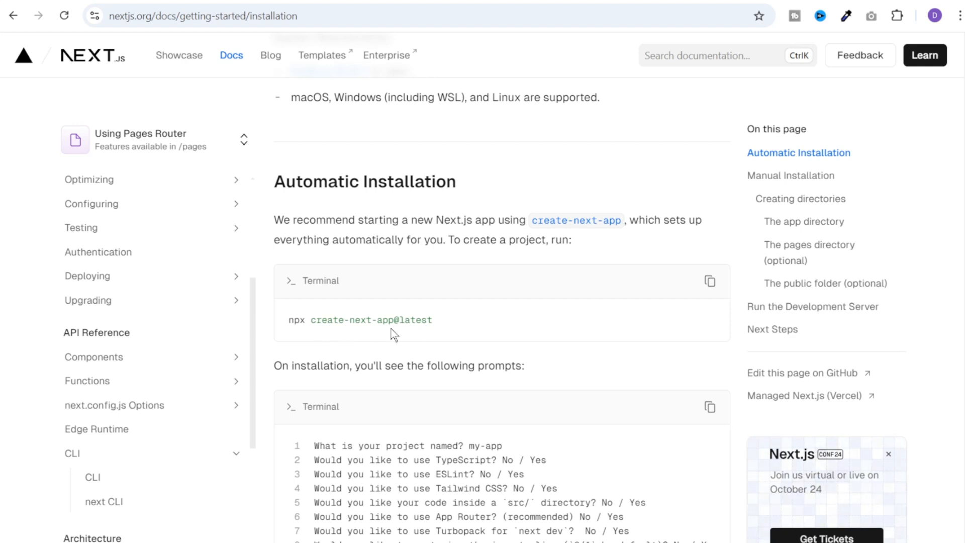
{"action": "scroll", "scroll_direction": "down", "scroll_amount": 3}
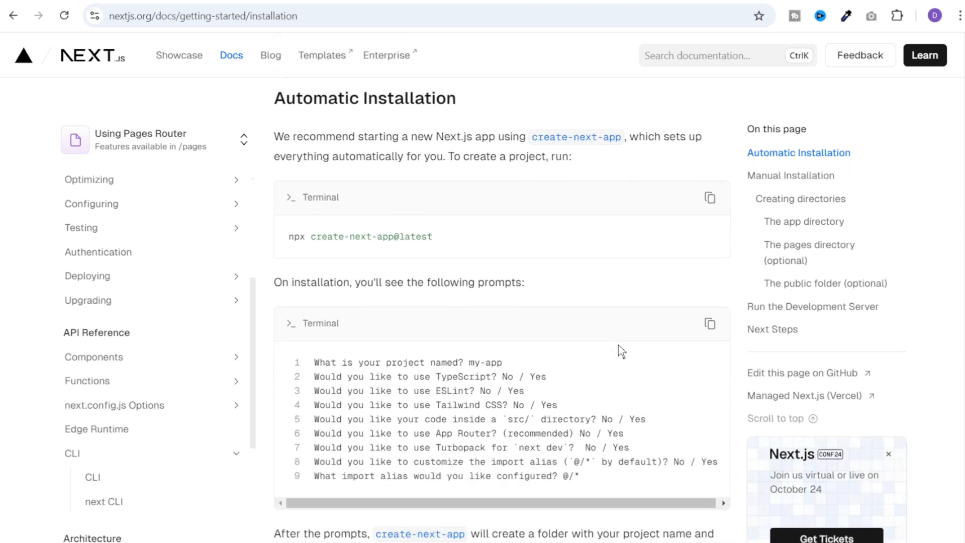
{"action": "scroll", "scroll_direction": "down", "scroll_amount": 3}
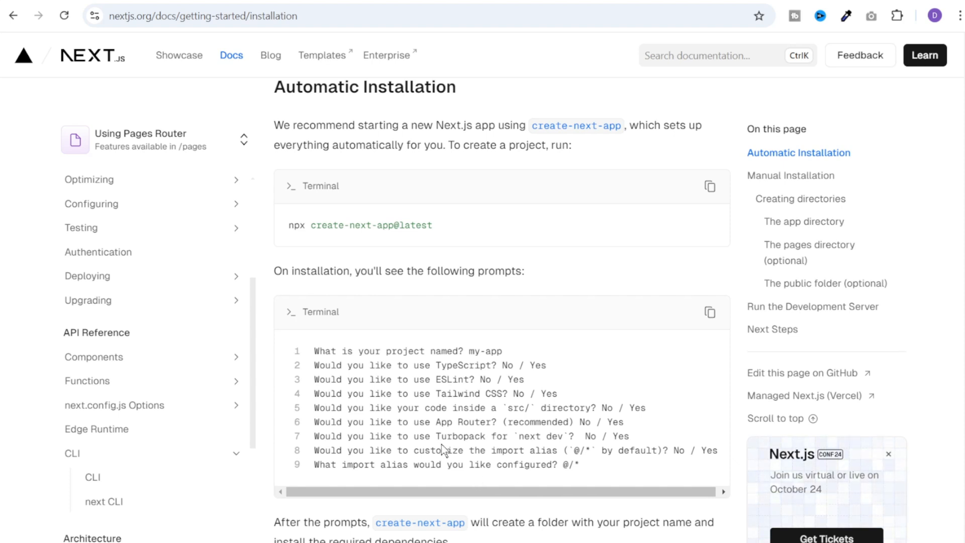
{"action": "mouse_move", "coordinate": [678, 225]}
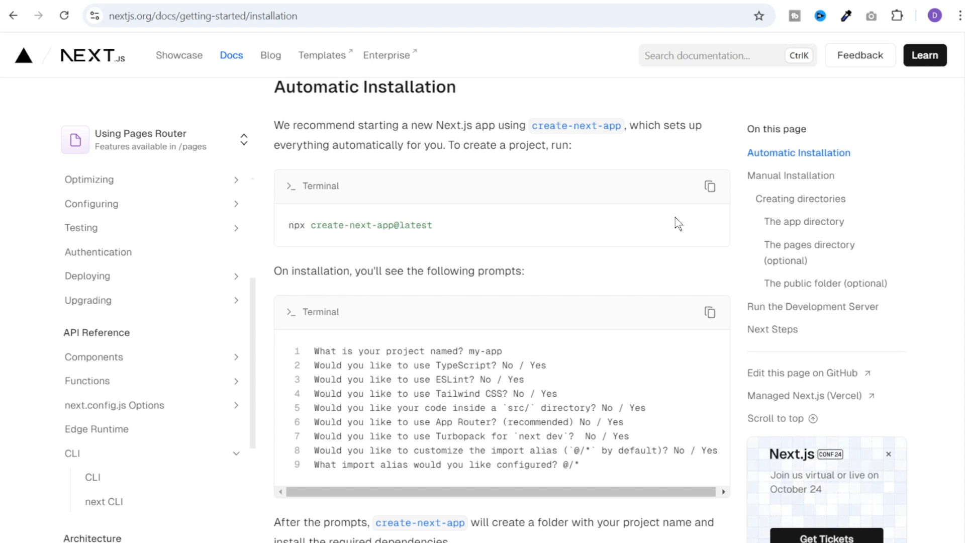
{"action": "mouse_move", "coordinate": [651, 255]}
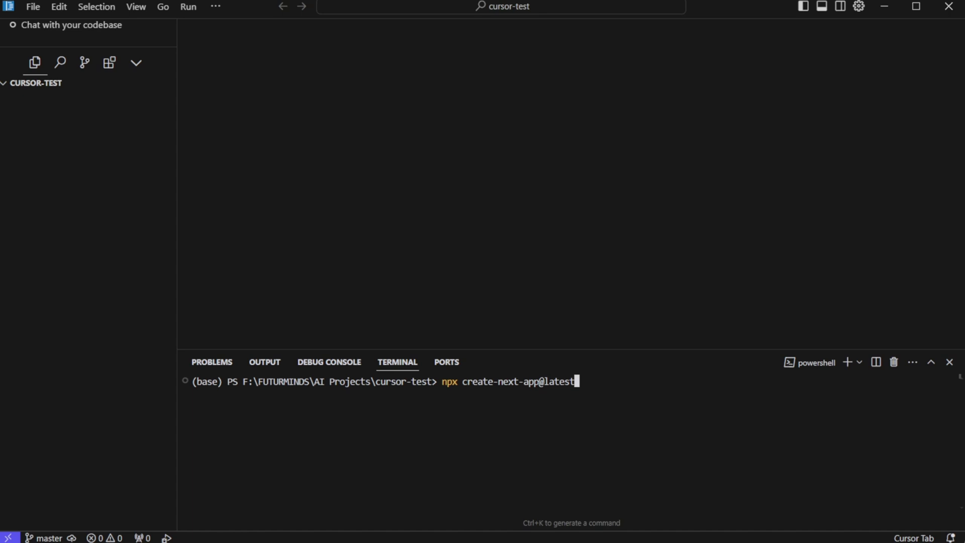
Step: Run npx create-next-app@latest to generate the tinypng-clone project
{"action": "key", "text": "Enter"}
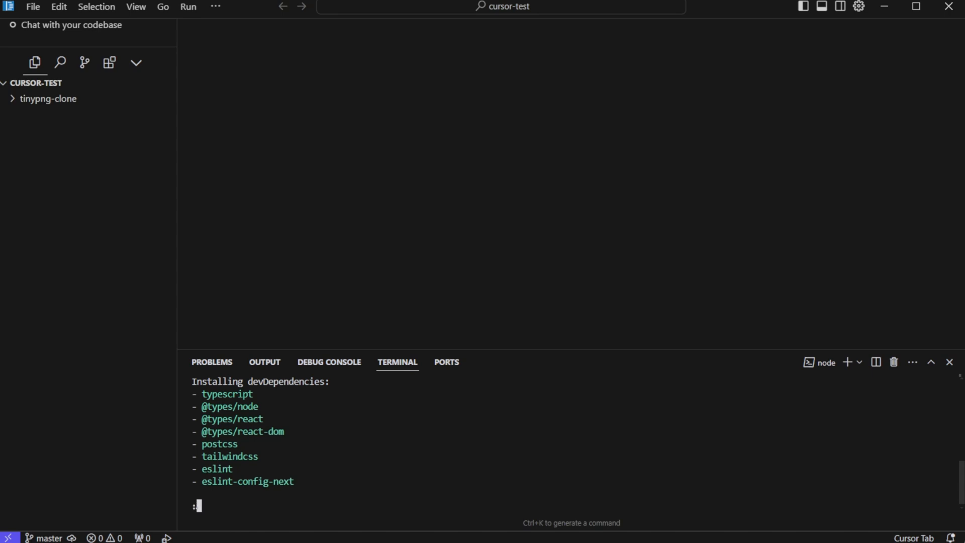
{"action": "mouse_move", "coordinate": [200, 112]}
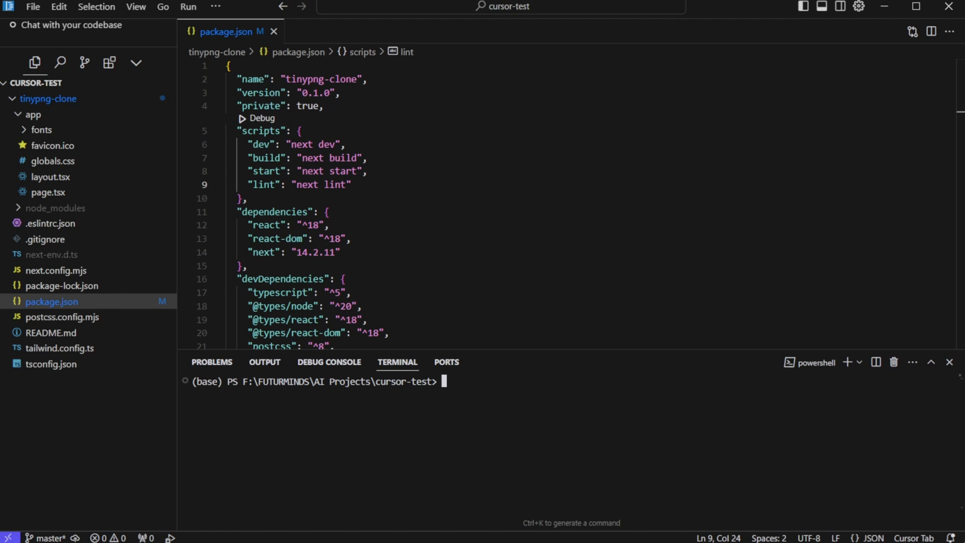
{"action": "mouse_move", "coordinate": [48, 99]}
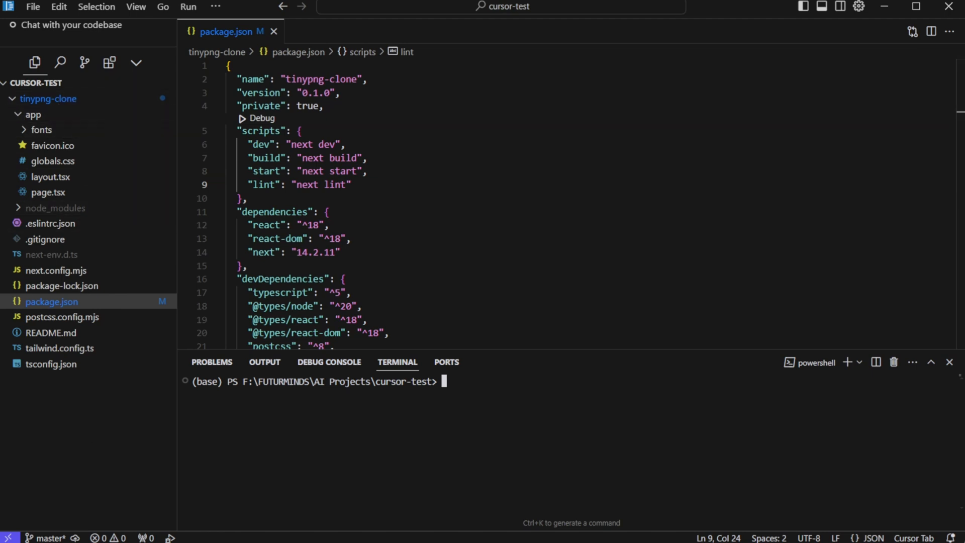
Step: After 'cursor .\tinypng-clone\' fails, install the 'cursor' shell command from the Command Palette
{"action": "type", "text": "cursor"}
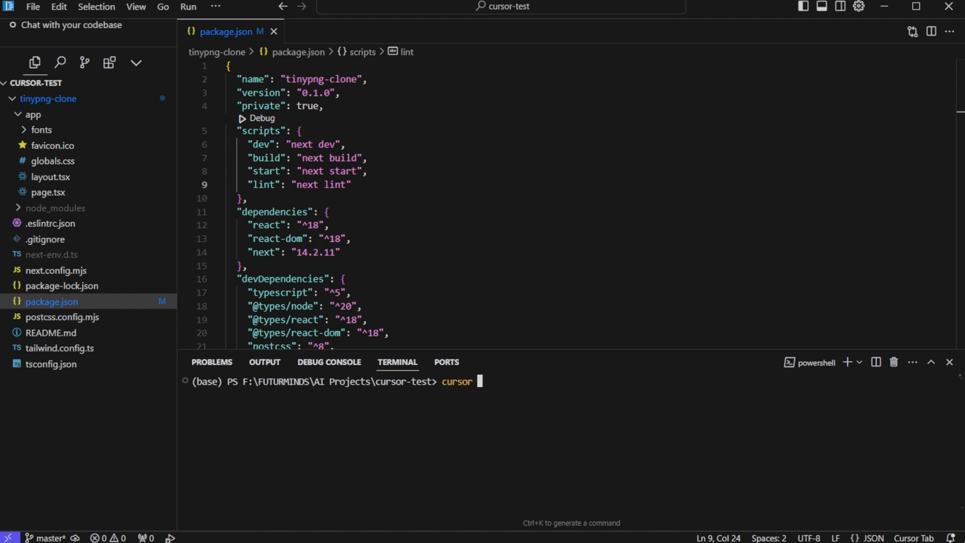
{"action": "type", "text": ".\\tinypng-clone\\"}
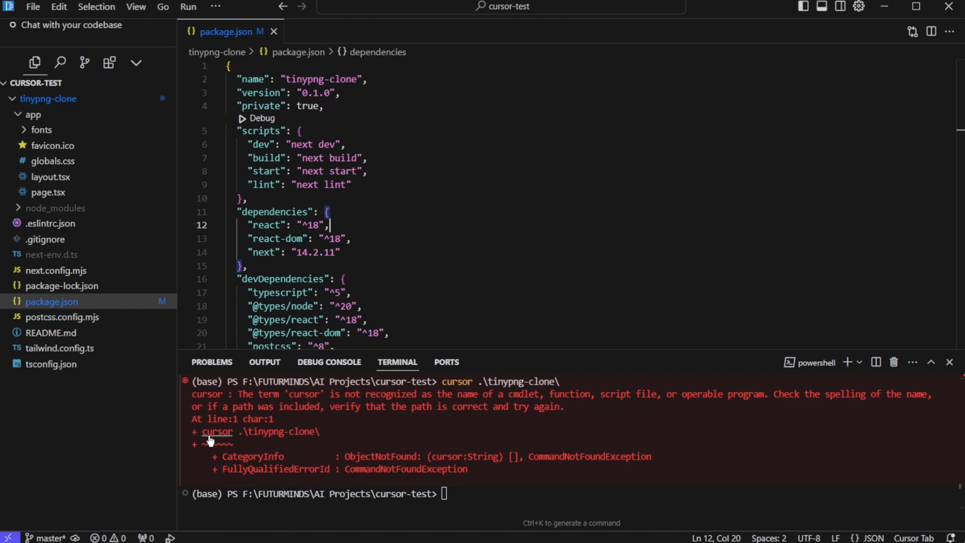
{"action": "key", "text": "Ctrl+Shift+P"}
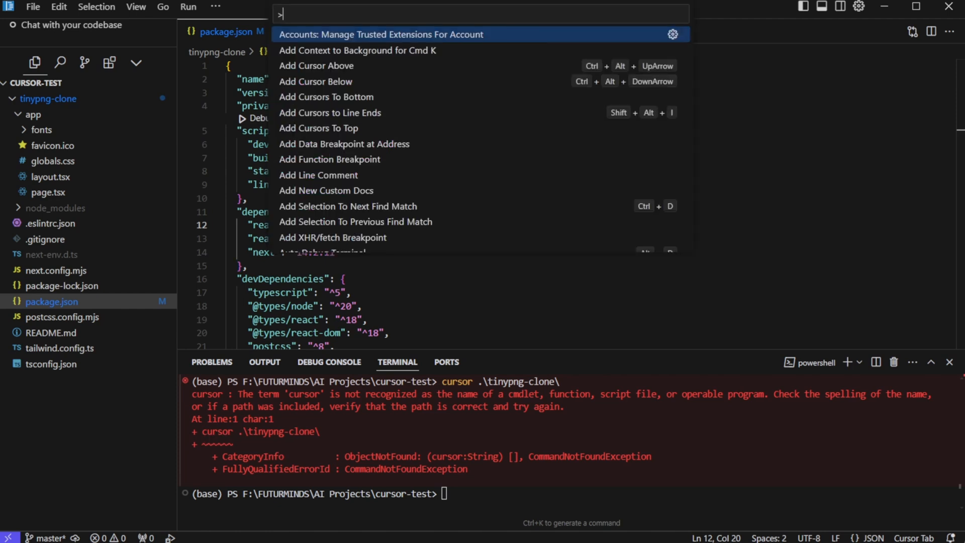
{"action": "type", "text": "shell"}
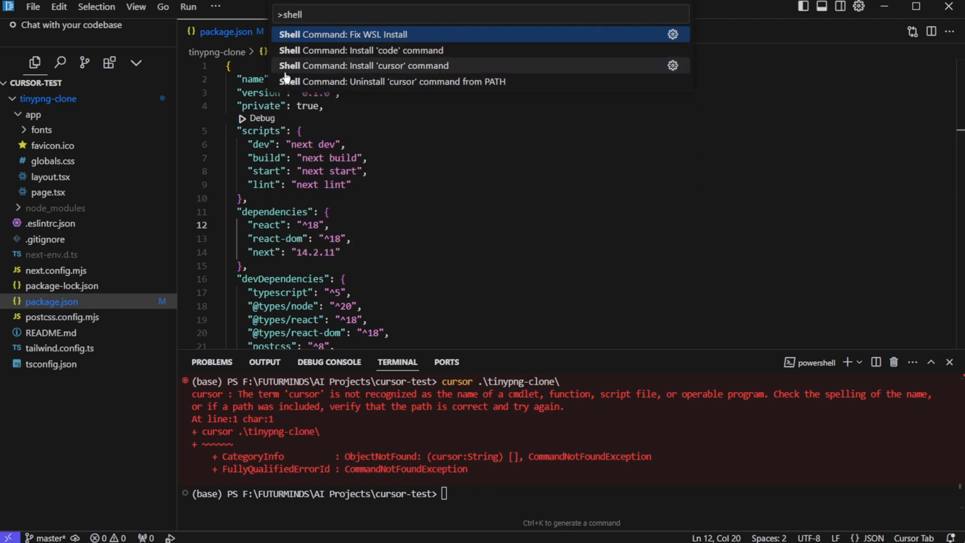
{"action": "key", "text": "Escape"}
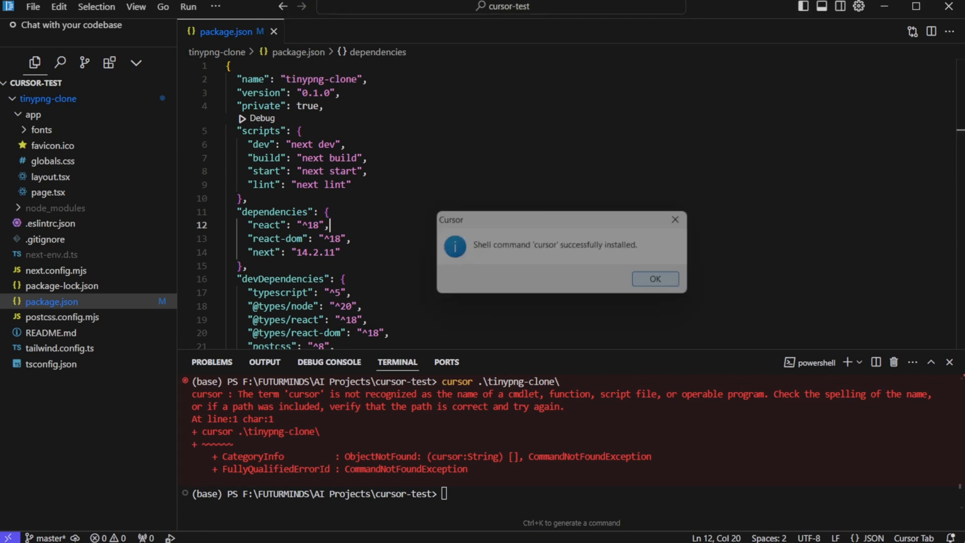
{"action": "left_click", "coordinate": [655, 278]}
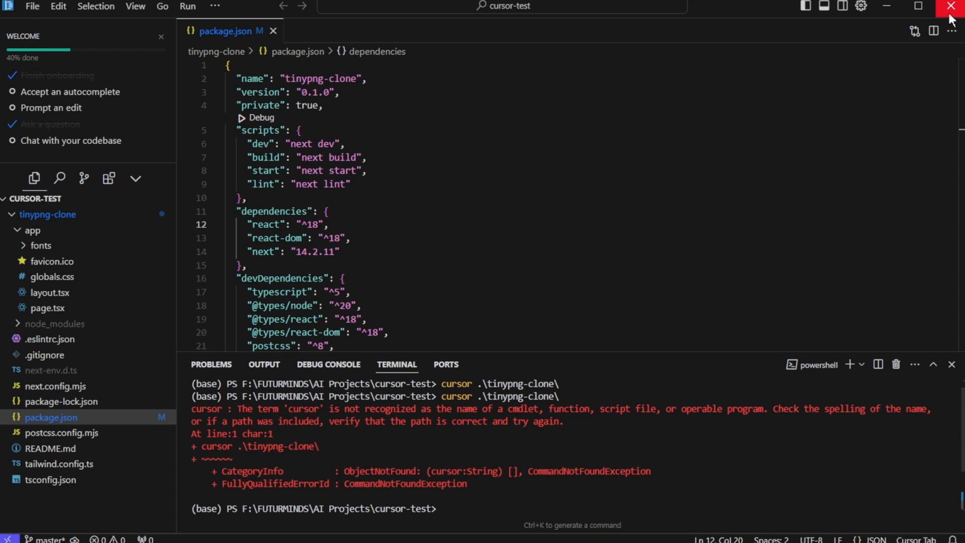
{"action": "mouse_move", "coordinate": [952, 15]}
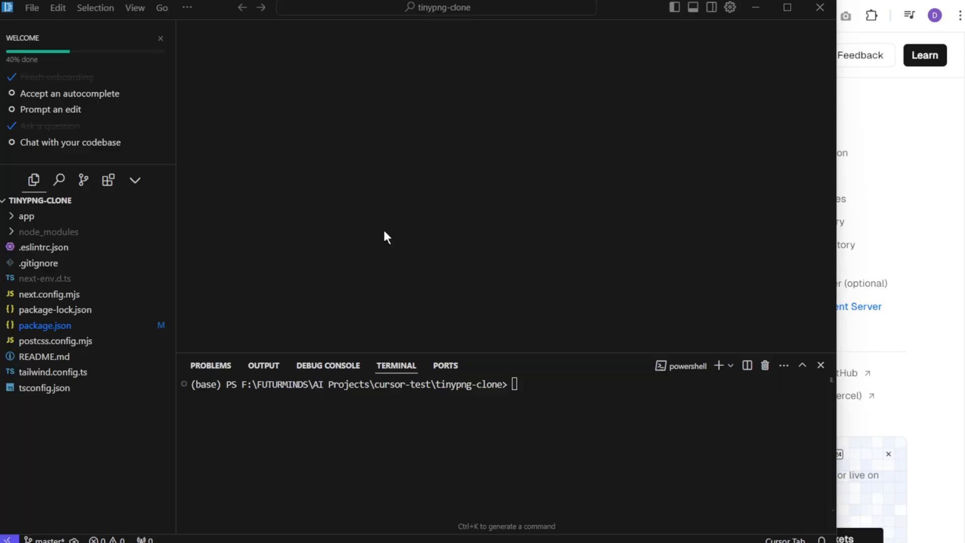
Step: Start the dev server with npm run dev and open localhost:3000
{"action": "type", "text": "npm run dev"}
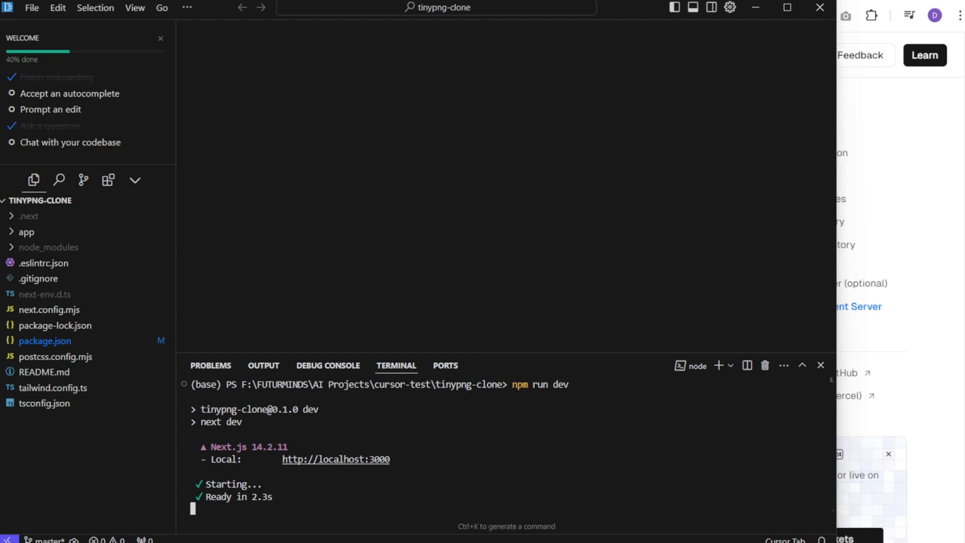
{"action": "mouse_move", "coordinate": [336, 459]}
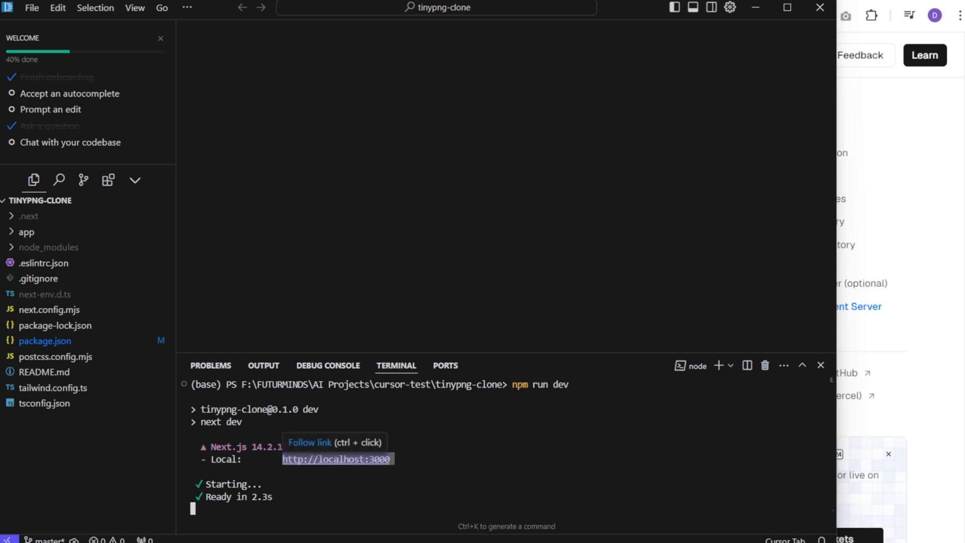
{"action": "left_click", "coordinate": [337, 459]}
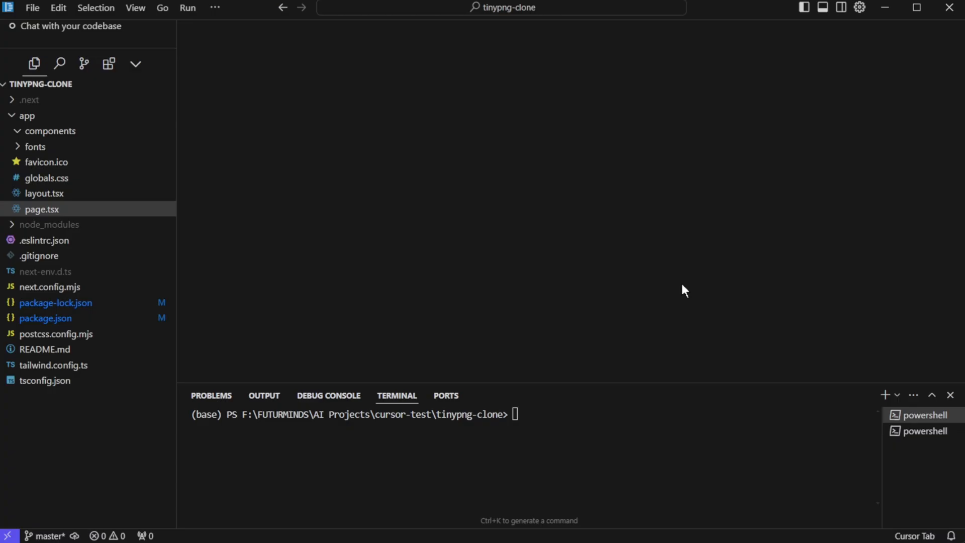
{"action": "mouse_move", "coordinate": [308, 234]}
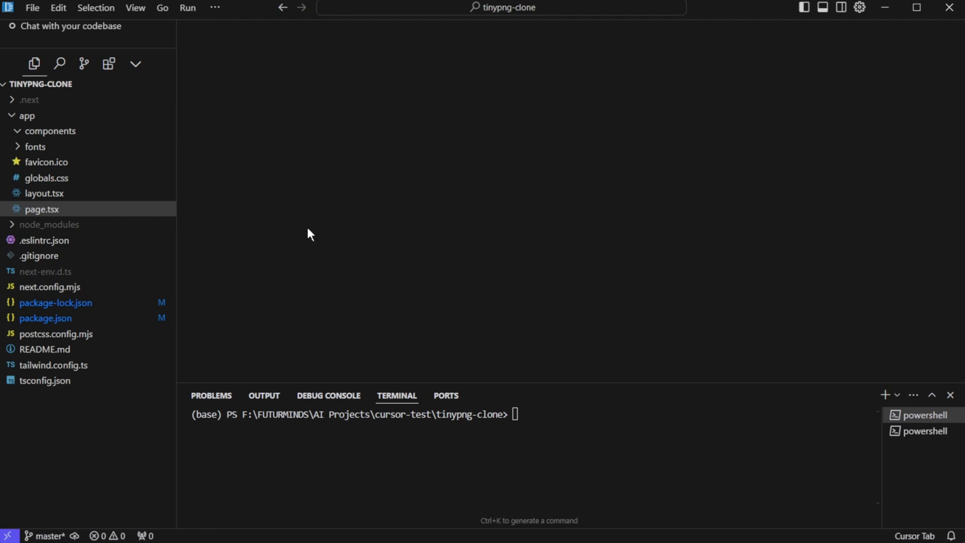
{"action": "mouse_move", "coordinate": [862, 7]}
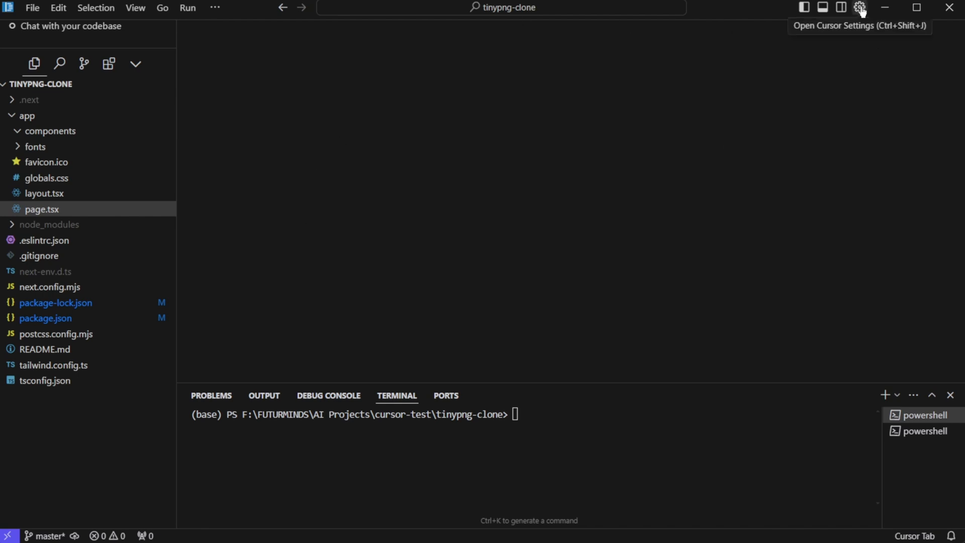
Step: Open Cursor Settings via the gear icon
{"action": "left_click", "coordinate": [861, 7]}
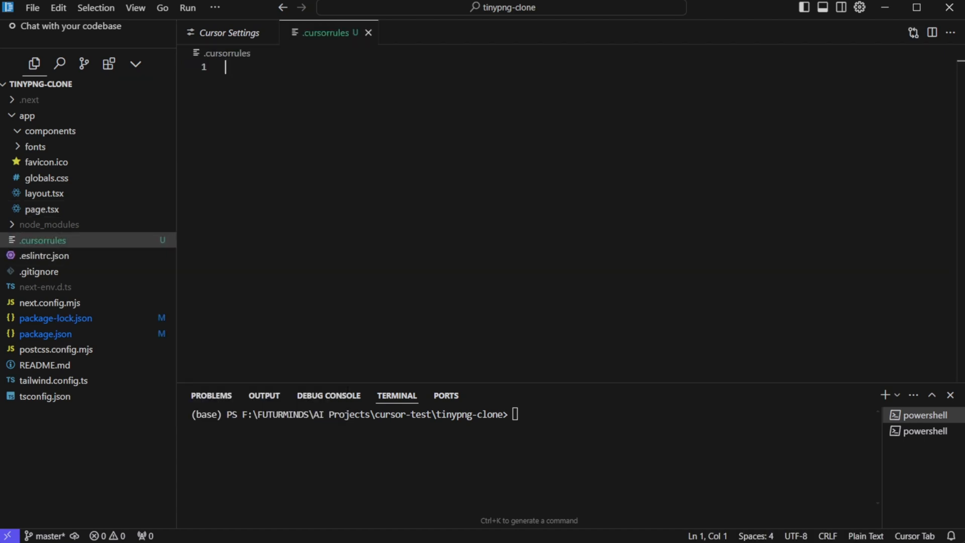
{"action": "mouse_move", "coordinate": [107, 398]}
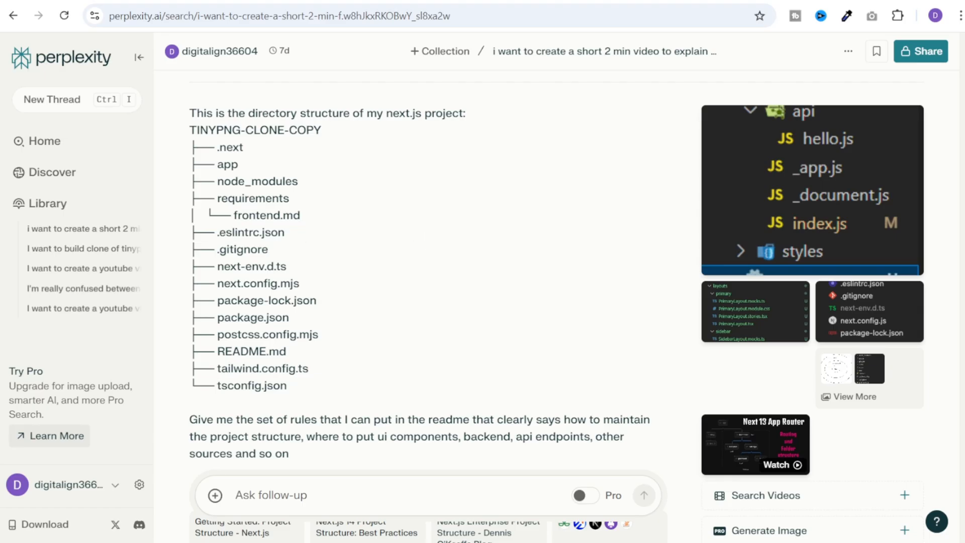
{"action": "mouse_move", "coordinate": [381, 291]}
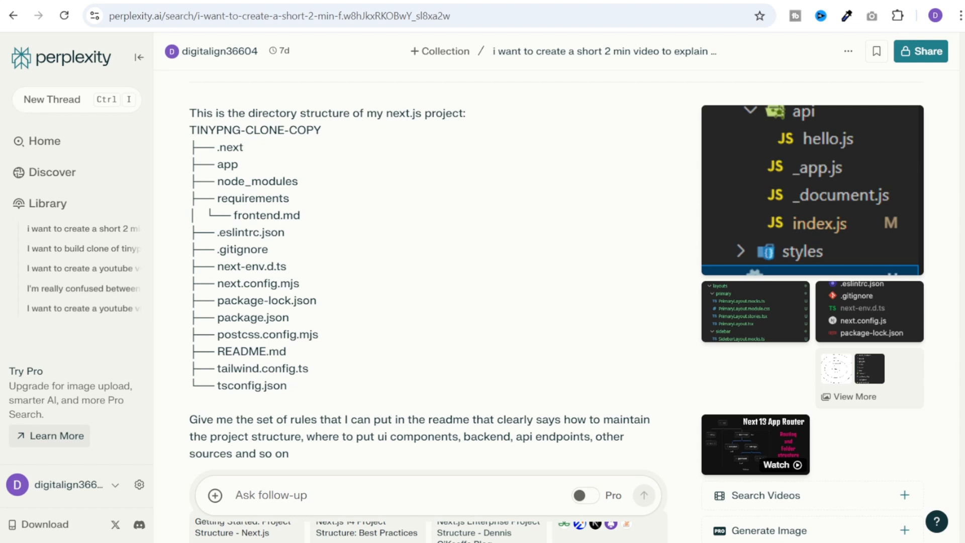
{"action": "mouse_move", "coordinate": [420, 451]}
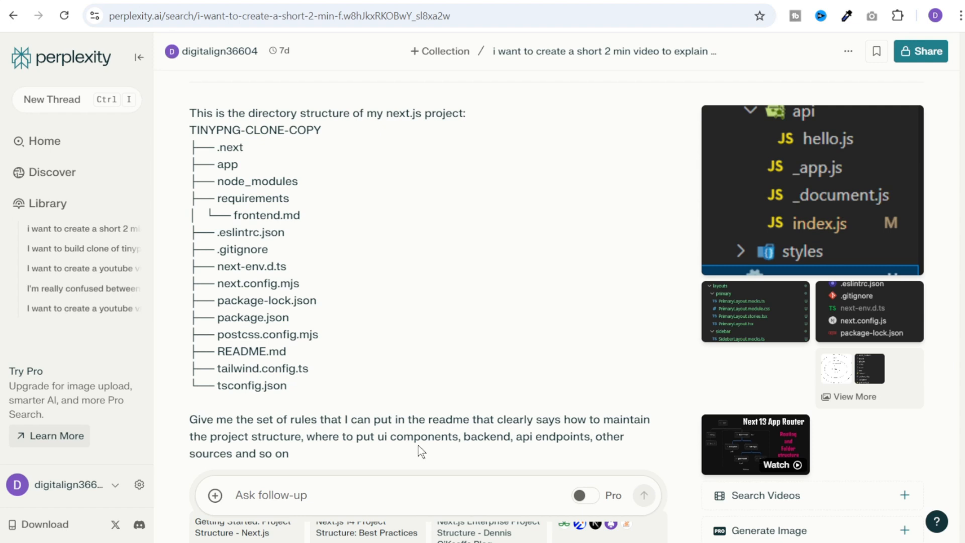
{"action": "mouse_move", "coordinate": [524, 452]}
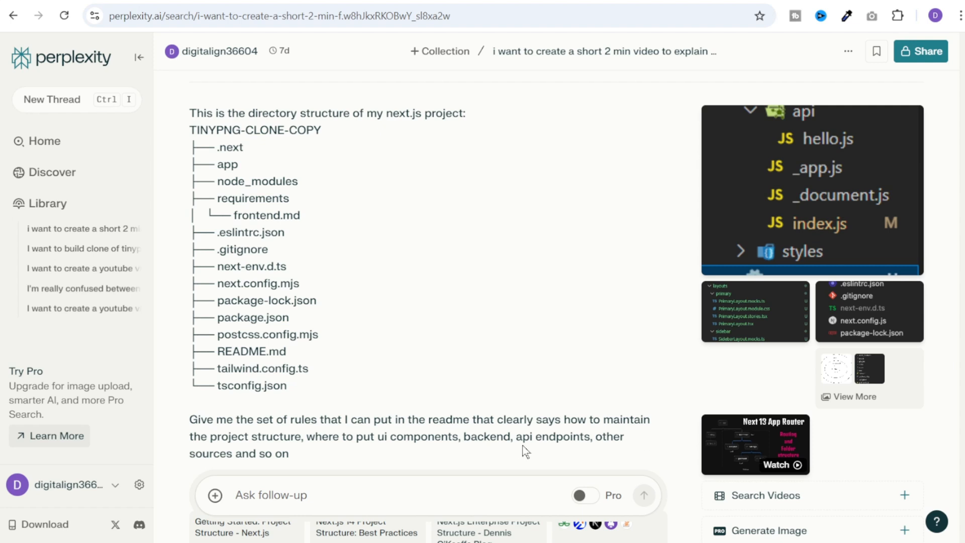
{"action": "mouse_move", "coordinate": [434, 403]}
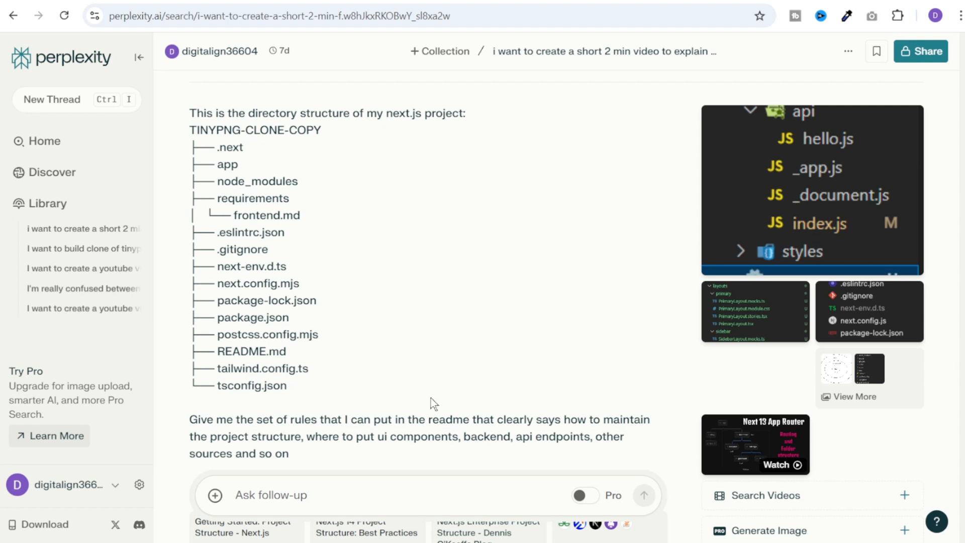
{"action": "scroll", "scroll_direction": "down", "scroll_amount": 3}
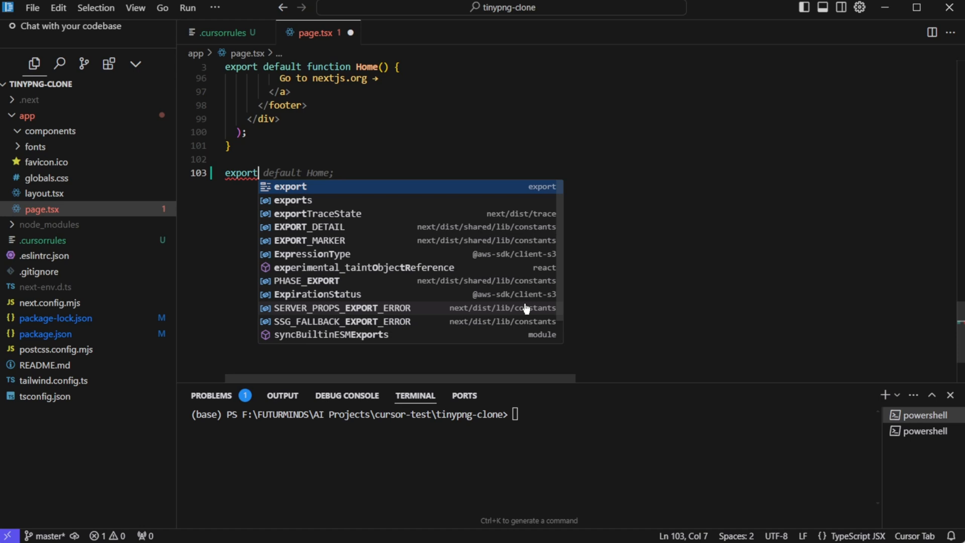
Step: Type 'export default function GetDataFromS3() {' below Home() and accept the completion
{"action": "type", "text": "default function G"}
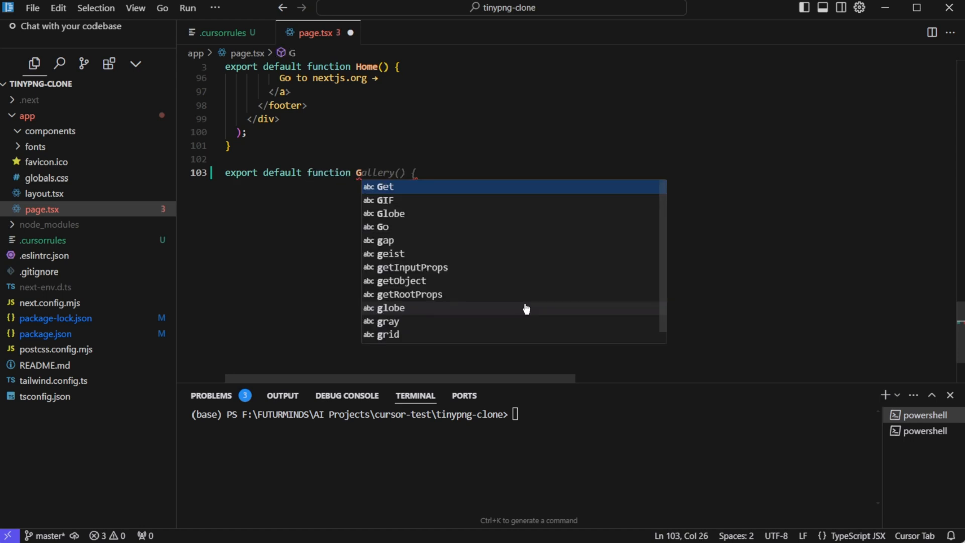
{"action": "type", "text": "et"}
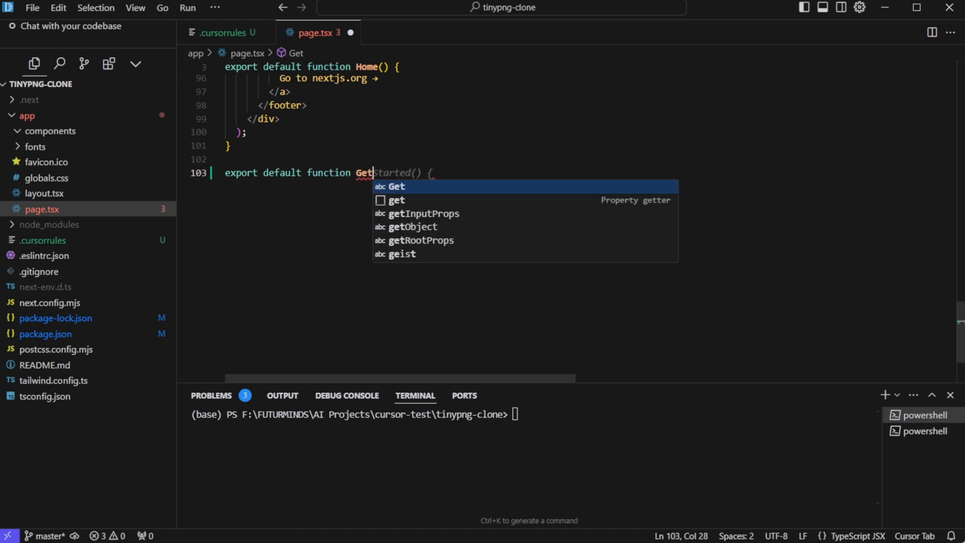
{"action": "type", "text": "DataFromS"}
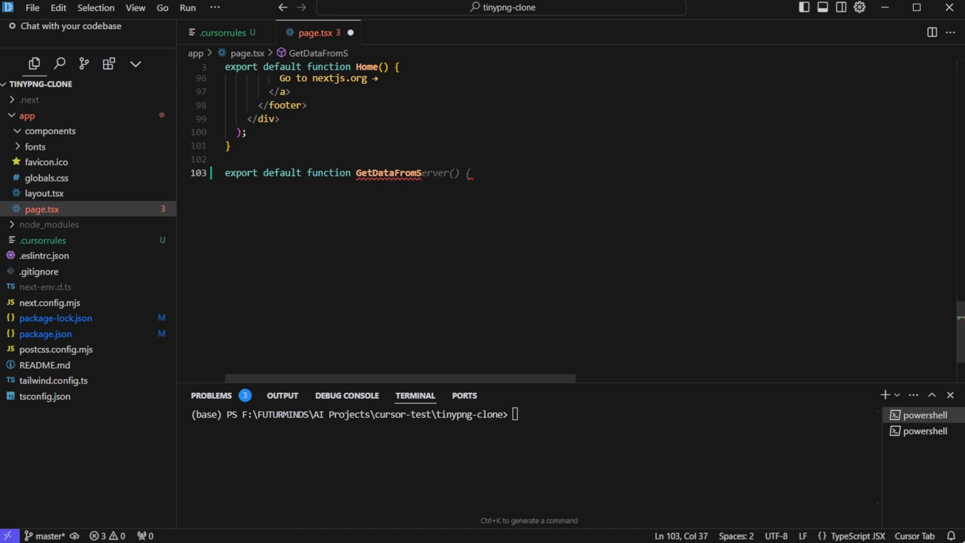
{"action": "type", "text": "3() {"}
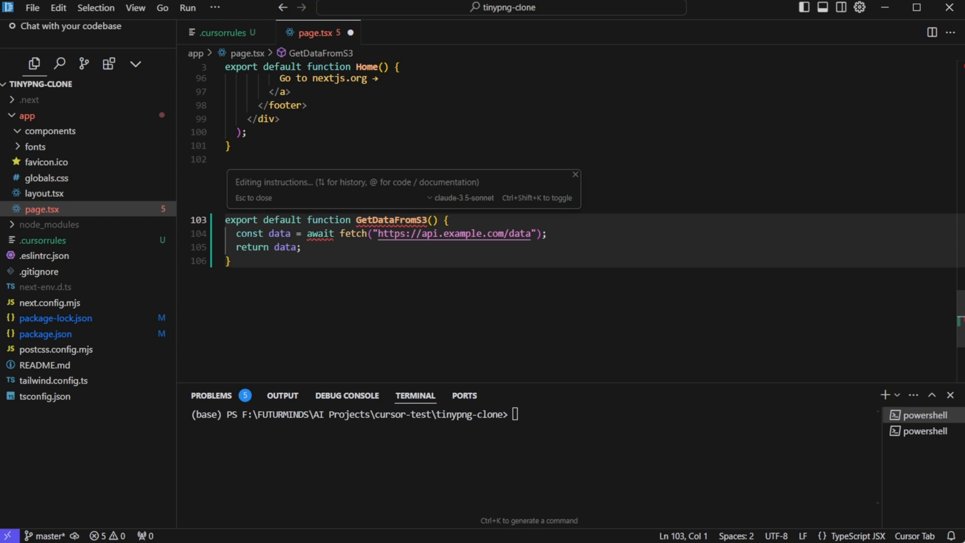
Step: Ask inline edit to 'fetch data from s3 and save data in a local map' and accept the code
{"action": "type", "text": "Update the function to fetch data from s3 and save data in a local map"}
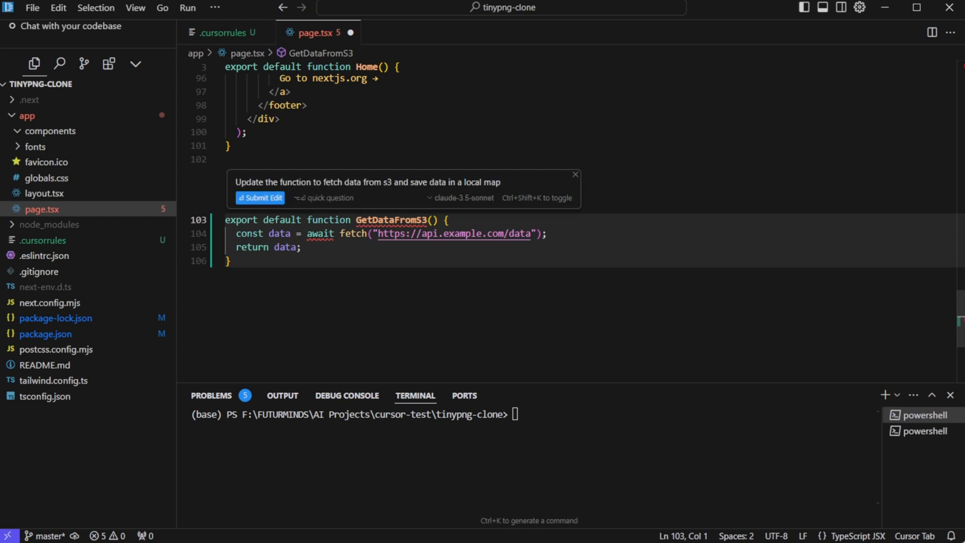
{"action": "left_click", "coordinate": [260, 197]}
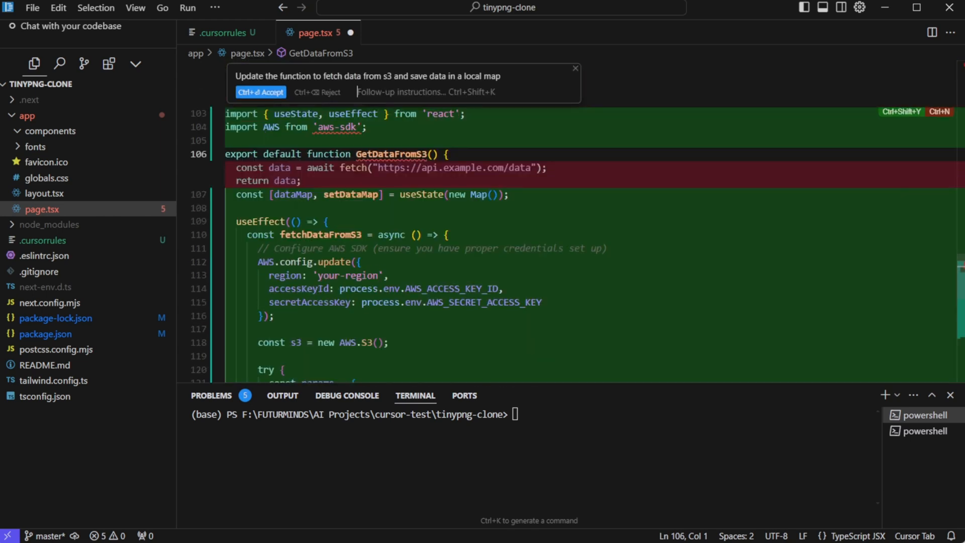
{"action": "mouse_move", "coordinate": [317, 102]}
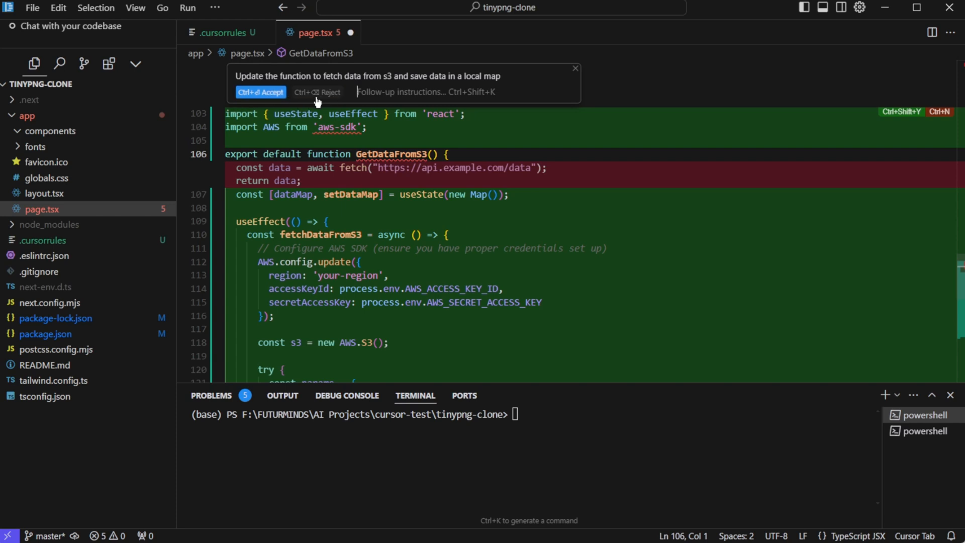
{"action": "left_click", "coordinate": [260, 91]}
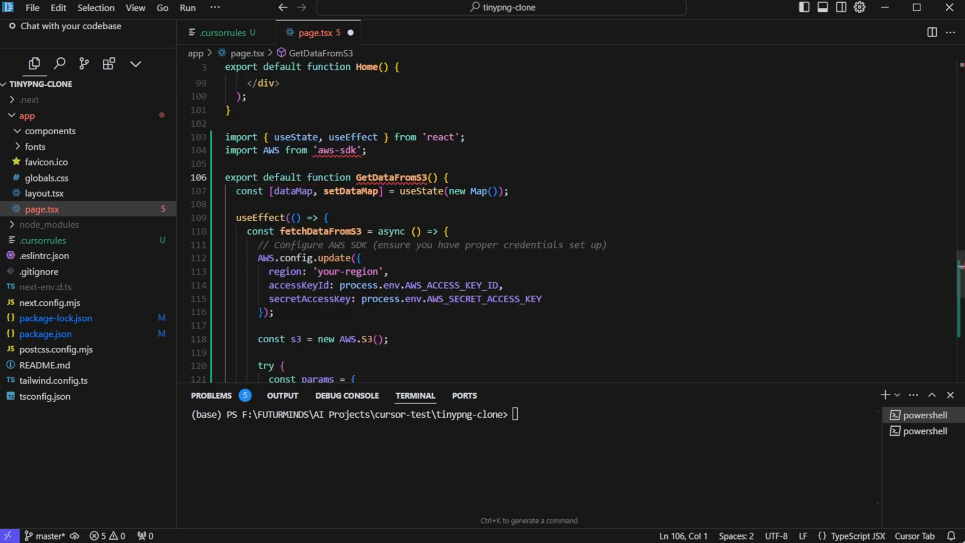
{"action": "mouse_move", "coordinate": [338, 150]}
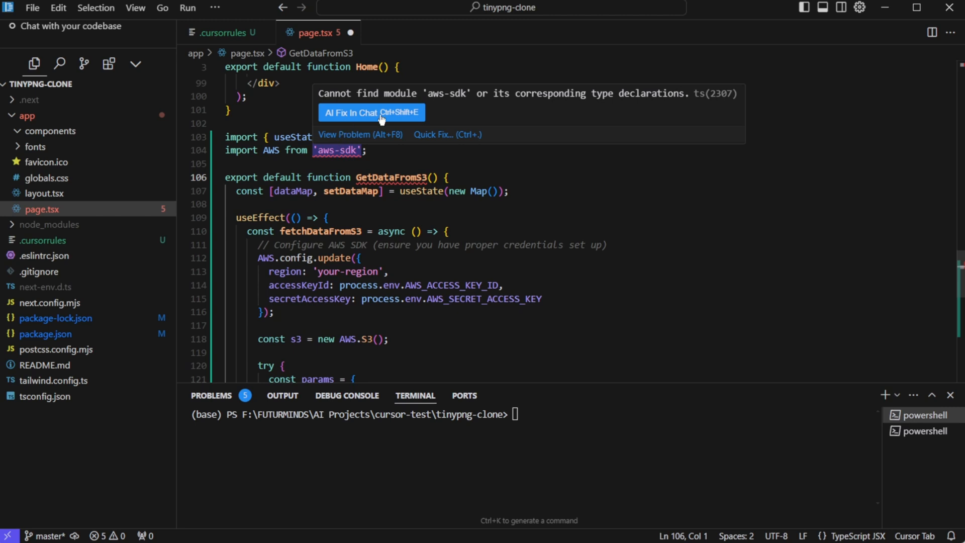
{"action": "left_click", "coordinate": [370, 112]}
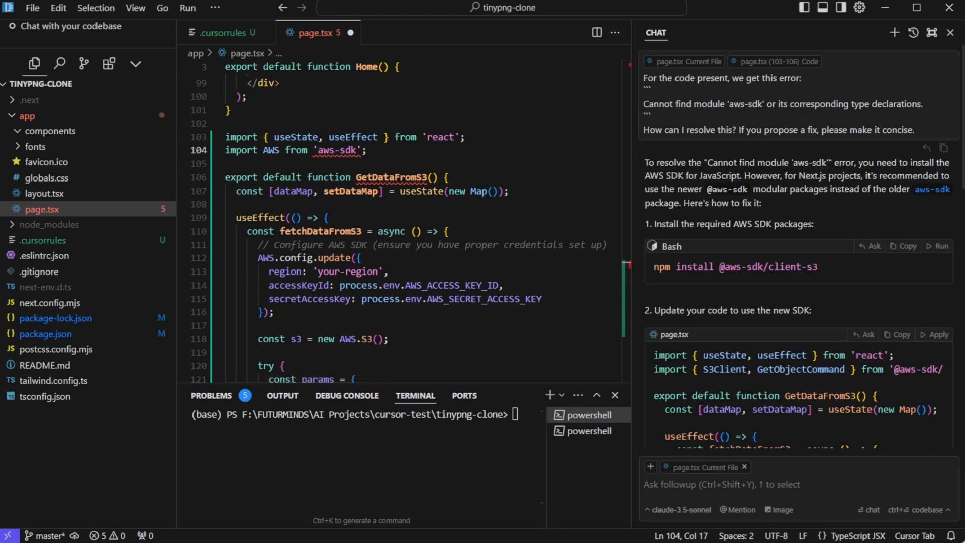
{"action": "mouse_move", "coordinate": [751, 253]}
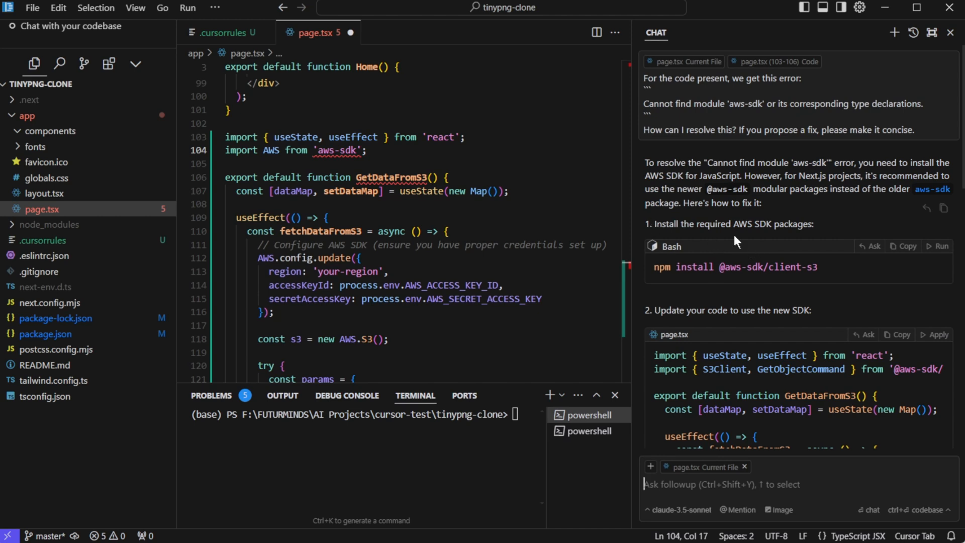
{"action": "mouse_move", "coordinate": [737, 242]}
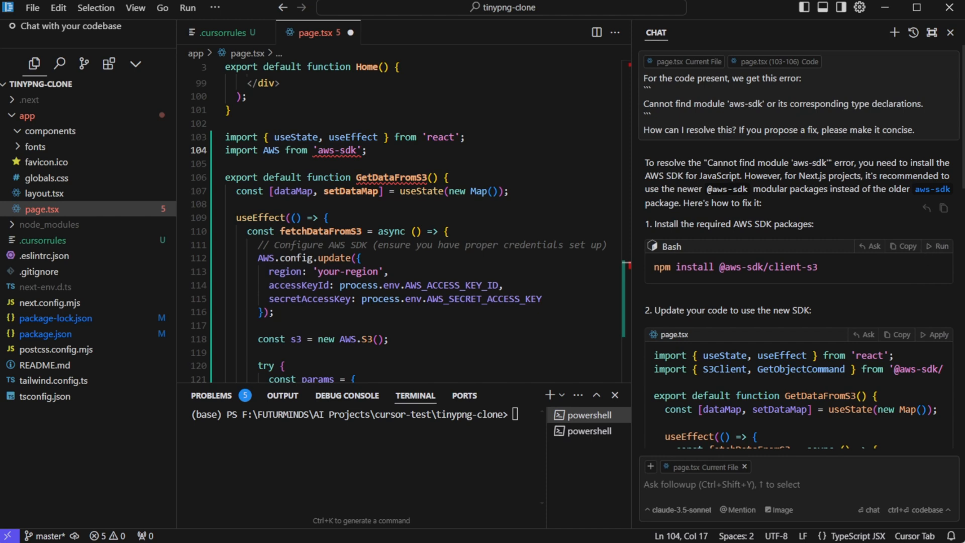
{"action": "scroll", "scroll_direction": "down", "scroll_amount": 3}
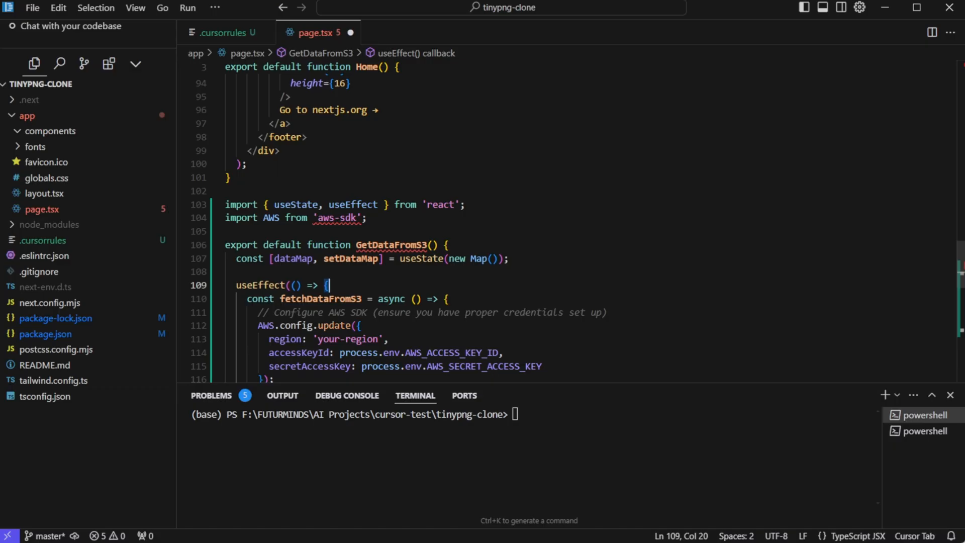
Step: Ask inline AI (Ctrl+K) 'Add comments for GetDataFromS3' and accept the commented code
{"action": "key", "text": "Ctrl+K"}
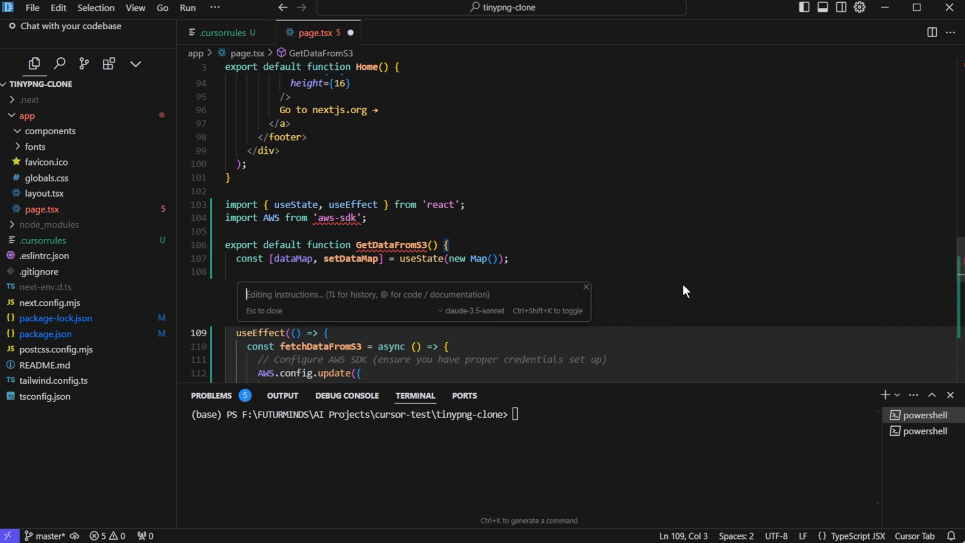
{"action": "mouse_move", "coordinate": [466, 318]}
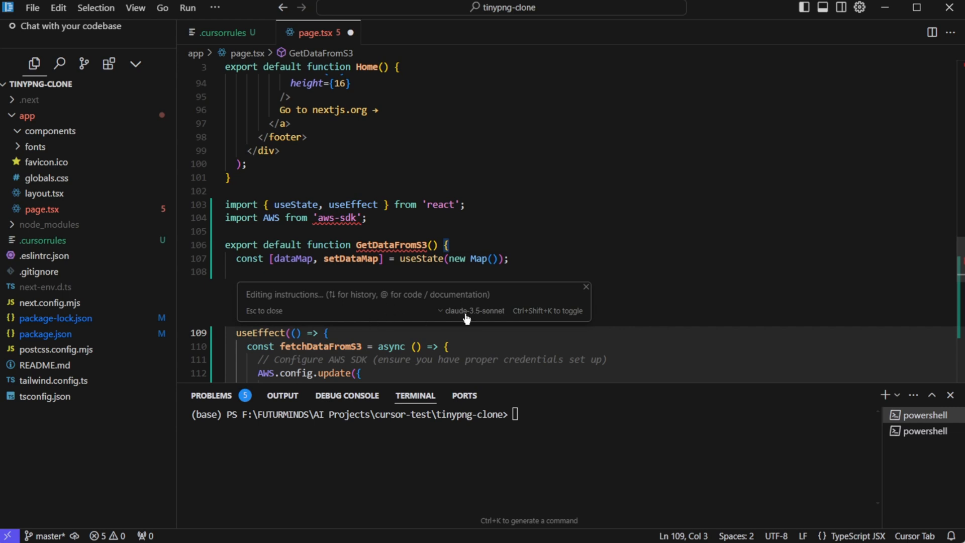
{"action": "mouse_move", "coordinate": [471, 315]}
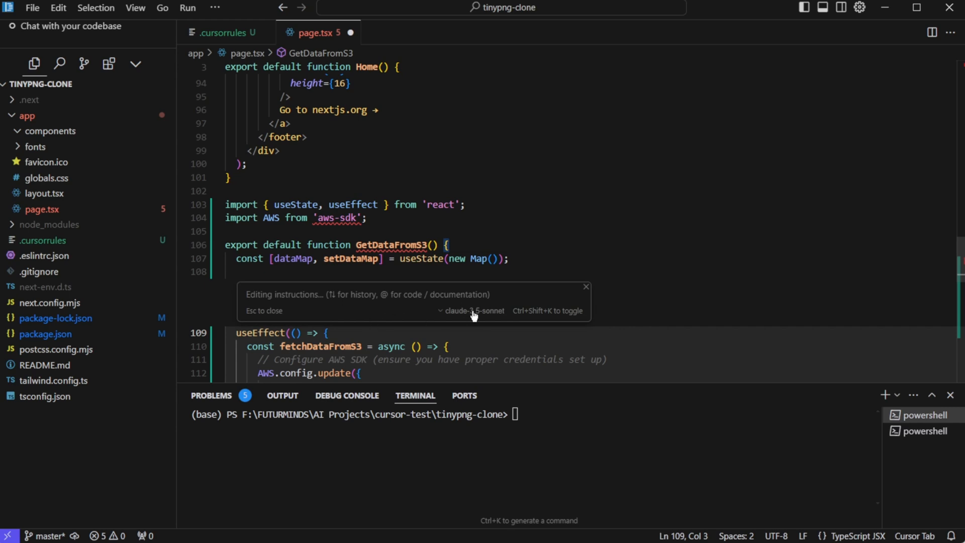
{"action": "mouse_move", "coordinate": [472, 317]}
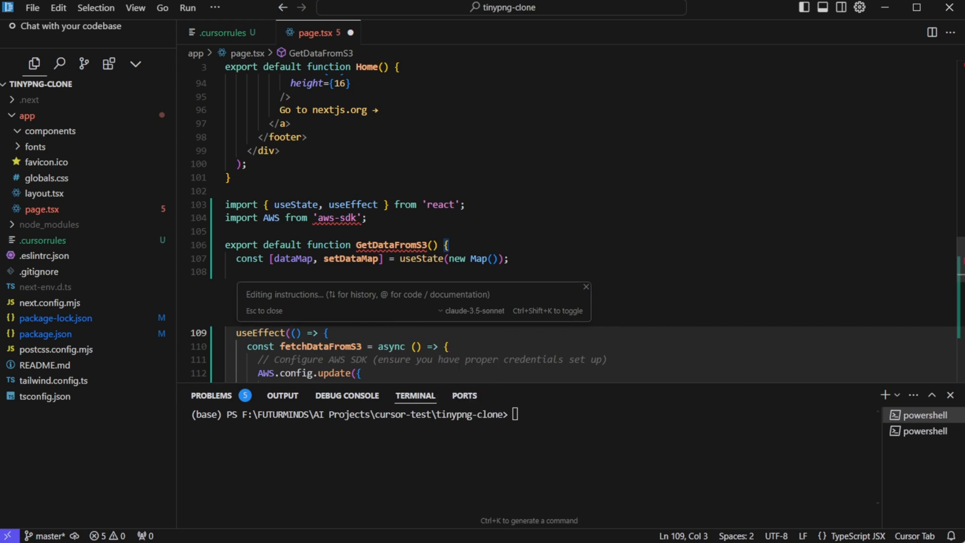
{"action": "left_click", "coordinate": [370, 294]}
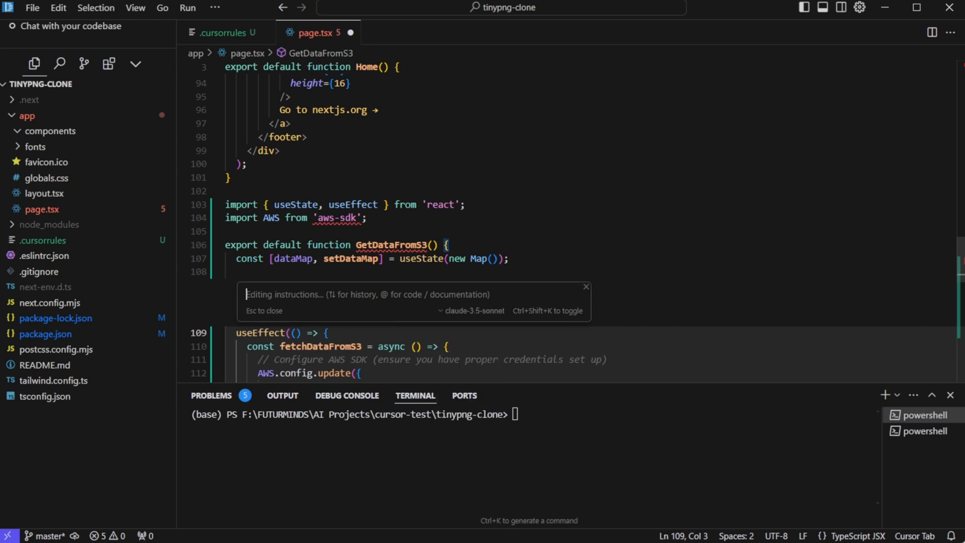
{"action": "type", "text": "Add comments for GetDataFromS3"}
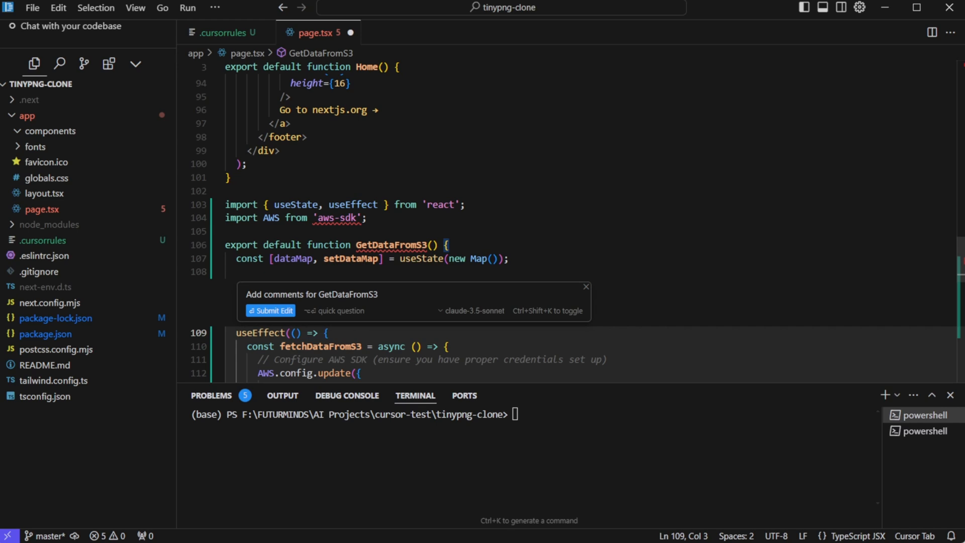
{"action": "left_click", "coordinate": [311, 294]}
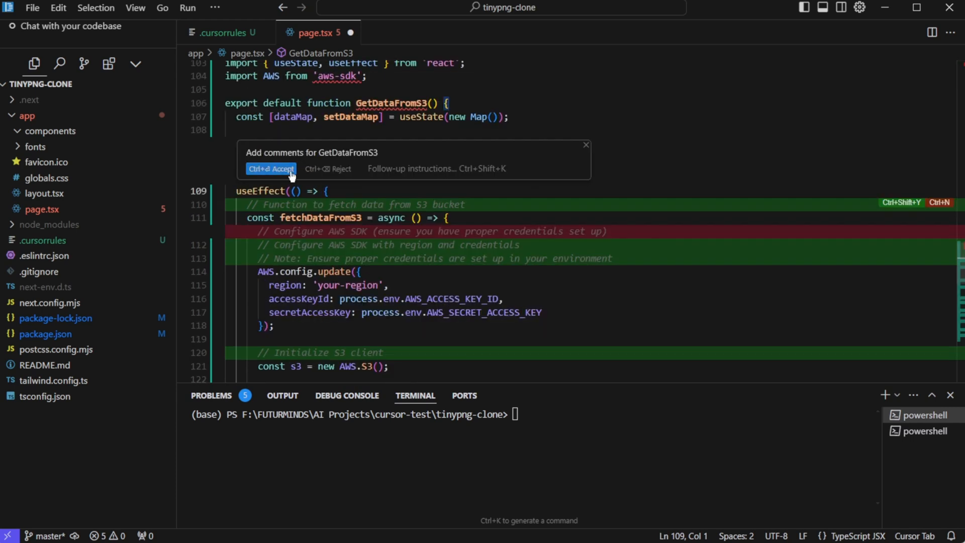
{"action": "left_click", "coordinate": [271, 169]}
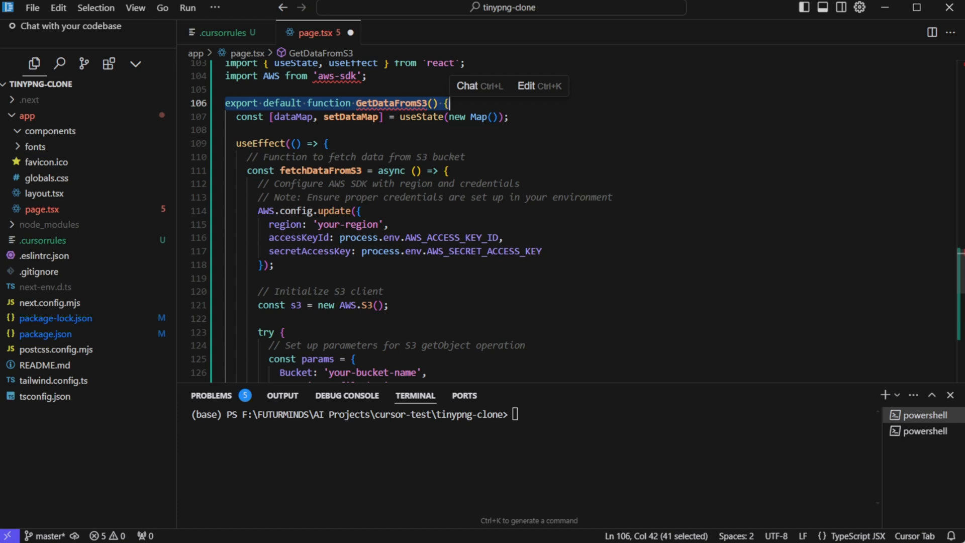
{"action": "mouse_move", "coordinate": [531, 98]}
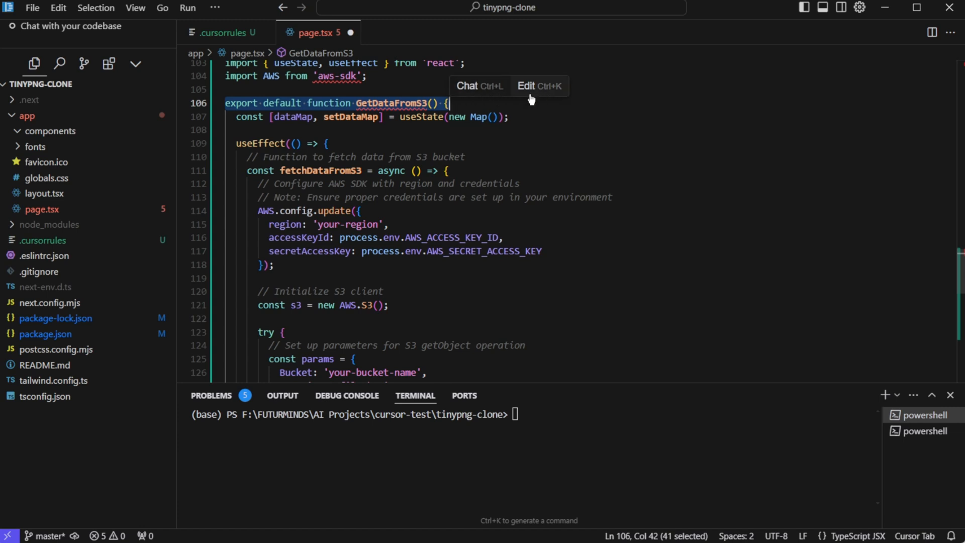
{"action": "left_click", "coordinate": [525, 85]}
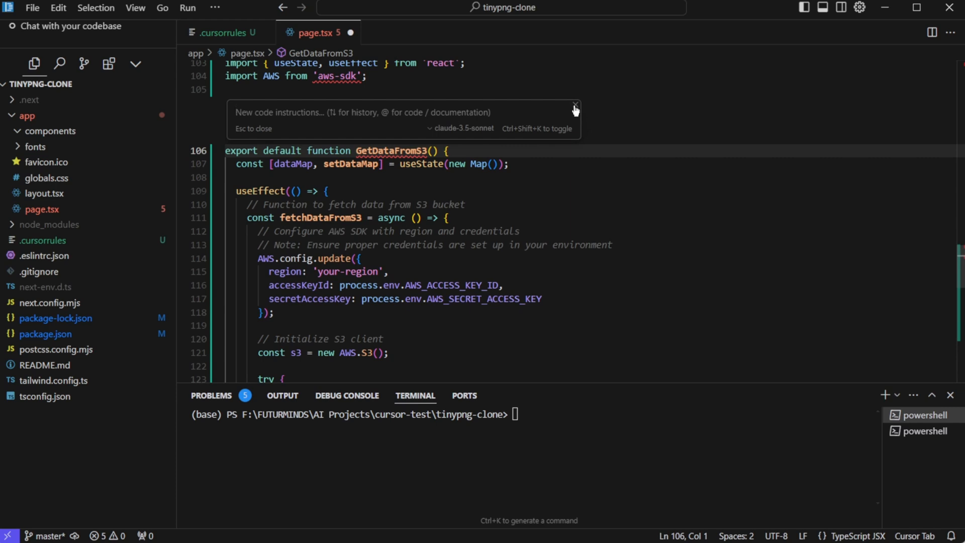
{"action": "left_click", "coordinate": [576, 105]}
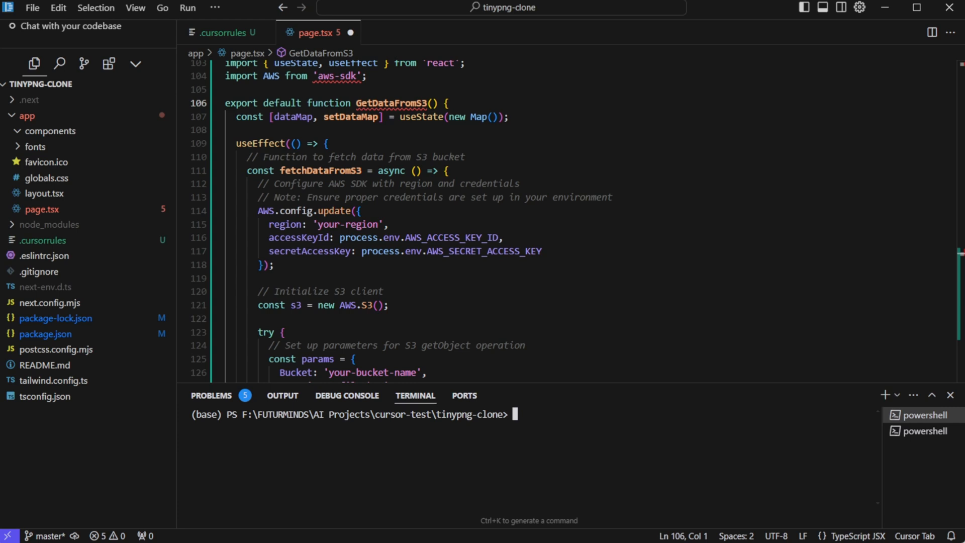
Step: Ask the terminal AI 'how to run this application' to get the npm run dev command
{"action": "key", "text": "Ctrl+K"}
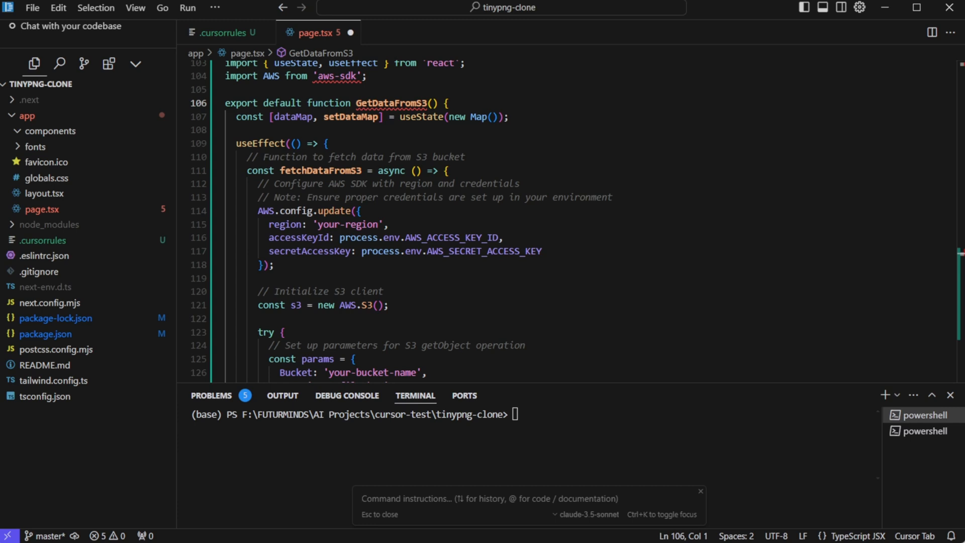
{"action": "type", "text": "how to run this application"}
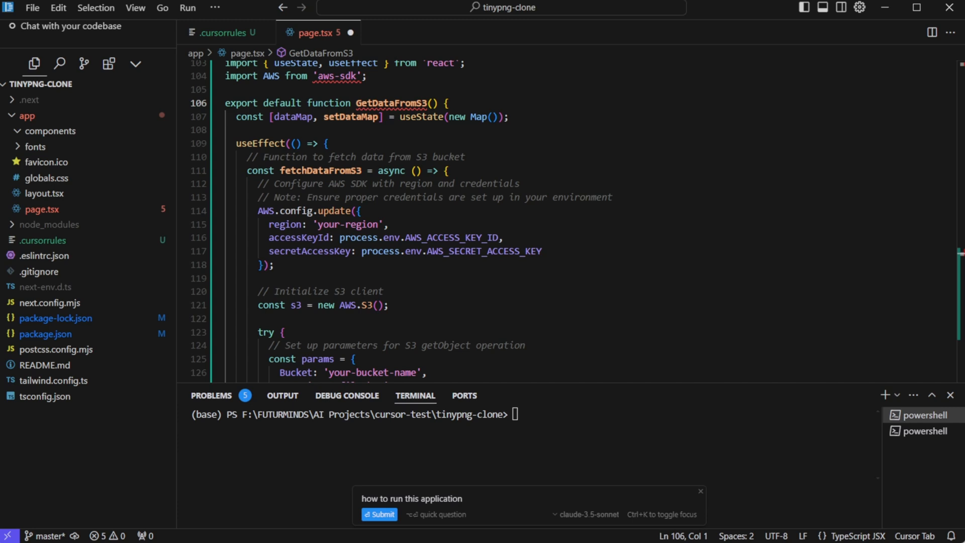
{"action": "type", "text": "npm run dev"}
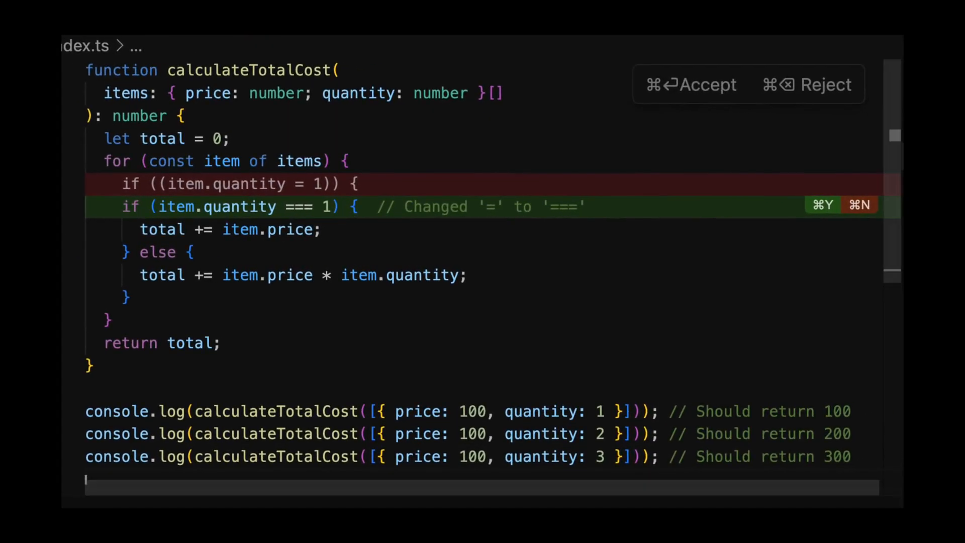
Step: Open the AI chat panel beside the code, showing earlier conversations
{"action": "key", "text": "cmd+enter"}
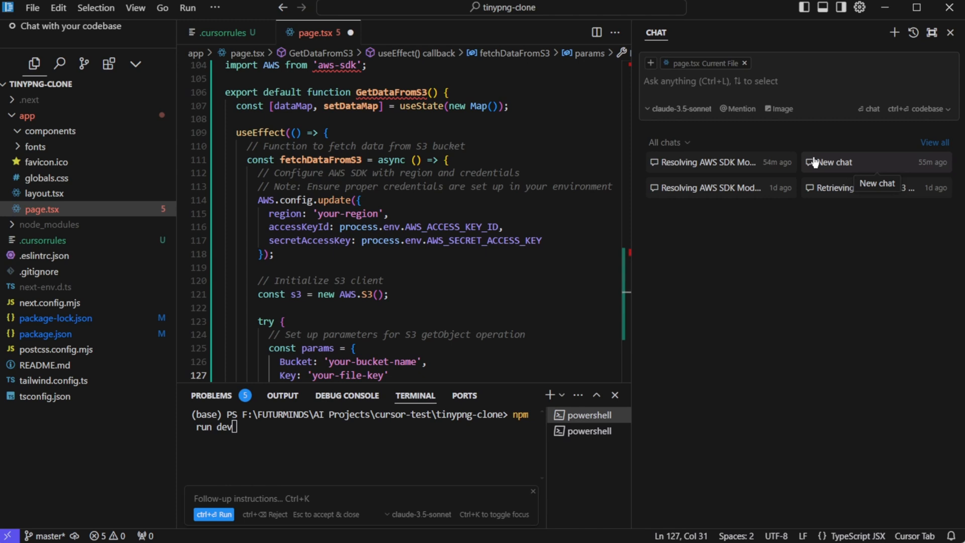
Step: Start a new chat and ask 'Explain this function' about fetchDataFromS3 in page.tsx
{"action": "left_click", "coordinate": [40, 193]}
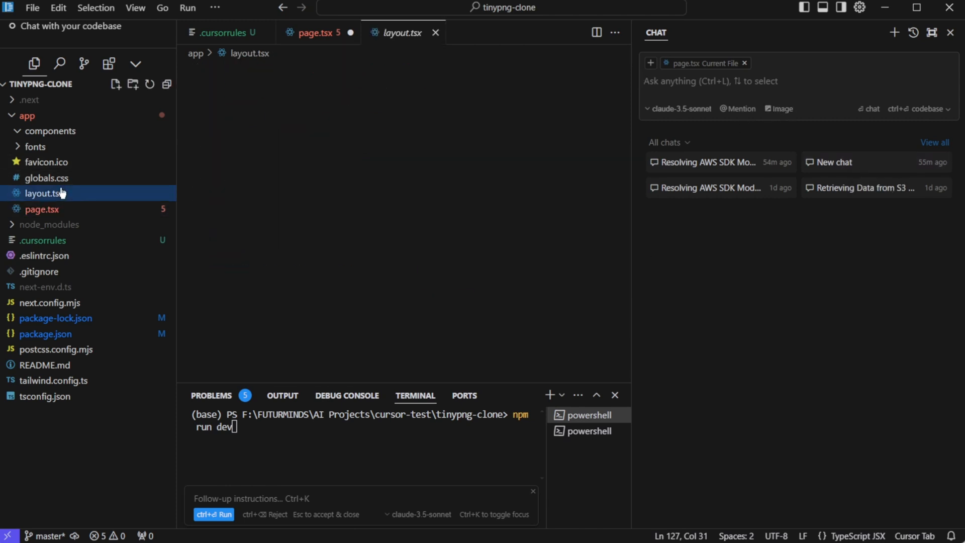
{"action": "left_click", "coordinate": [313, 32]}
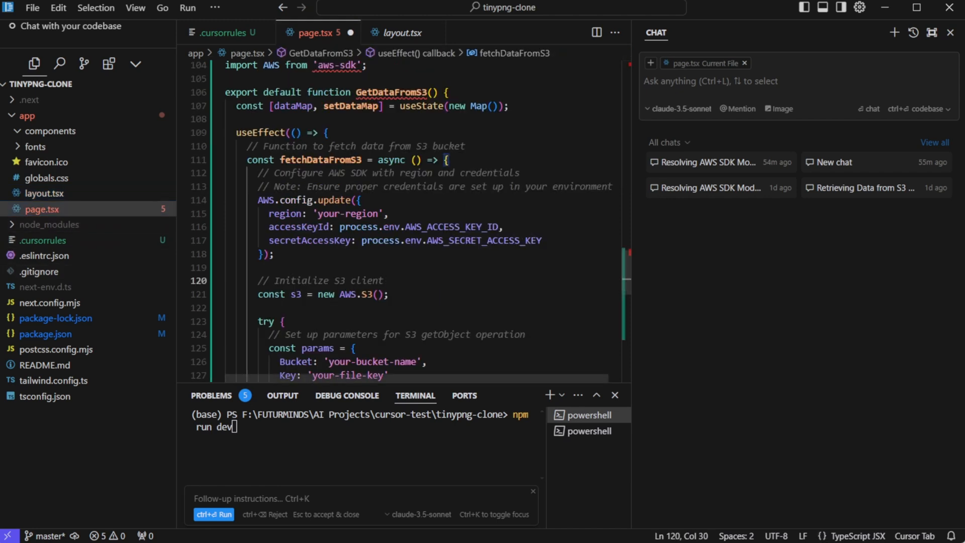
{"action": "left_click", "coordinate": [448, 159]}
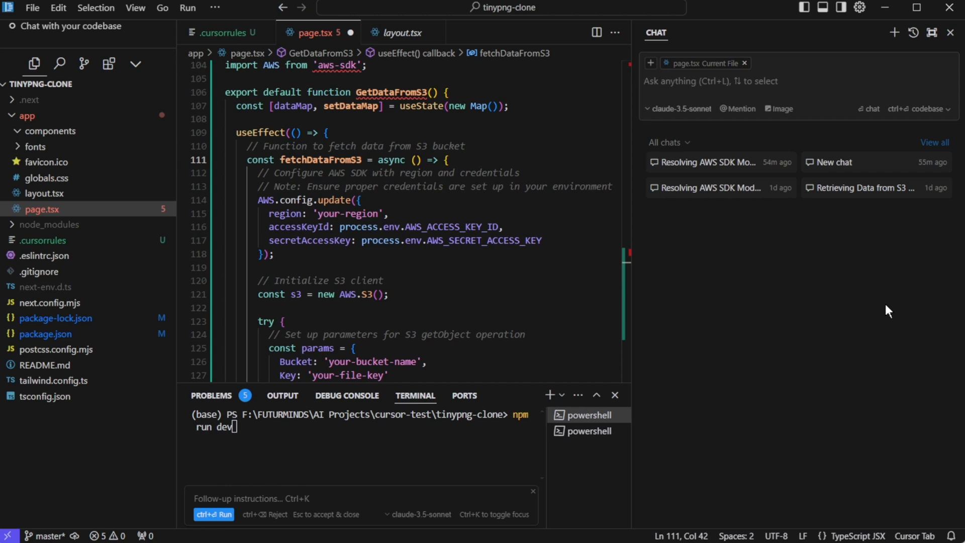
{"action": "left_click", "coordinate": [711, 81]}
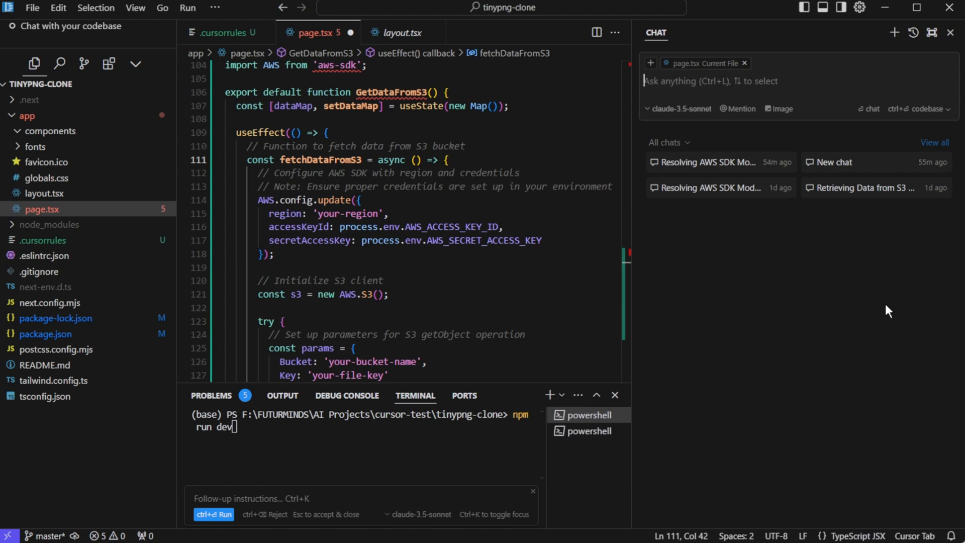
{"action": "type", "text": "Explain this function"}
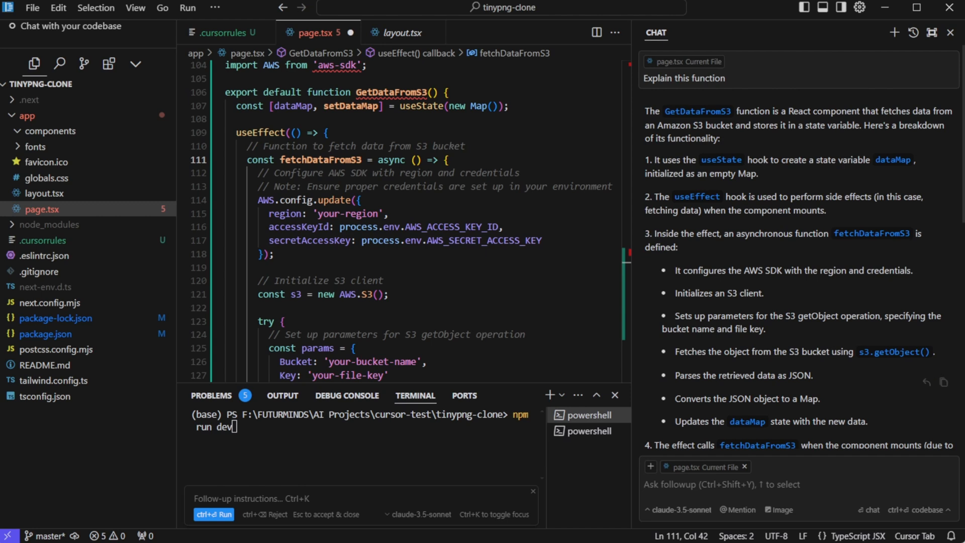
Step: Add package.json as follow-up context via search 'pa', then browse code symbols to mention
{"action": "left_click", "coordinate": [724, 483]}
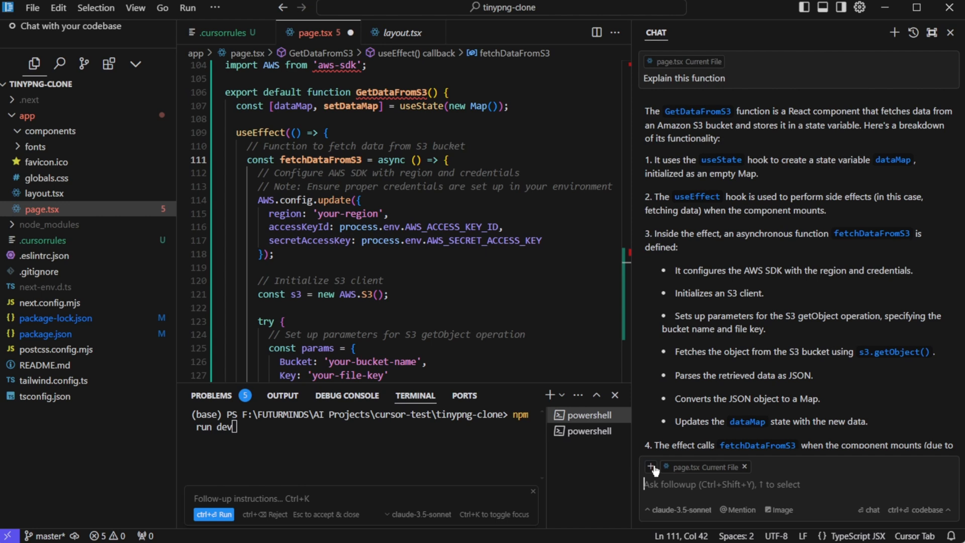
{"action": "left_click", "coordinate": [651, 467]}
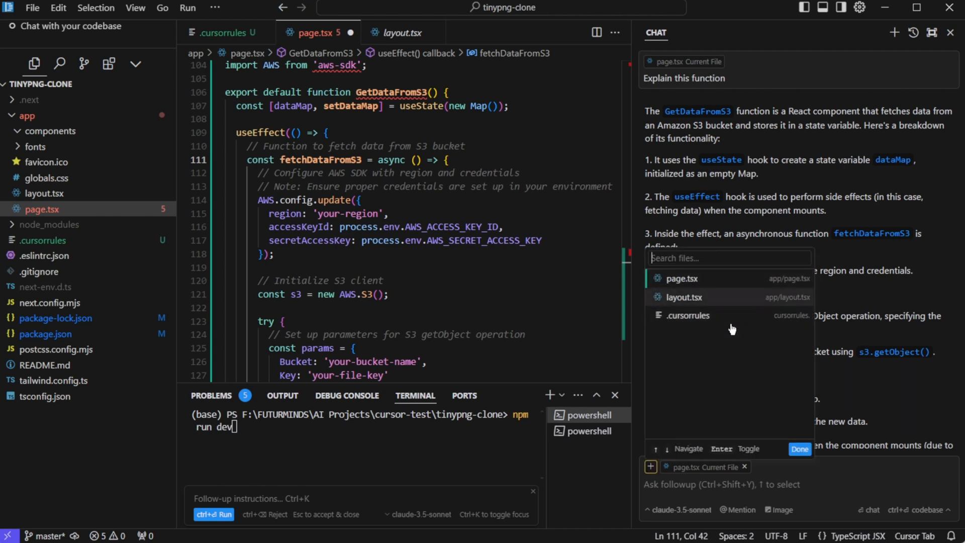
{"action": "mouse_move", "coordinate": [738, 252]}
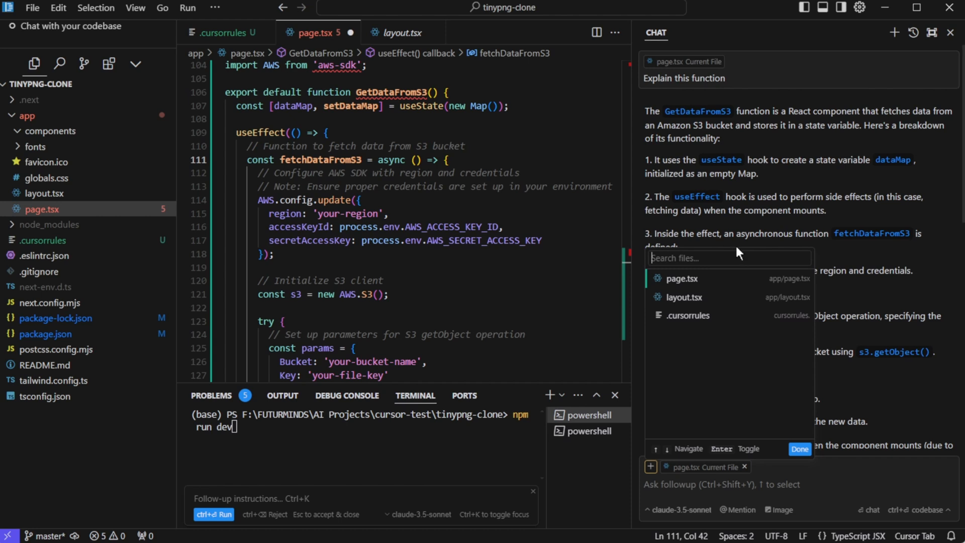
{"action": "type", "text": "pa"}
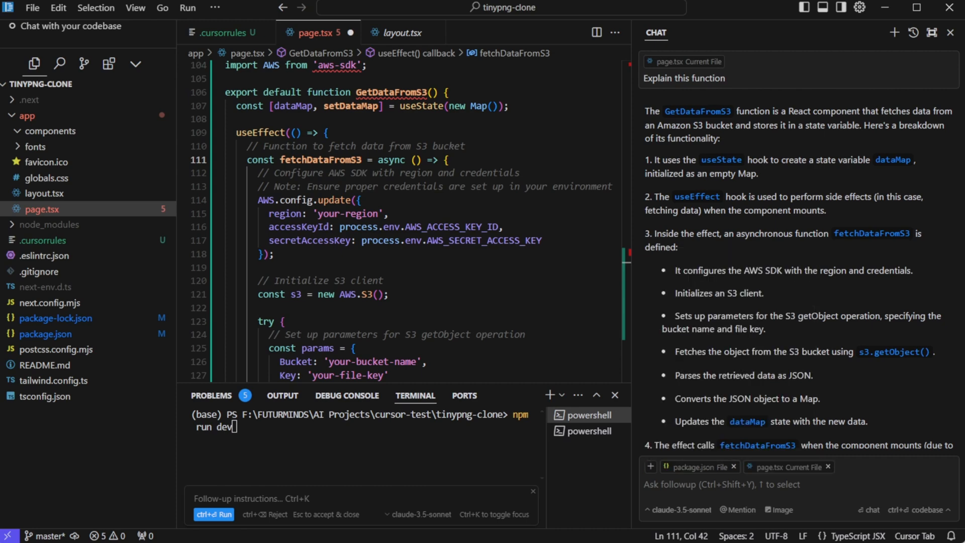
{"action": "mouse_move", "coordinate": [802, 500]}
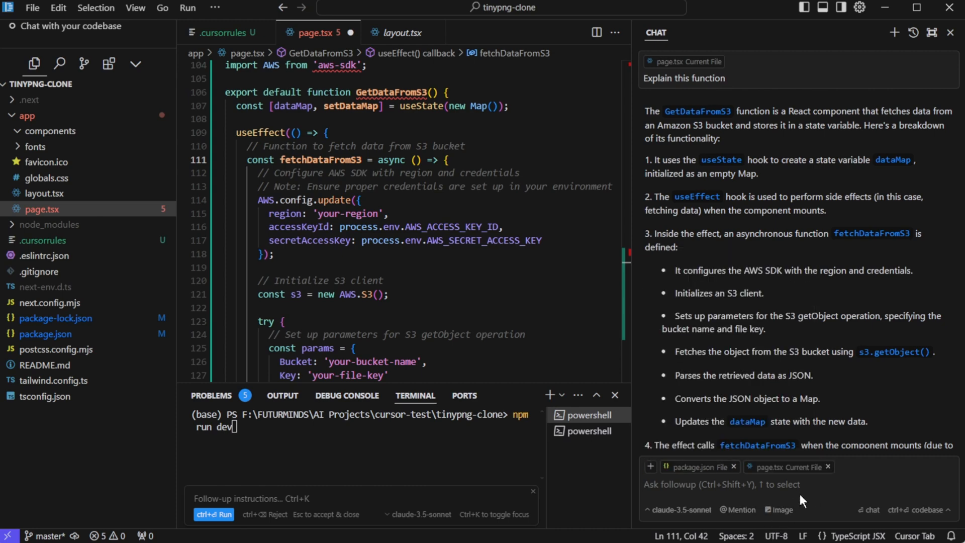
{"action": "left_click", "coordinate": [777, 509]}
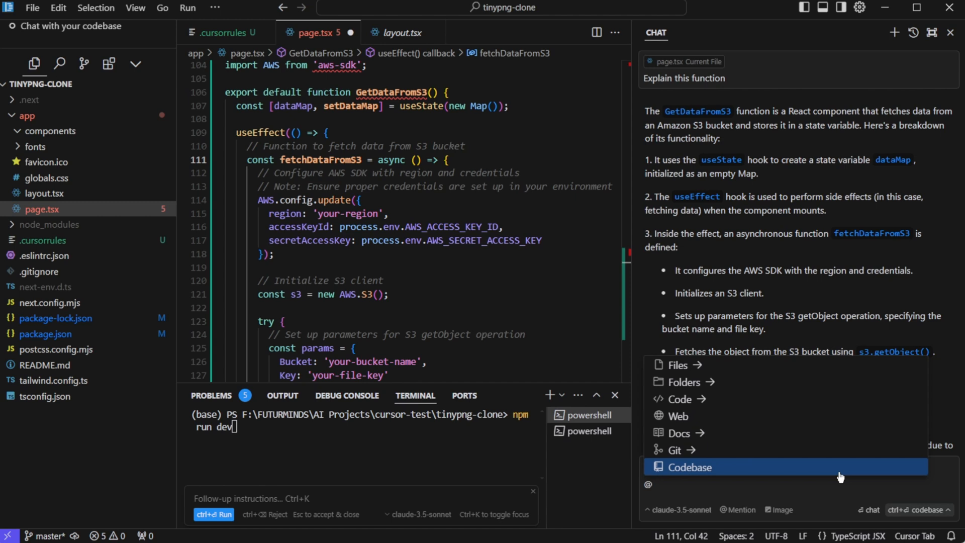
{"action": "left_click", "coordinate": [648, 484]}
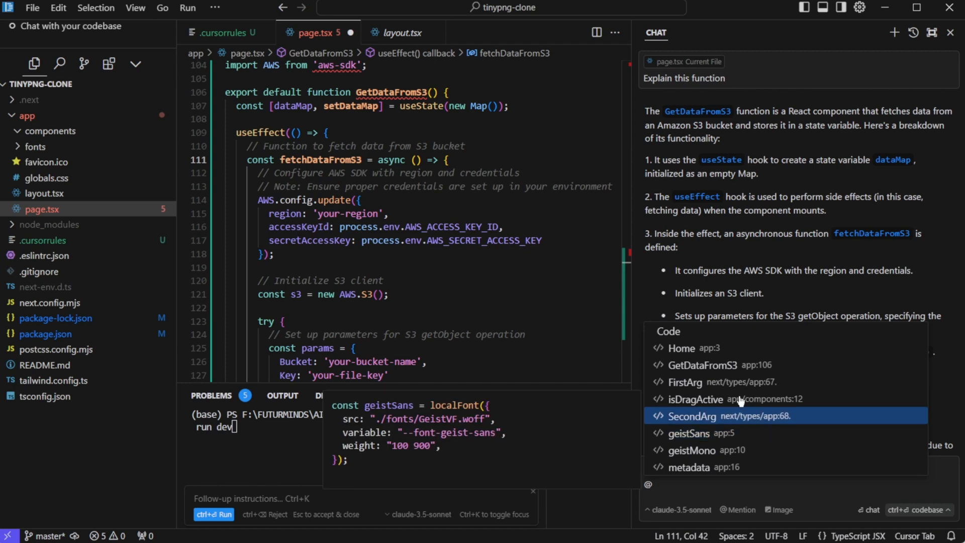
{"action": "mouse_move", "coordinate": [699, 365]}
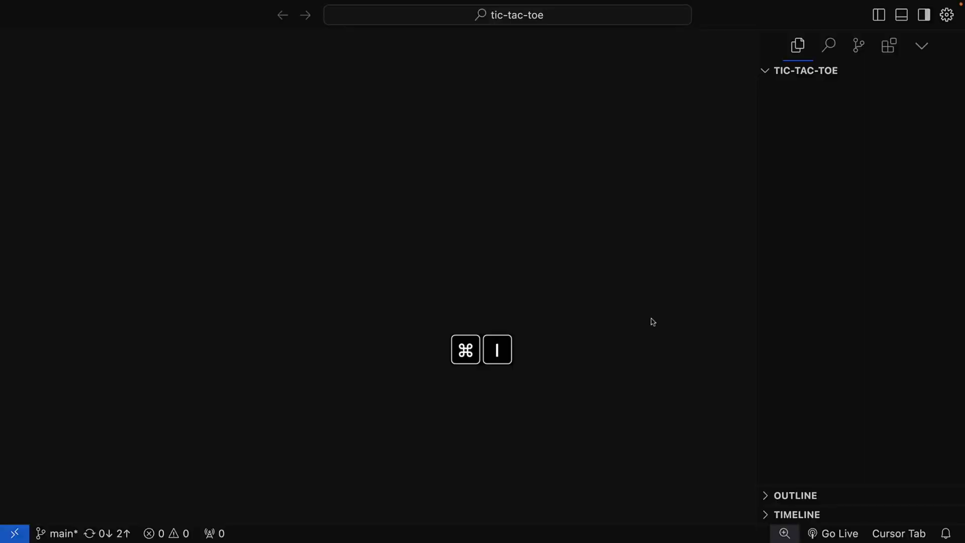
Step: Request an HTML, CSS and JavaScript tic tac toe game in Composer and accept all files
{"action": "type", "text": "Generate an HTML, CSS"}
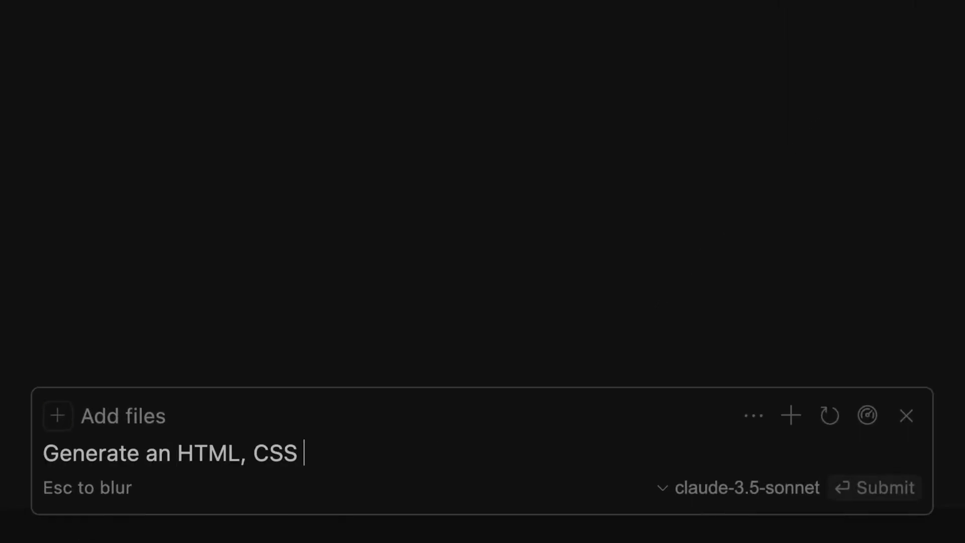
{"action": "type", "text": "and JavaScript tic tac toe ga"}
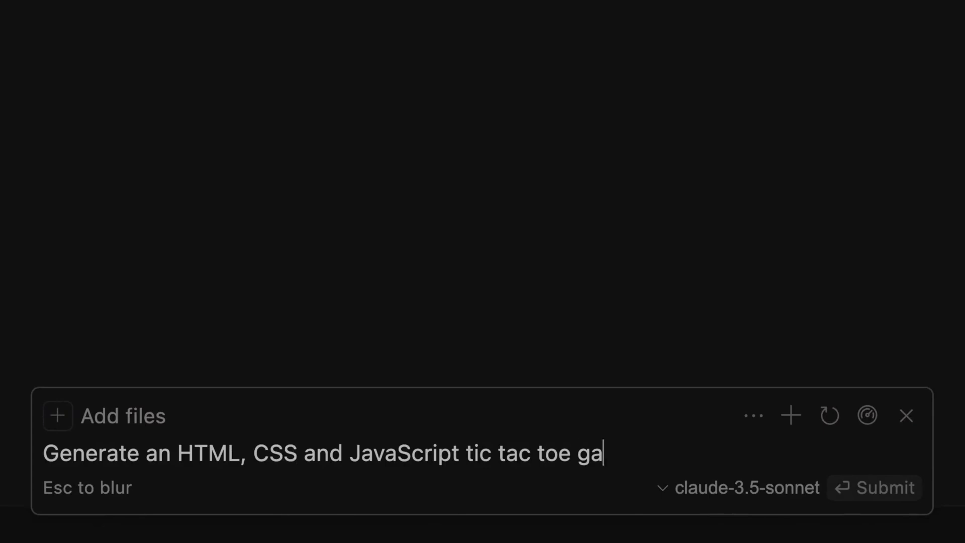
{"action": "key", "text": "Enter"}
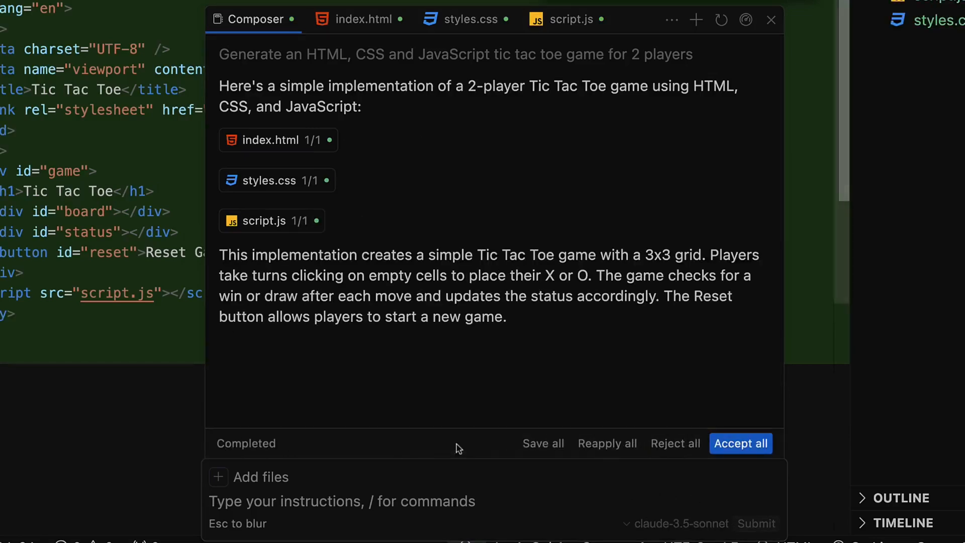
{"action": "left_click", "coordinate": [740, 444]}
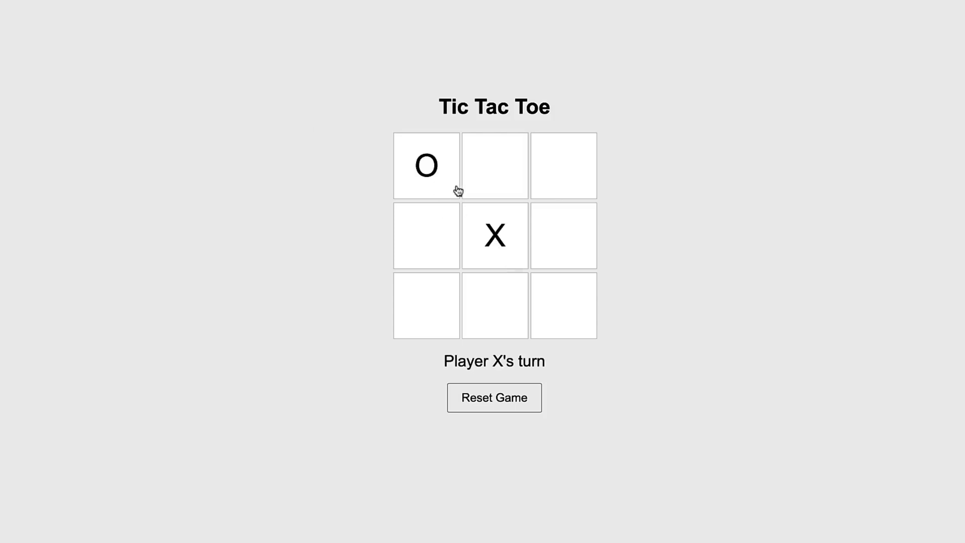
Step: Place a mark on the Tic Tac Toe board in Chrome
{"action": "left_click", "coordinate": [494, 305]}
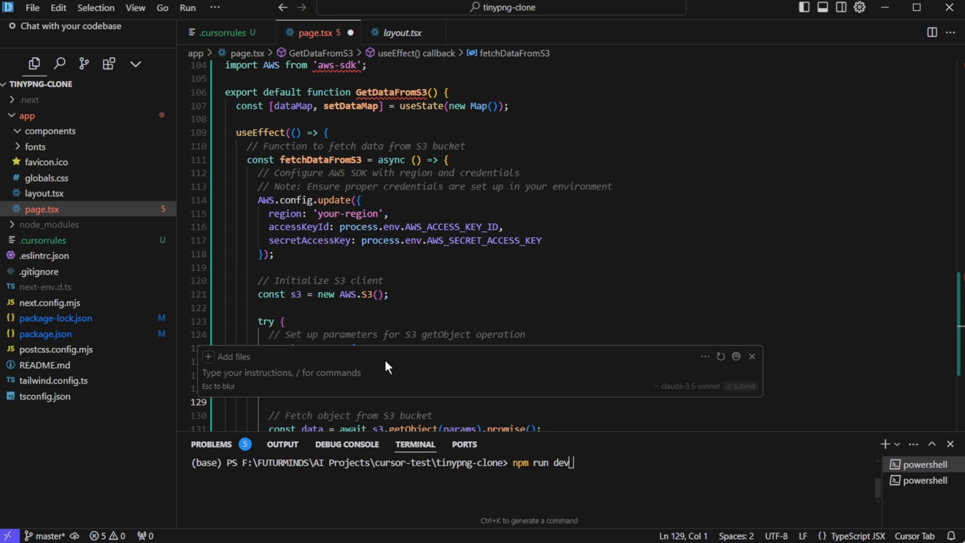
{"action": "type", "text": "@"}
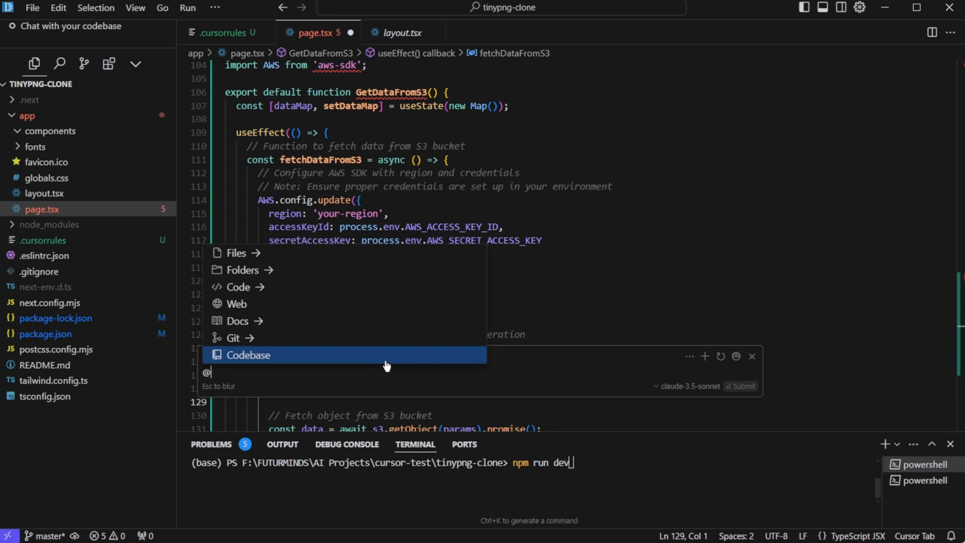
{"action": "left_click", "coordinate": [249, 355]}
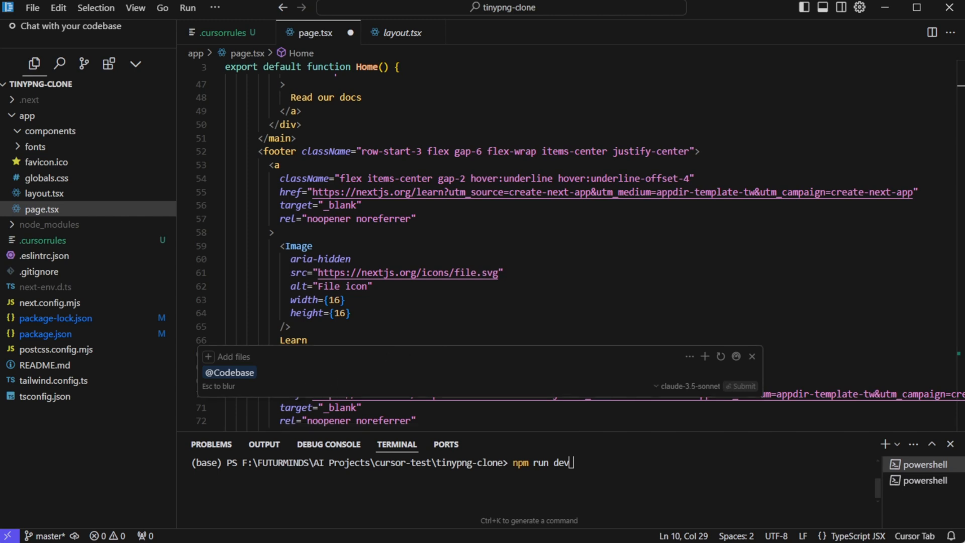
{"action": "mouse_move", "coordinate": [182, 326]}
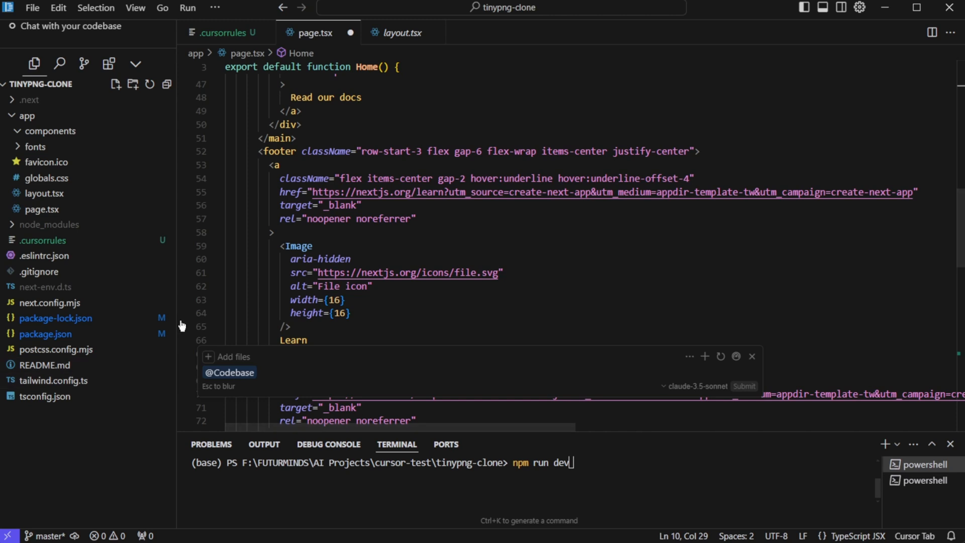
{"action": "mouse_move", "coordinate": [84, 432]}
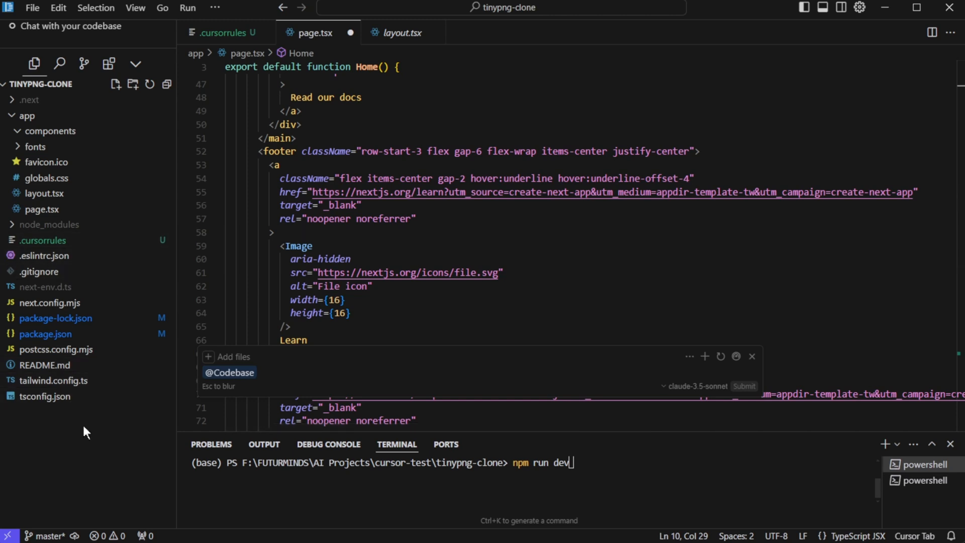
{"action": "mouse_move", "coordinate": [85, 480]}
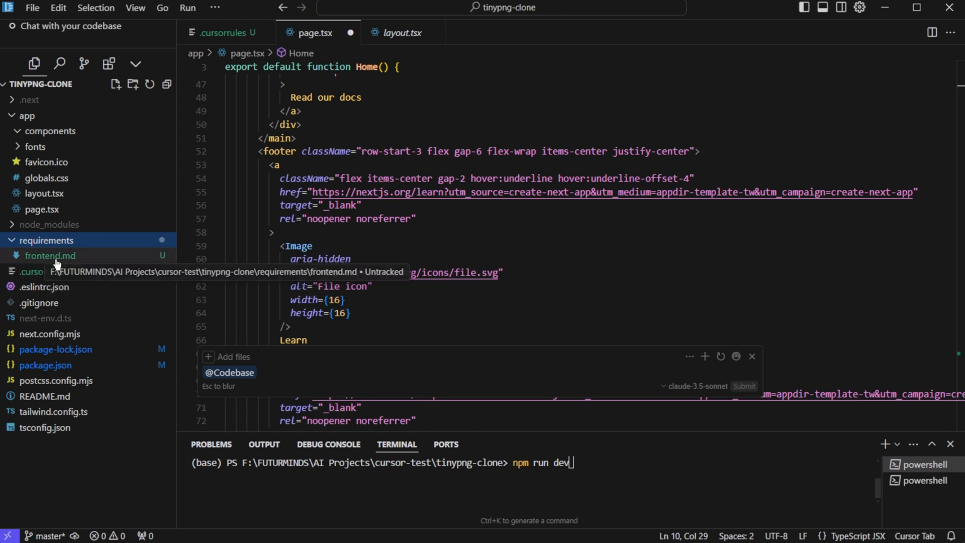
{"action": "mouse_move", "coordinate": [88, 261]}
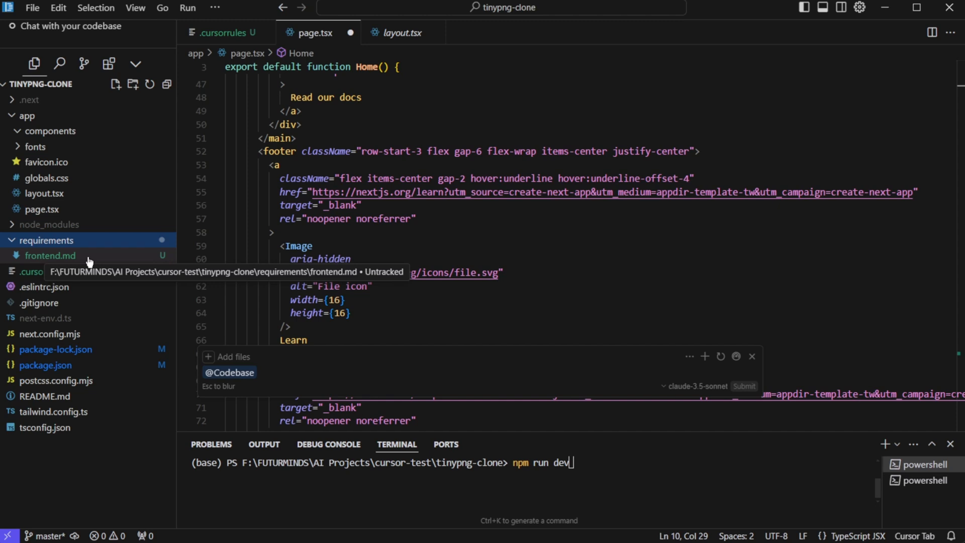
{"action": "mouse_move", "coordinate": [56, 258]}
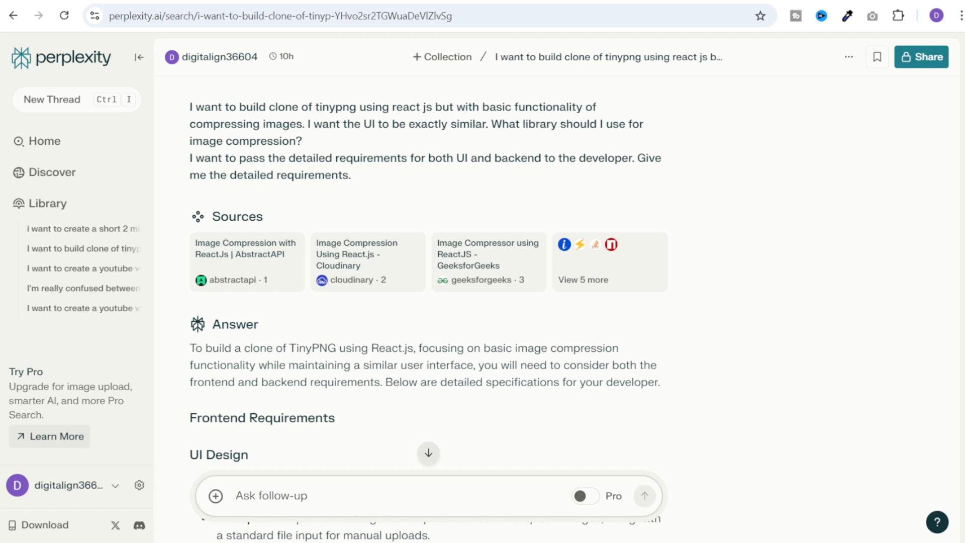
{"action": "mouse_move", "coordinate": [193, 140]}
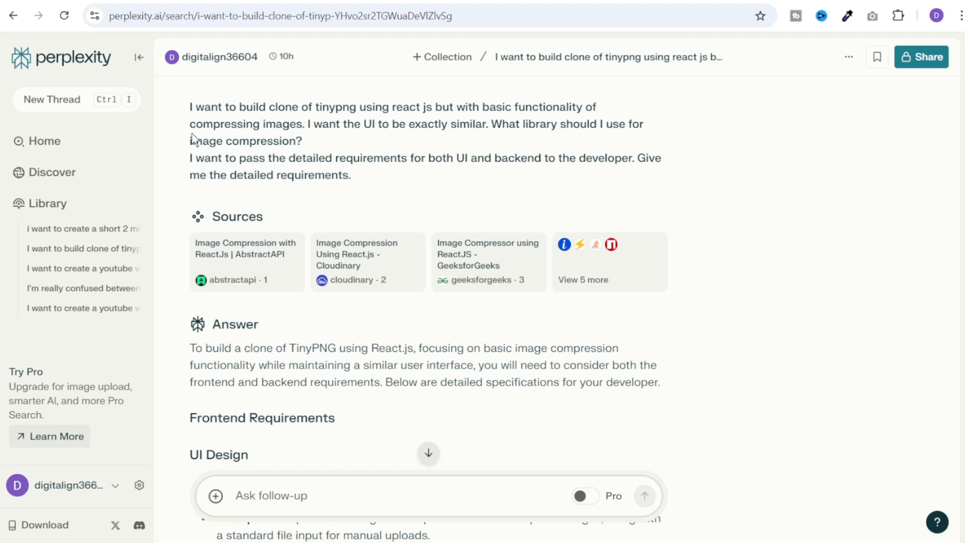
{"action": "mouse_move", "coordinate": [379, 154]}
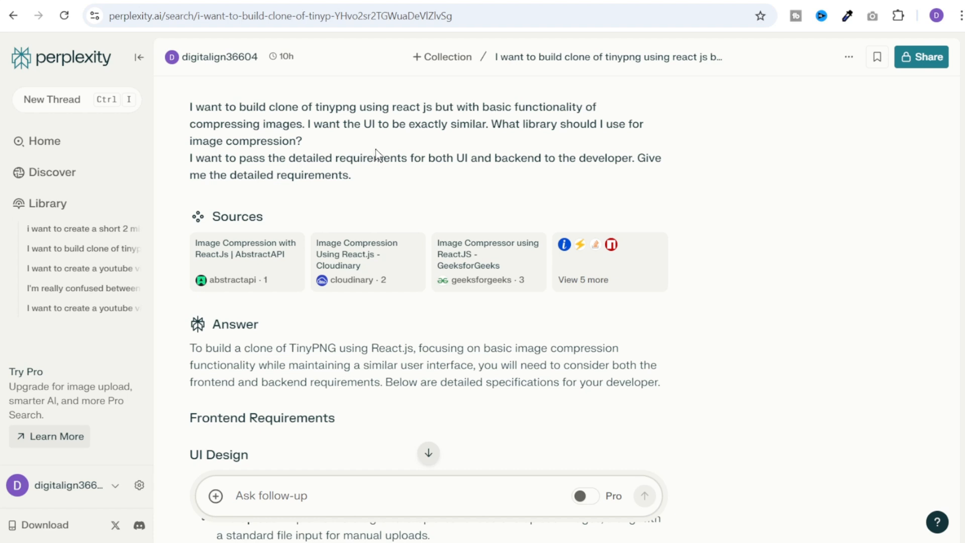
{"action": "mouse_move", "coordinate": [578, 139]}
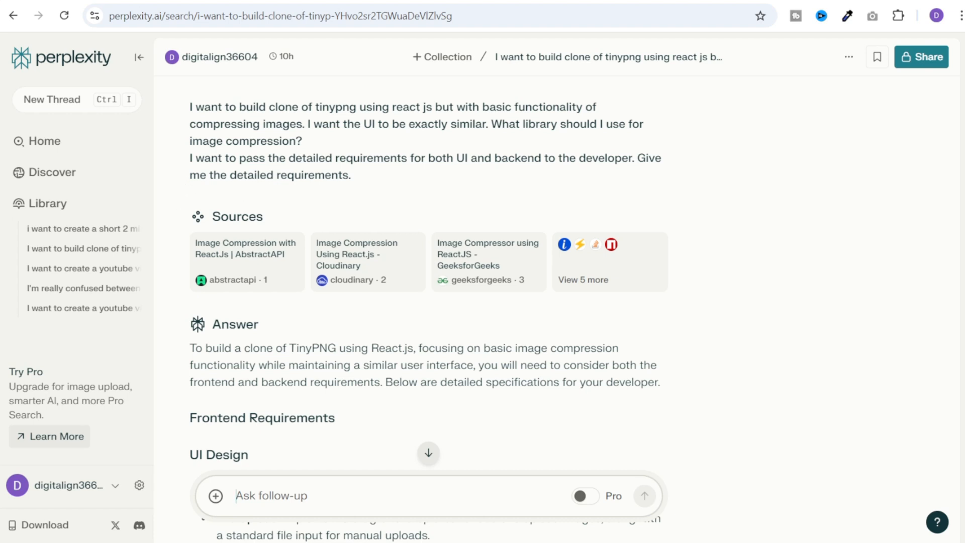
{"action": "mouse_move", "coordinate": [543, 171]}
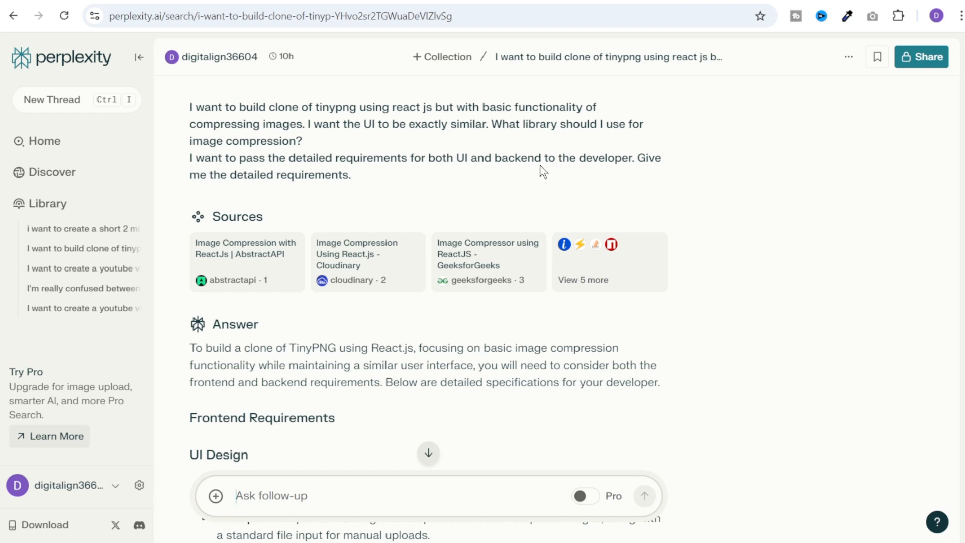
{"action": "mouse_move", "coordinate": [280, 198]}
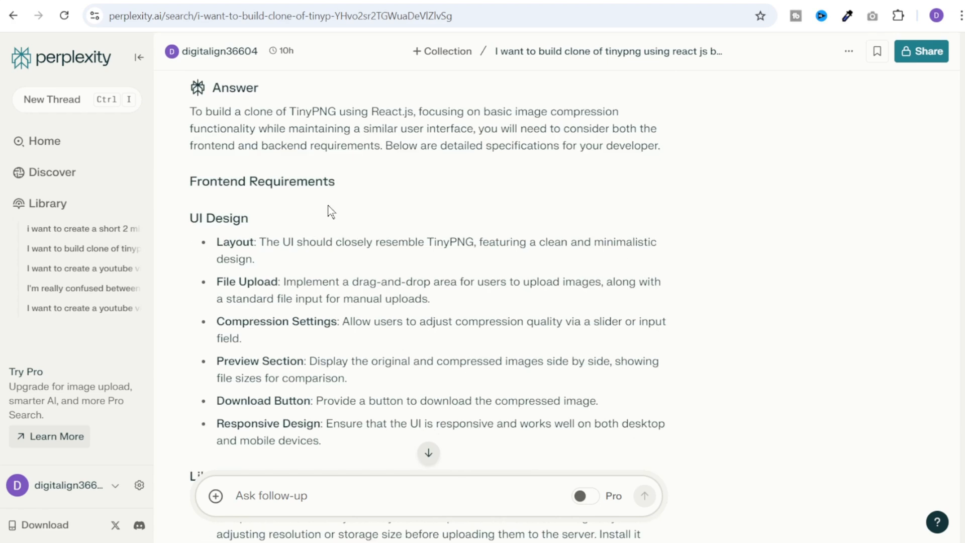
Step: Scroll the Perplexity answer down to the Frontend Requirements and UI Design list
{"action": "scroll", "scroll_direction": "down", "scroll_amount": 3}
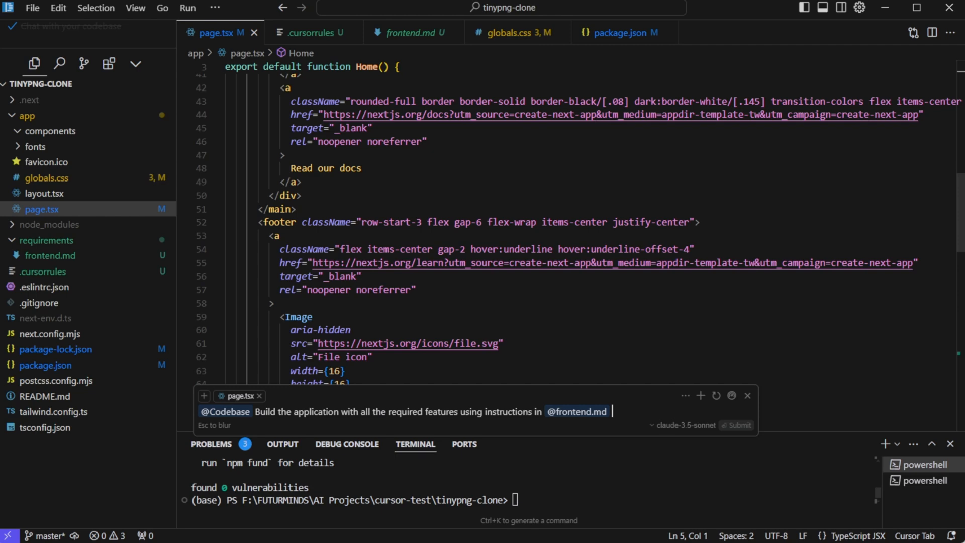
{"action": "left_click", "coordinate": [736, 411]}
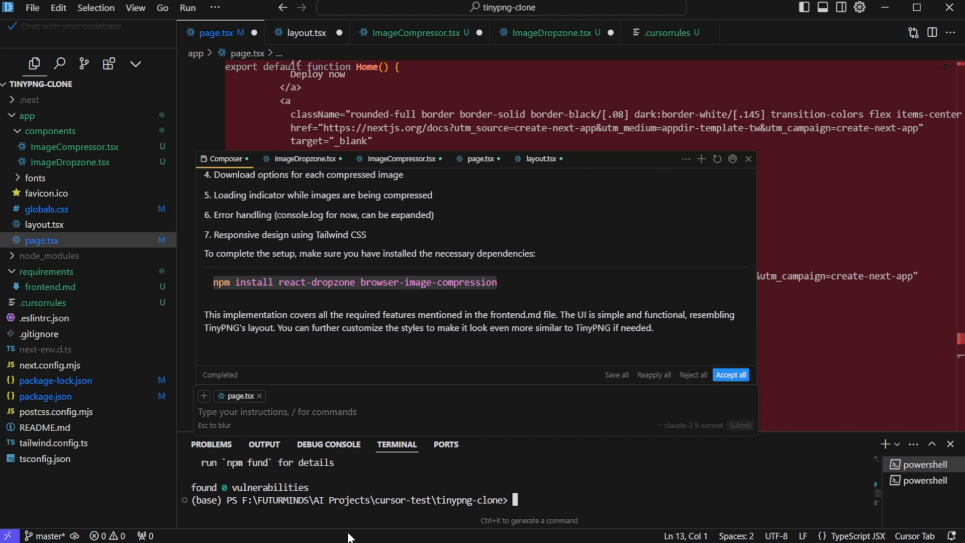
{"action": "mouse_move", "coordinate": [714, 397]}
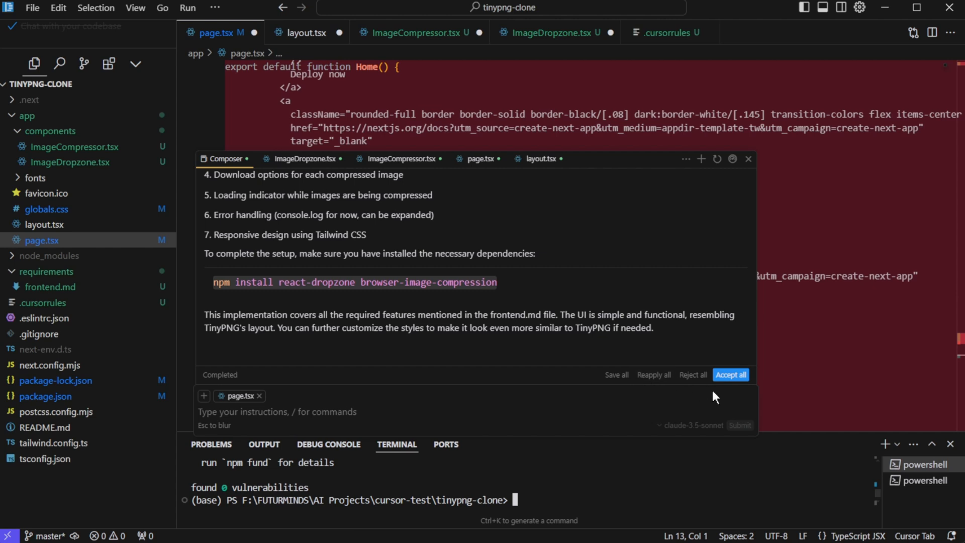
{"action": "left_click", "coordinate": [731, 374]}
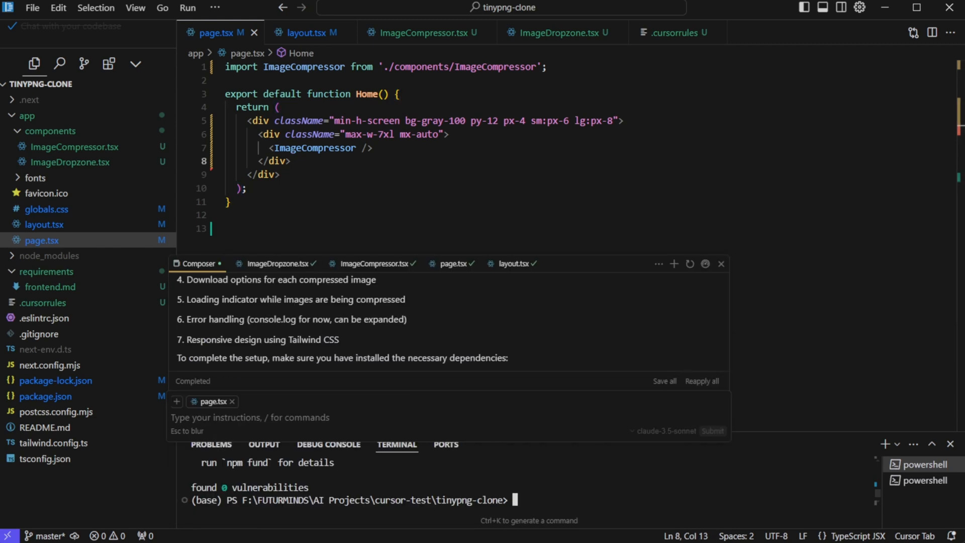
Step: Reload localhost:3000 in Chrome to reveal the missing 'use client' build error
{"action": "type", "text": "npm d"}
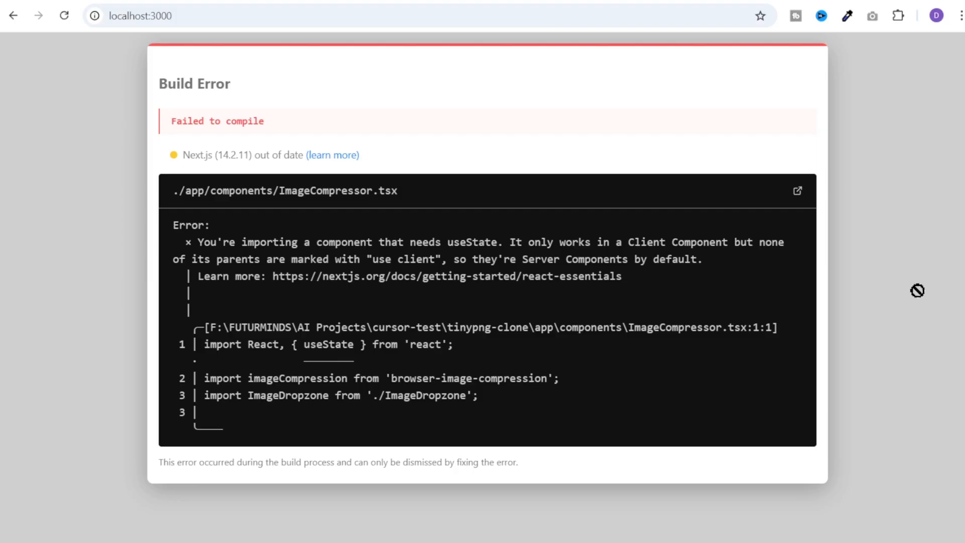
{"action": "mouse_move", "coordinate": [895, 319]}
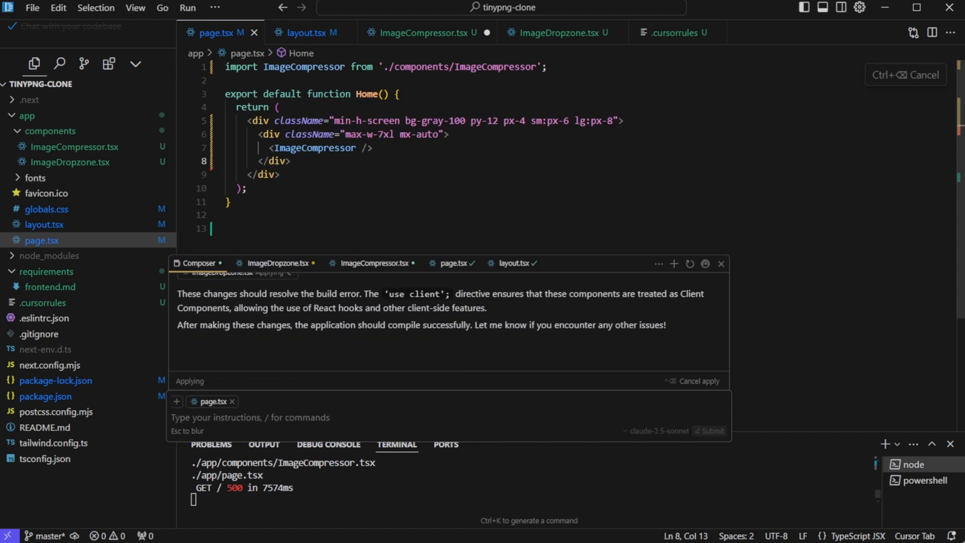
{"action": "mouse_move", "coordinate": [572, 263]}
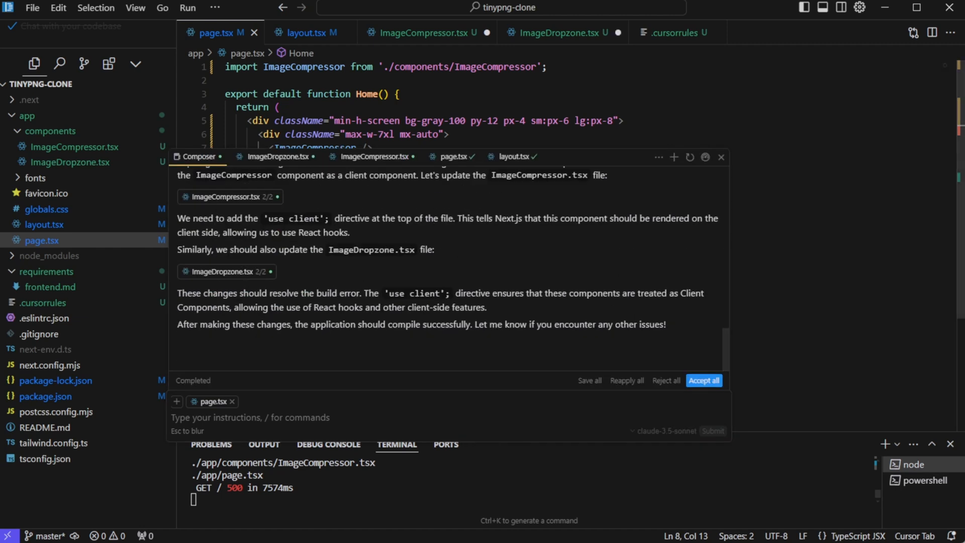
Step: Accept the 'use client' fix for ImageCompressor.tsx and ImageDropzone.tsx
{"action": "left_click", "coordinate": [703, 380]}
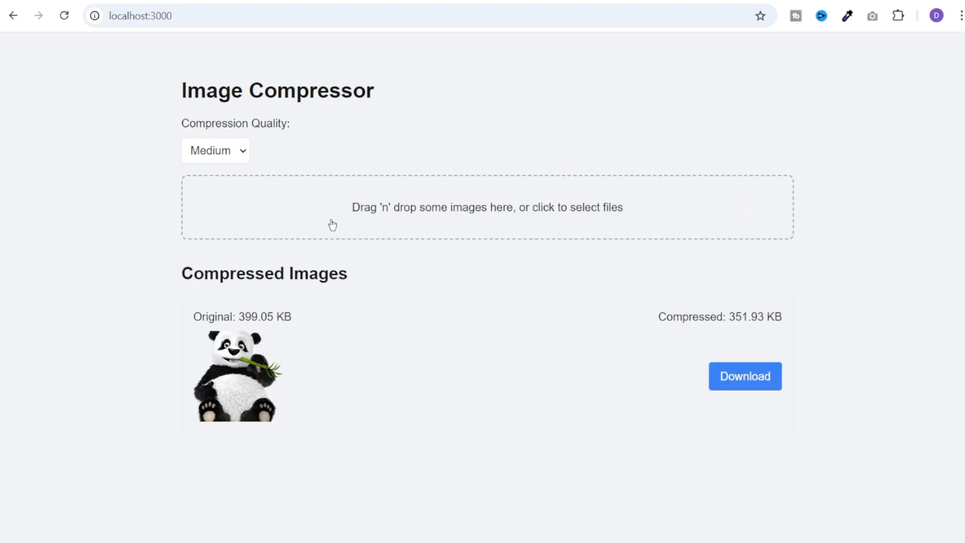
{"action": "mouse_move", "coordinate": [262, 356]}
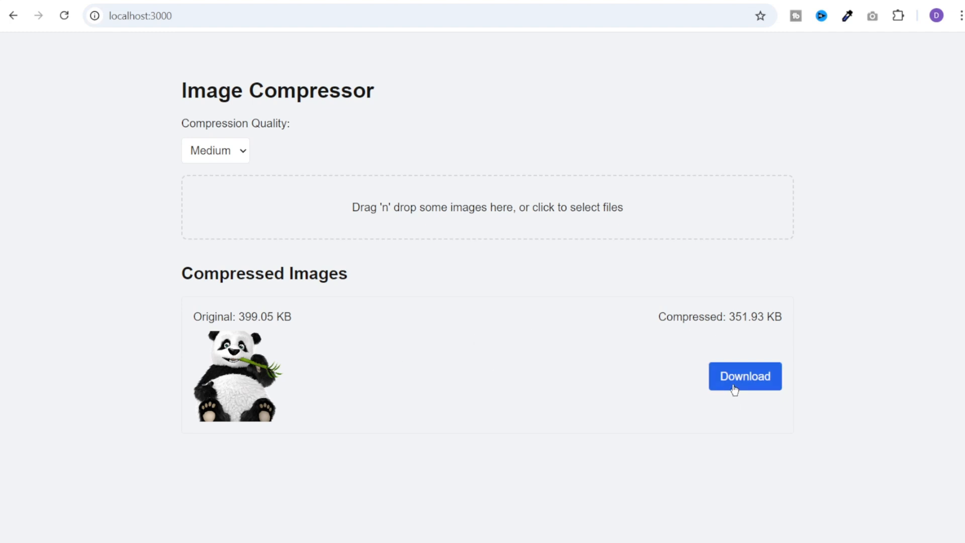
Step: Download the compressed panda image (399.05 KB reduced to 351.93 KB)
{"action": "left_click", "coordinate": [744, 376]}
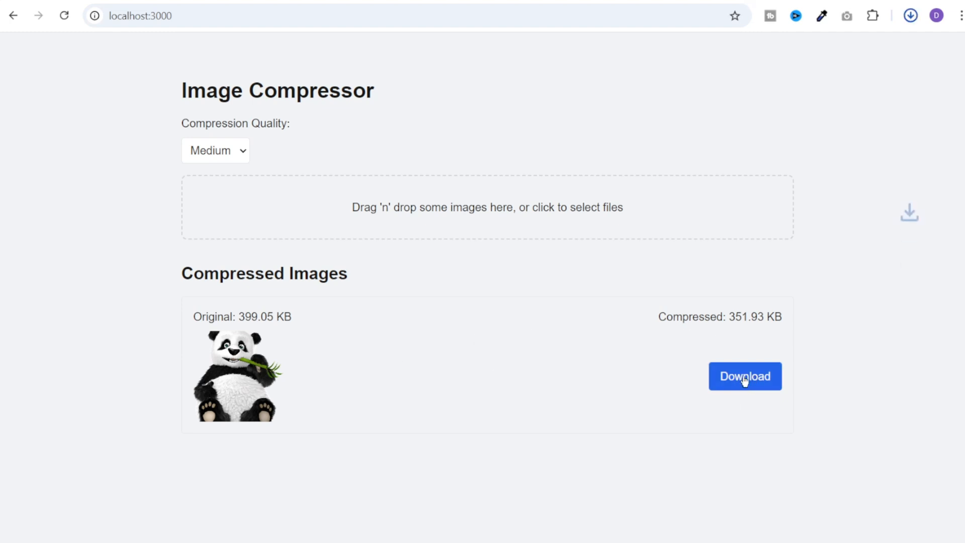
{"action": "left_click", "coordinate": [745, 376]}
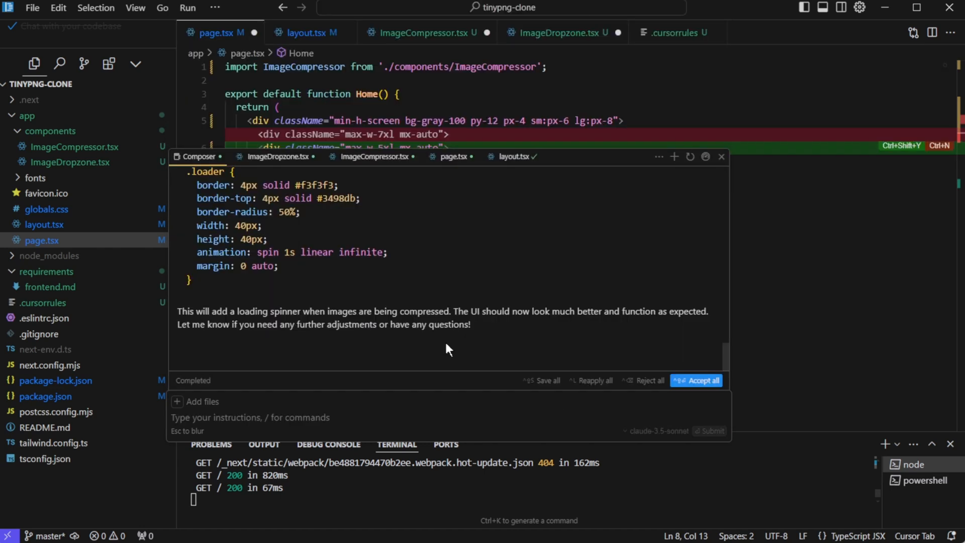
{"action": "mouse_move", "coordinate": [700, 383]}
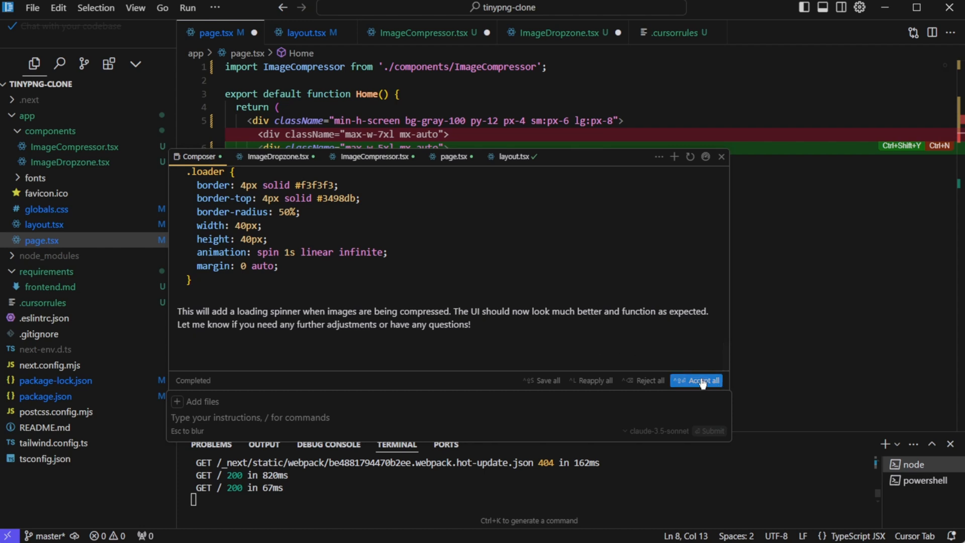
Step: Accept Composer's UI restyling and .loader spinner CSS changes
{"action": "left_click", "coordinate": [698, 380]}
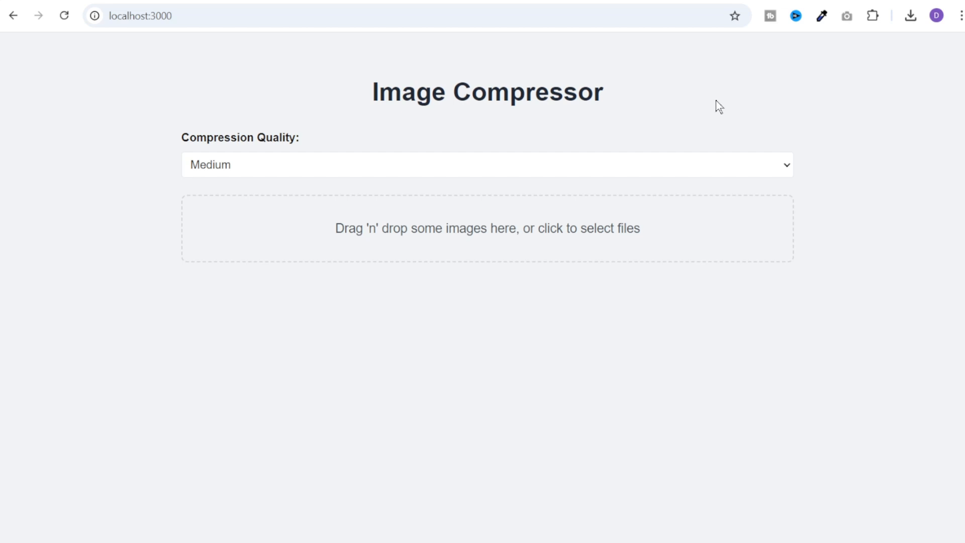
{"action": "mouse_move", "coordinate": [469, 281]}
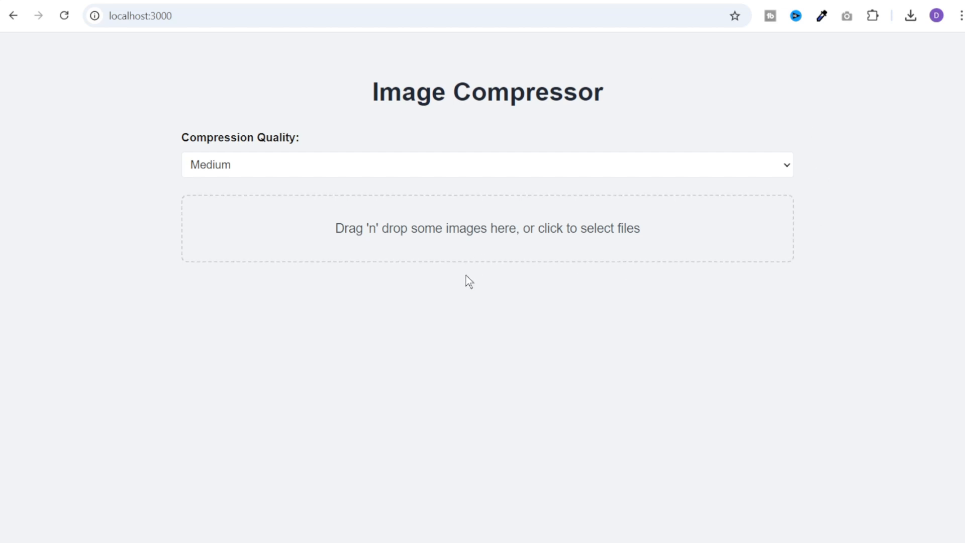
{"action": "mouse_move", "coordinate": [466, 280]}
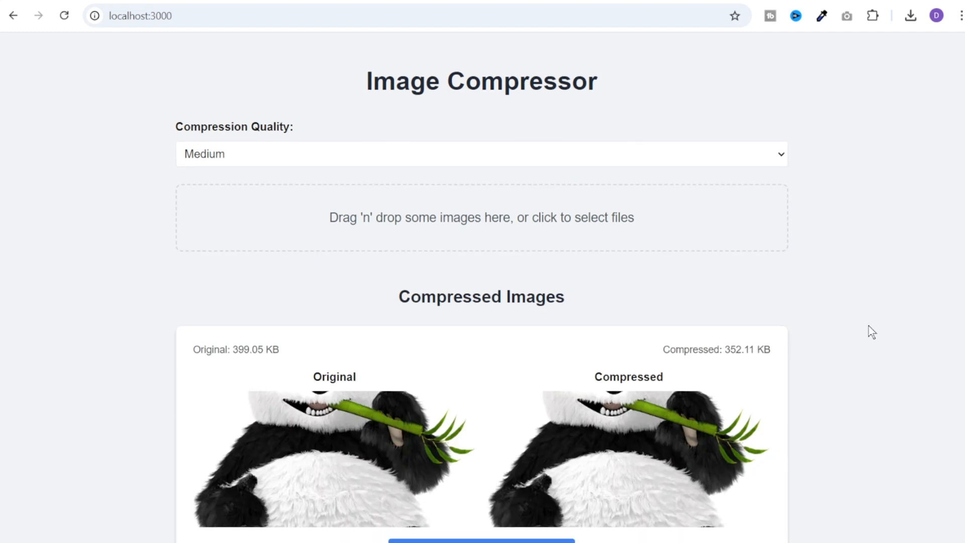
Step: Download the 352.11 KB compressed panda, then open the drop zone's file chooser
{"action": "scroll", "scroll_direction": "down", "scroll_amount": 3}
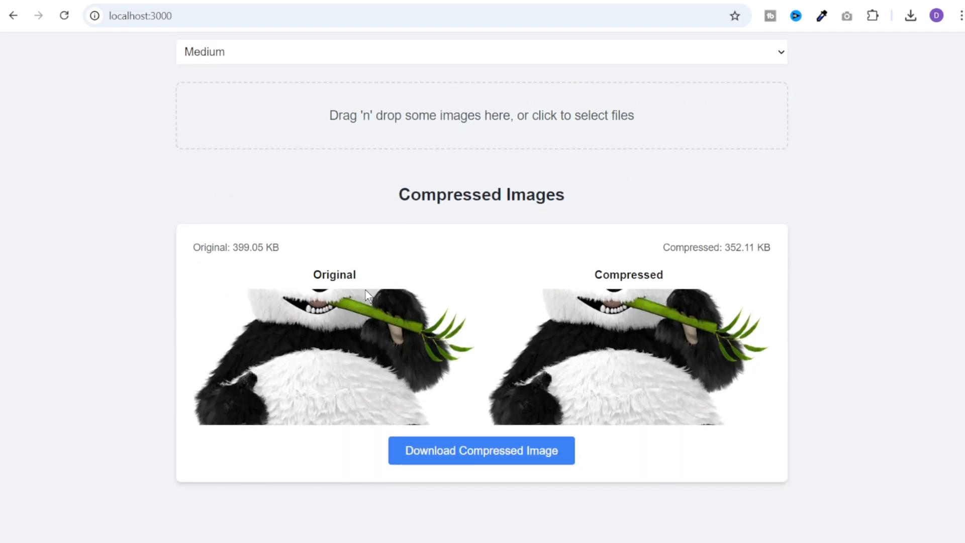
{"action": "mouse_move", "coordinate": [664, 370]}
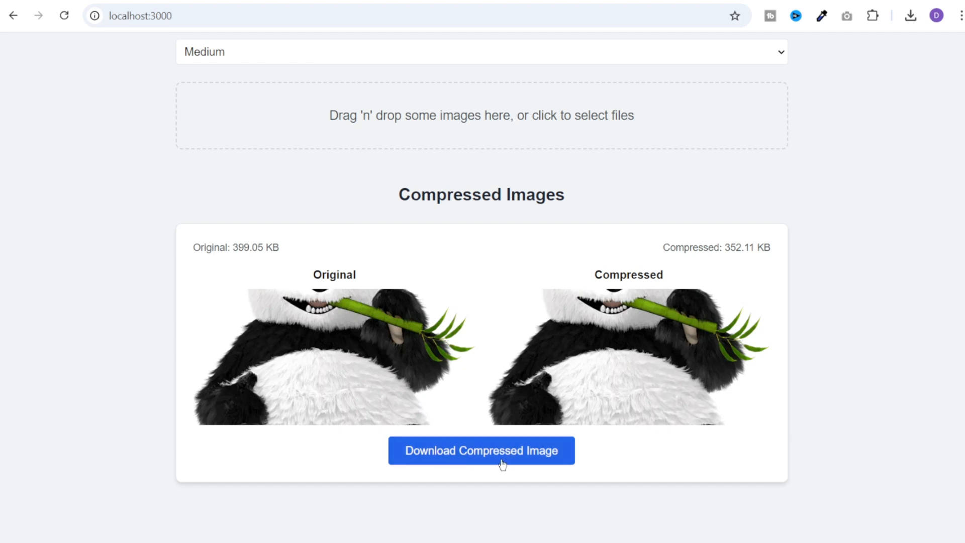
{"action": "left_click", "coordinate": [482, 450]}
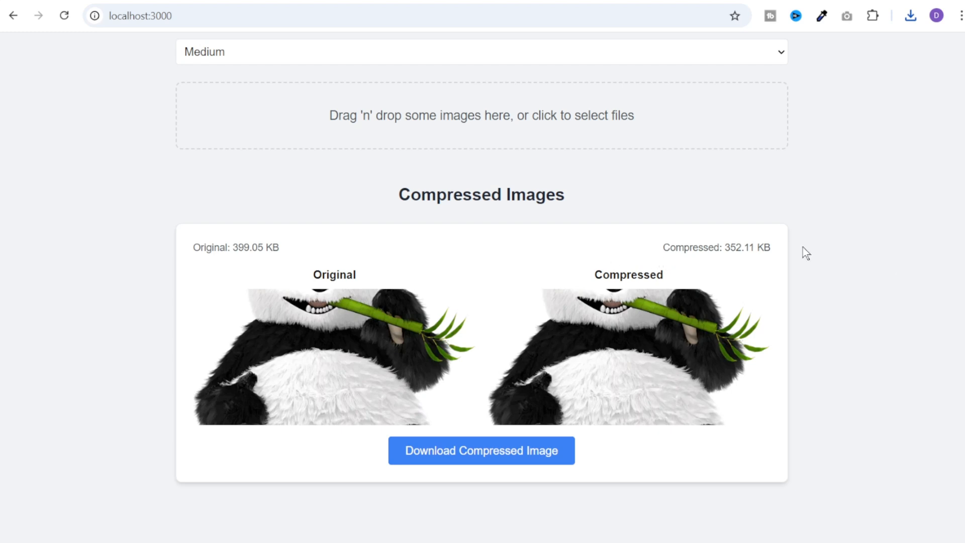
{"action": "mouse_move", "coordinate": [247, 265]}
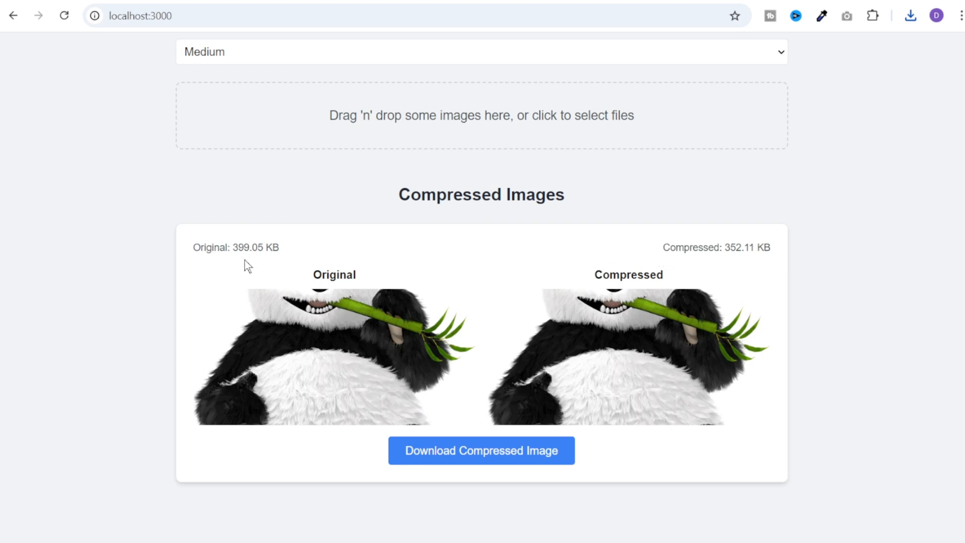
{"action": "scroll", "scroll_direction": "up", "scroll_amount": 3}
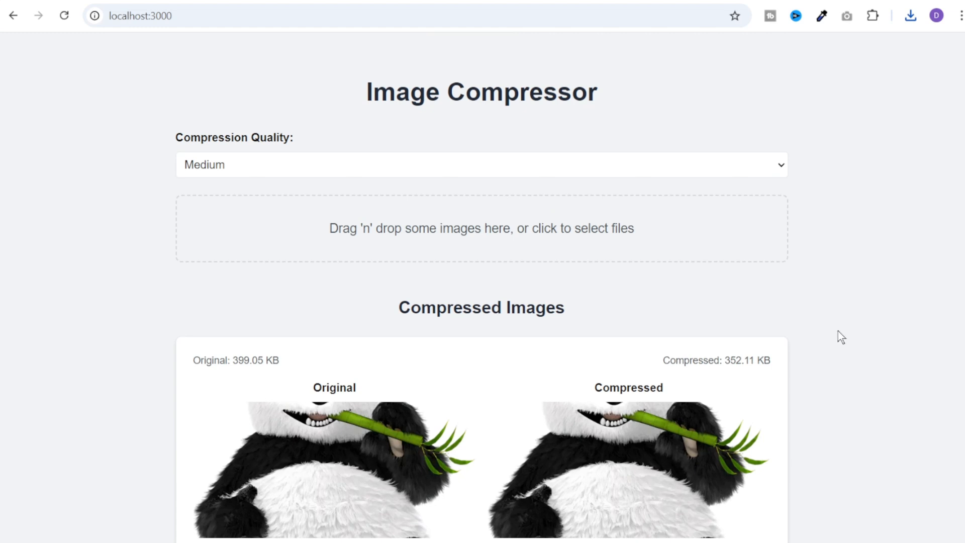
{"action": "mouse_move", "coordinate": [528, 236]}
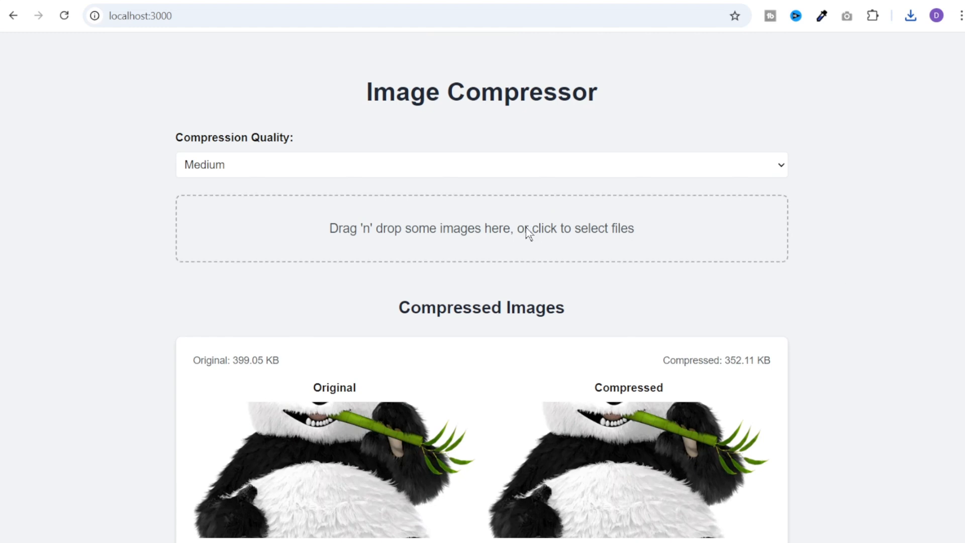
{"action": "left_click", "coordinate": [481, 228]}
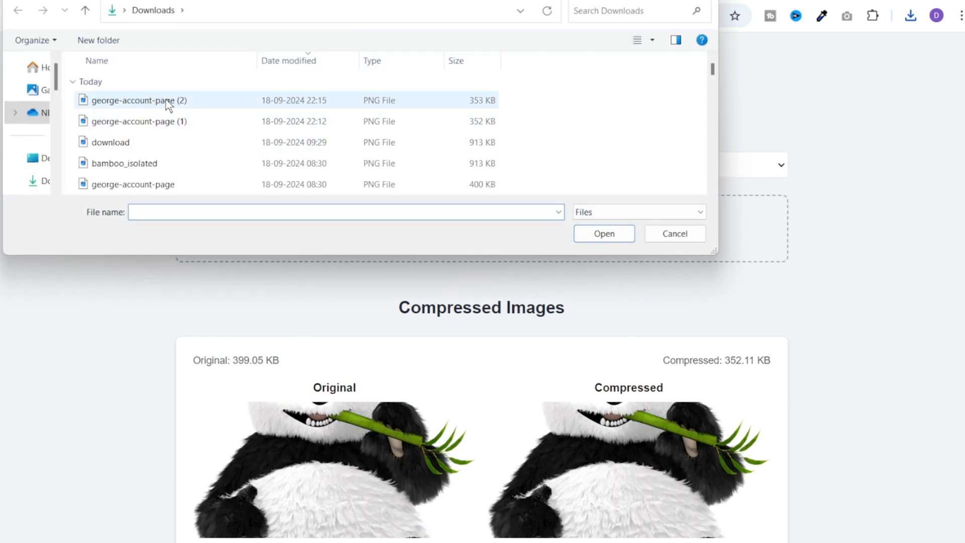